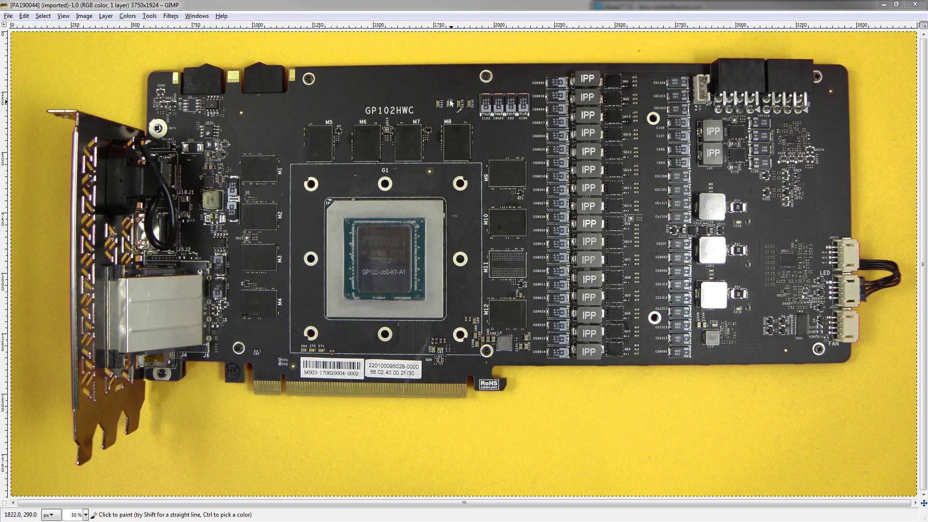
mouse_move(558, 118)
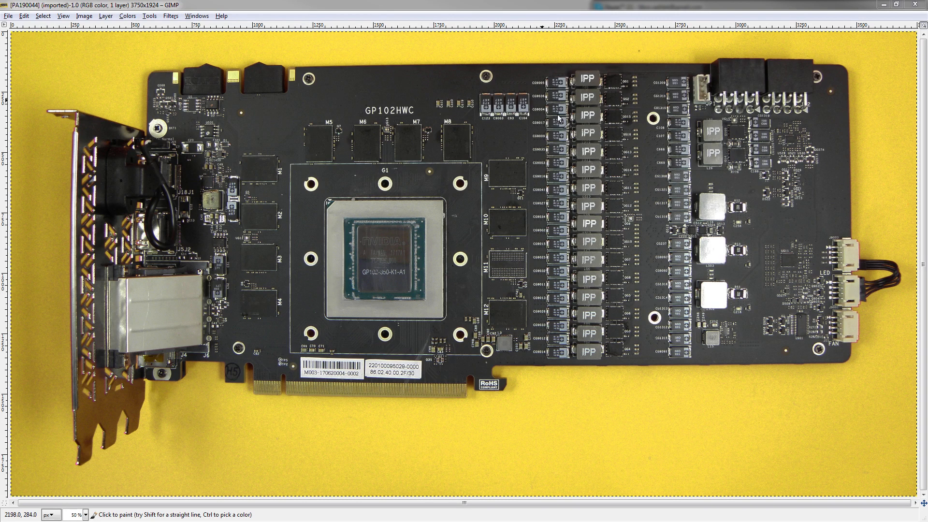
mouse_move(338, 133)
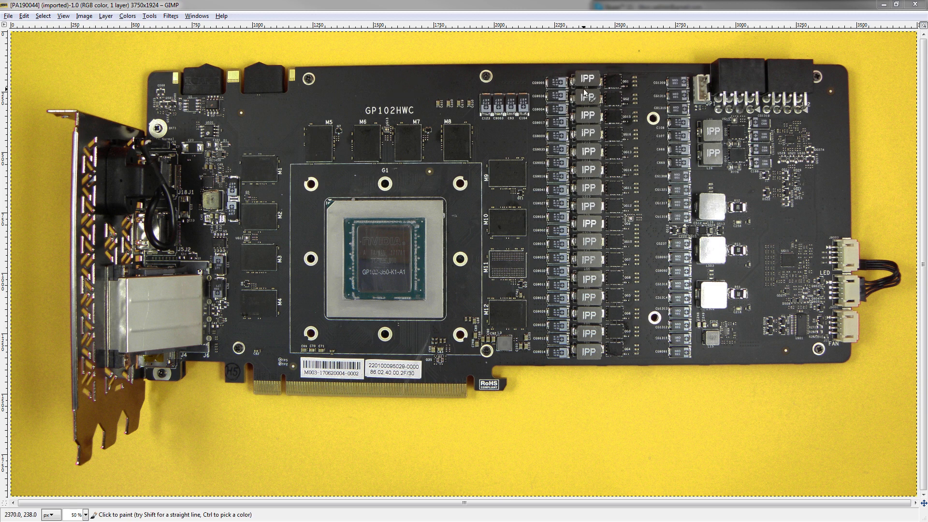
mouse_move(434, 154)
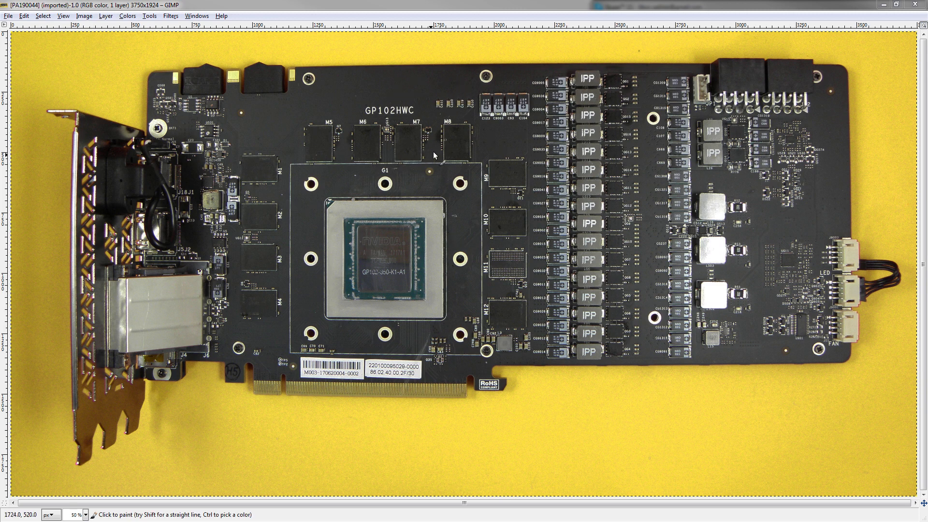
mouse_move(431, 128)
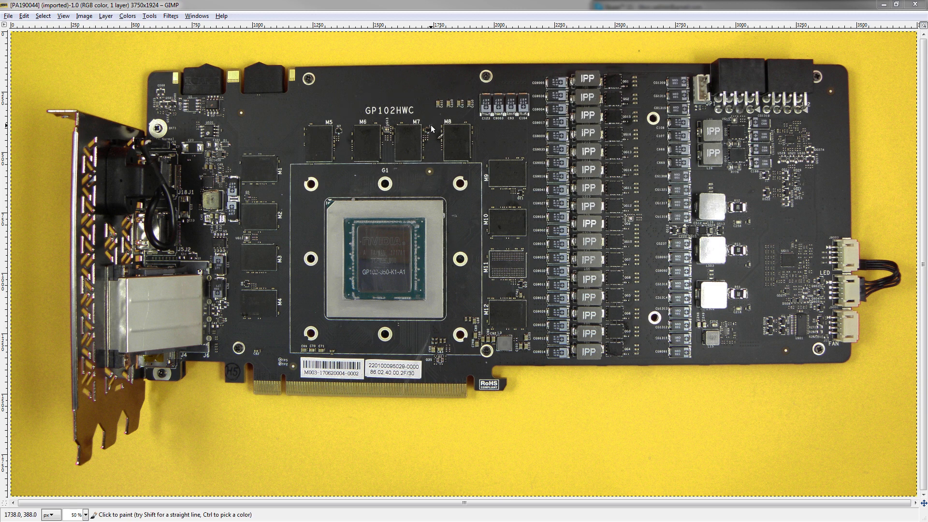
mouse_move(432, 128)
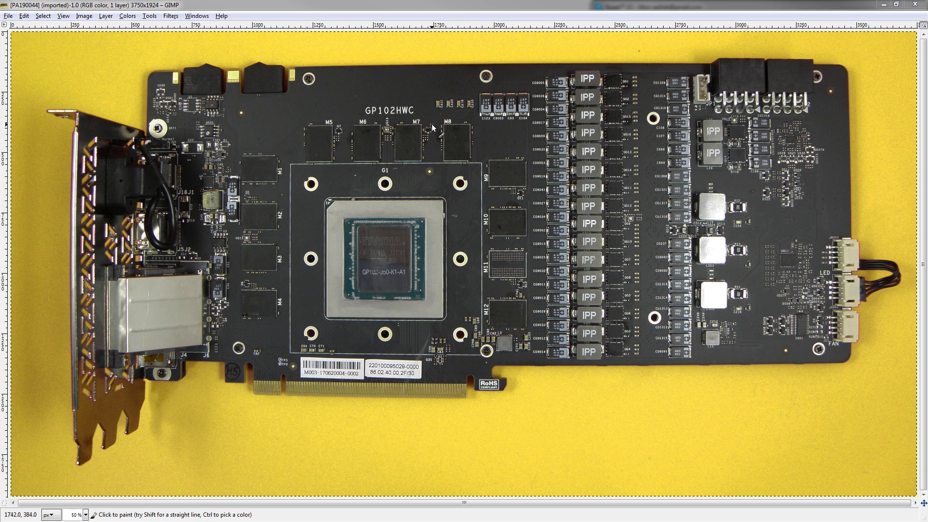
mouse_move(437, 133)
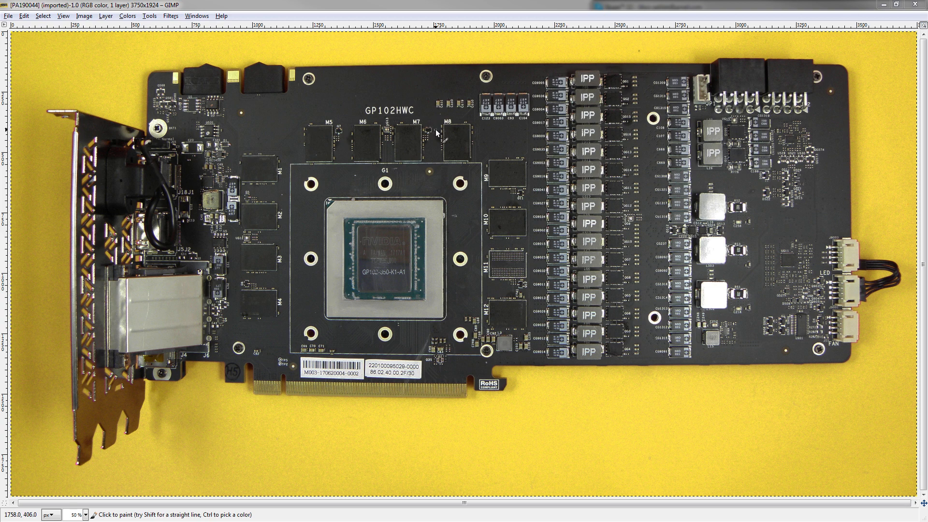
mouse_move(437, 129)
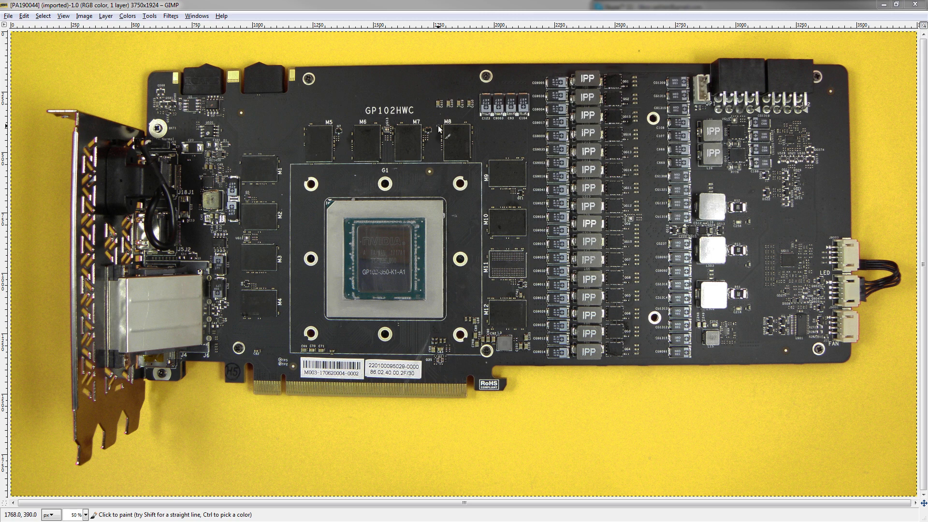
mouse_move(441, 142)
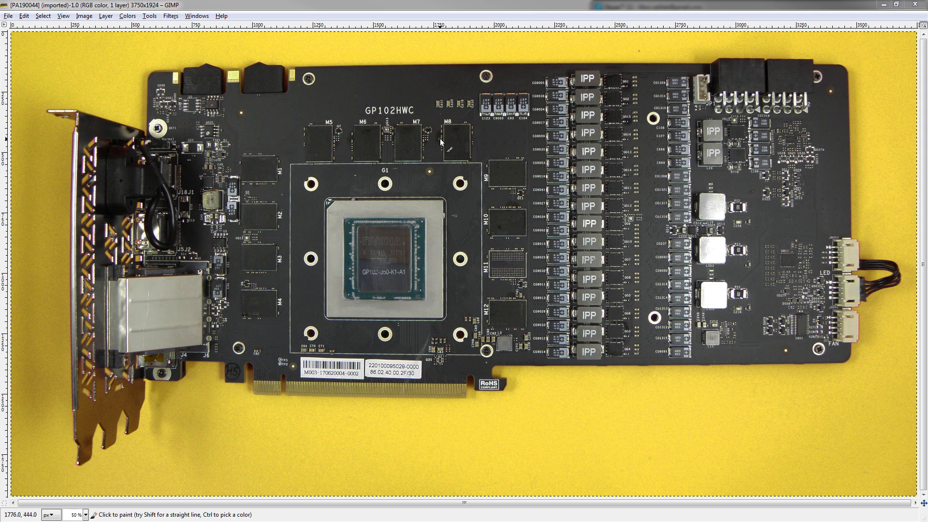
mouse_move(441, 144)
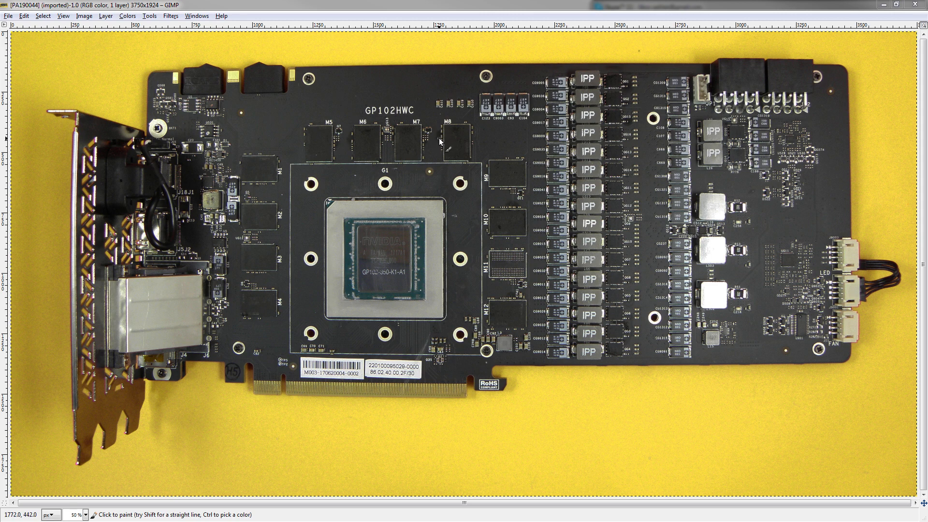
mouse_move(491, 151)
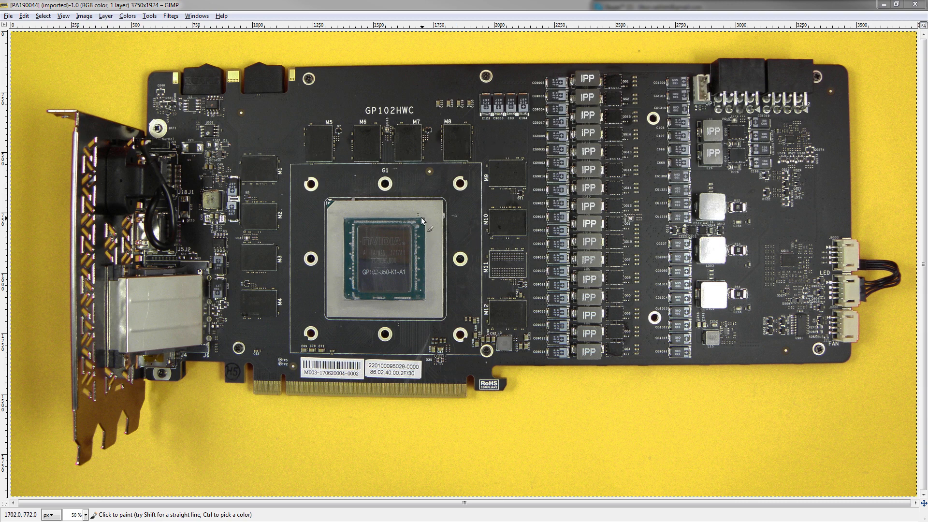
mouse_move(776, 185)
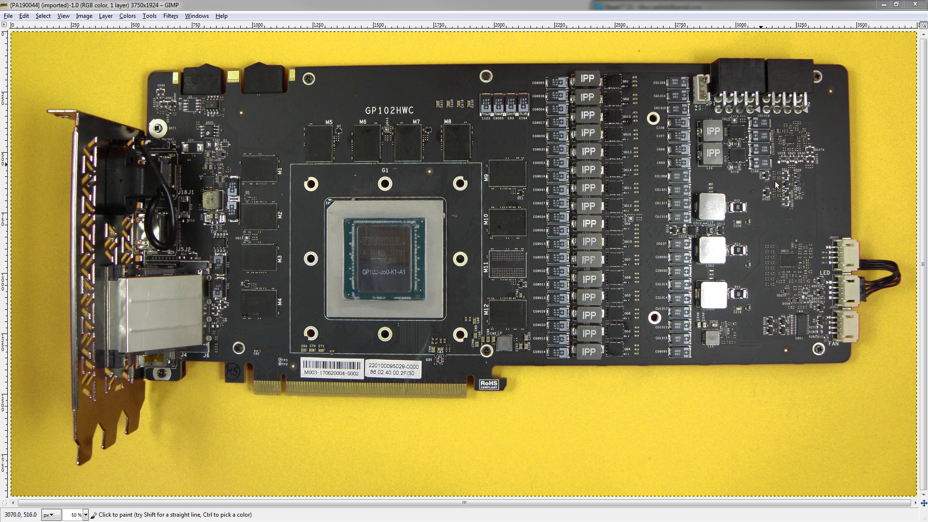
mouse_move(496, 340)
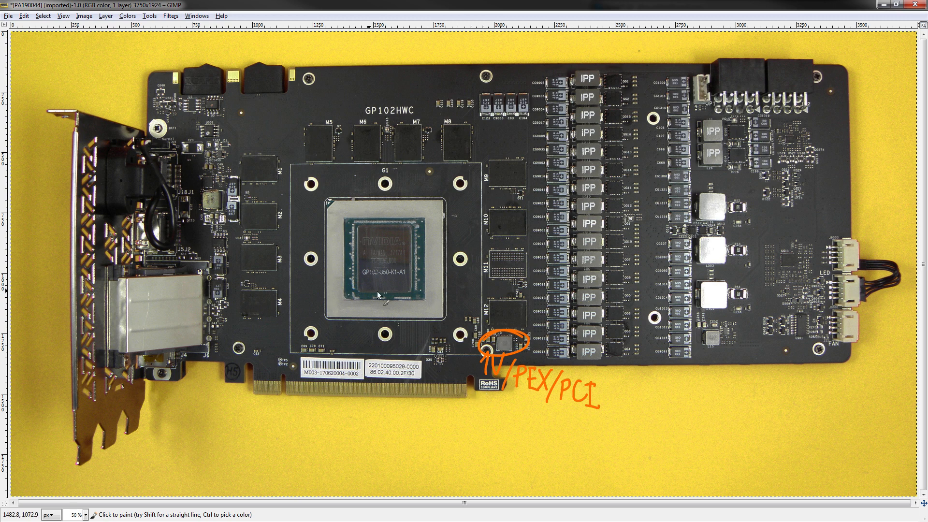
mouse_move(334, 267)
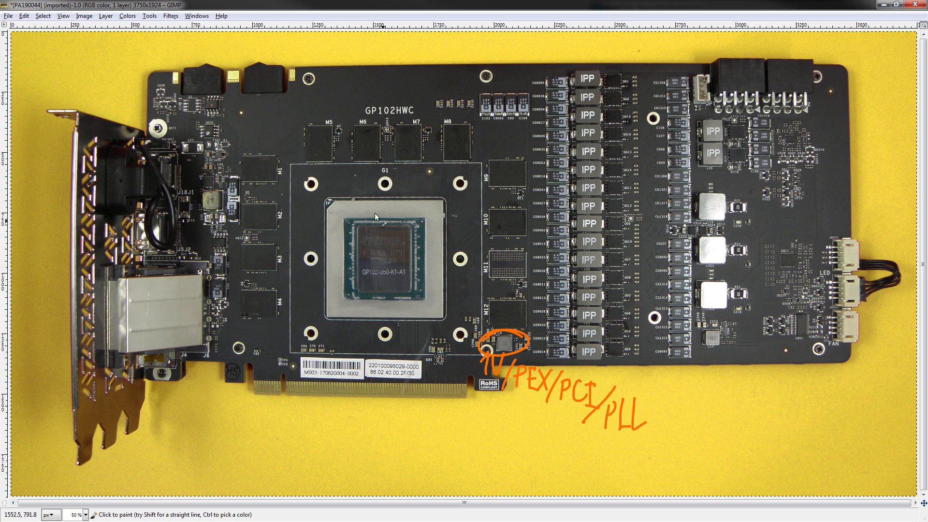
mouse_move(390, 286)
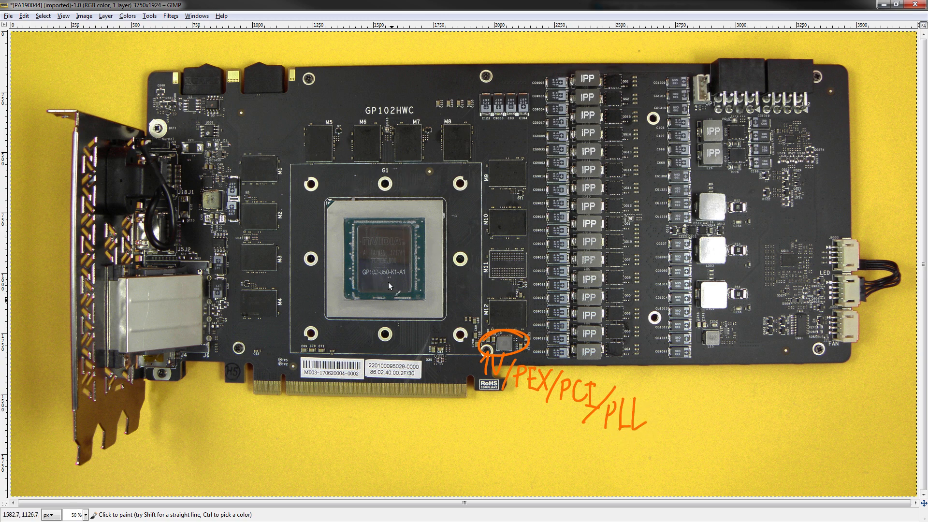
mouse_move(403, 251)
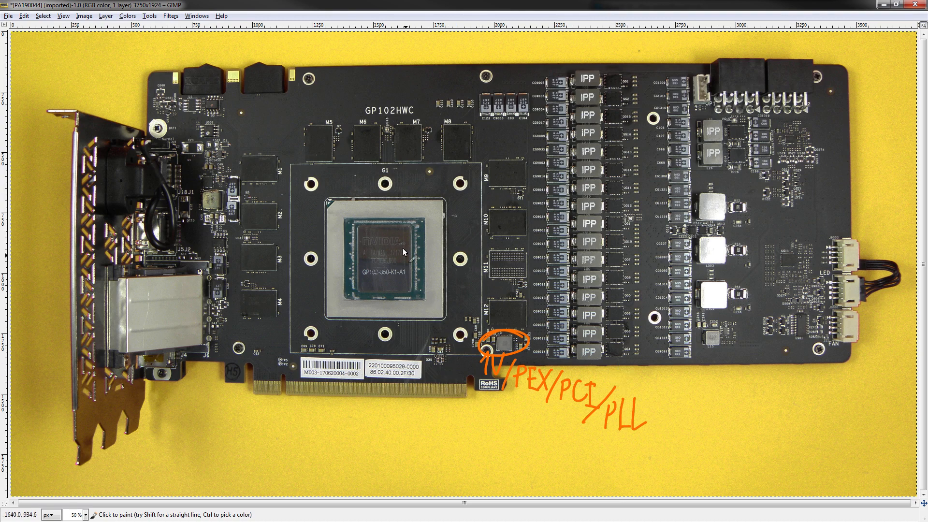
mouse_move(172, 165)
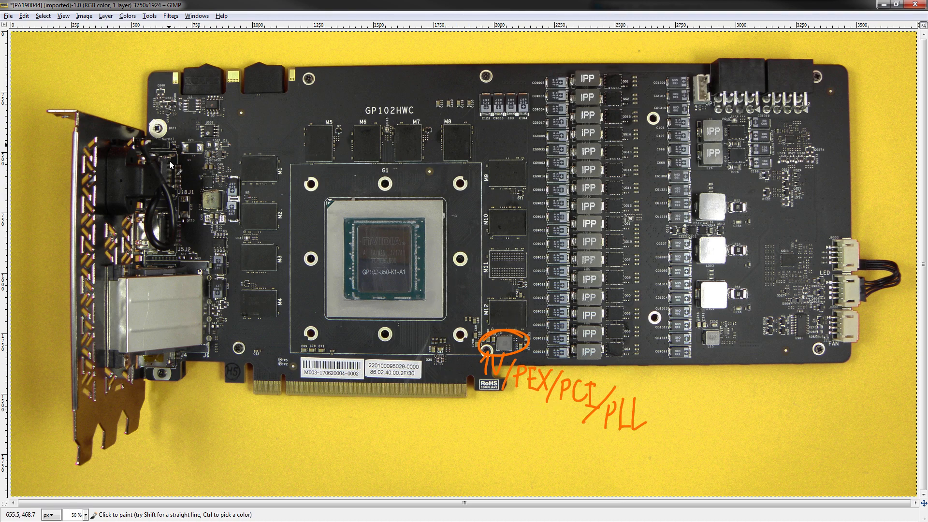
mouse_move(559, 283)
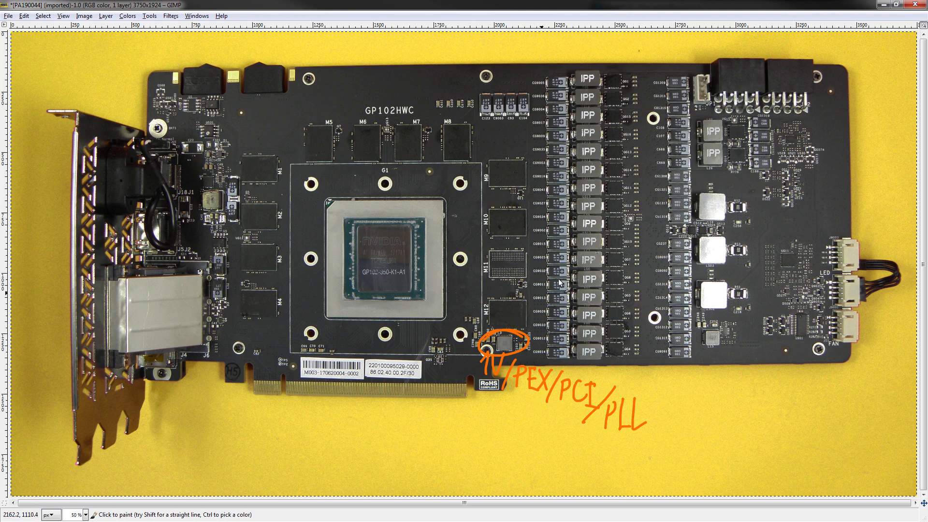
mouse_move(473, 378)
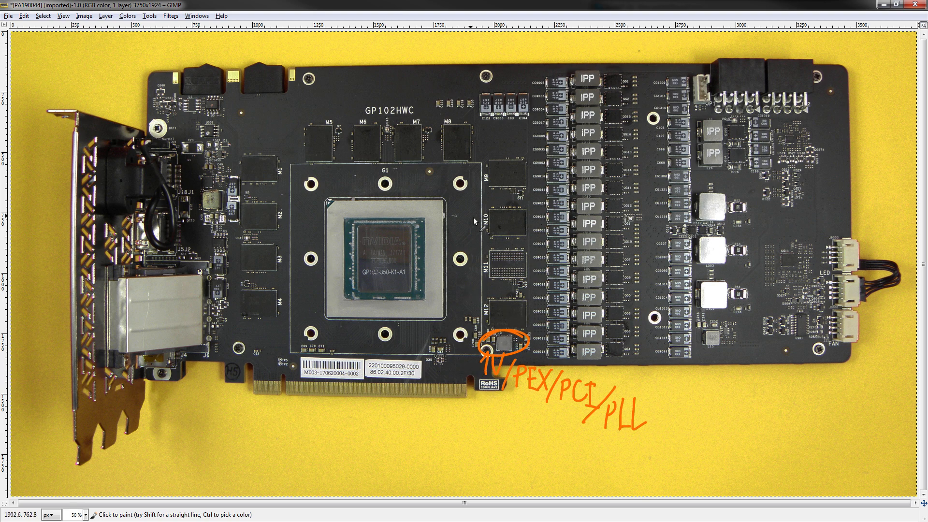
mouse_move(613, 451)
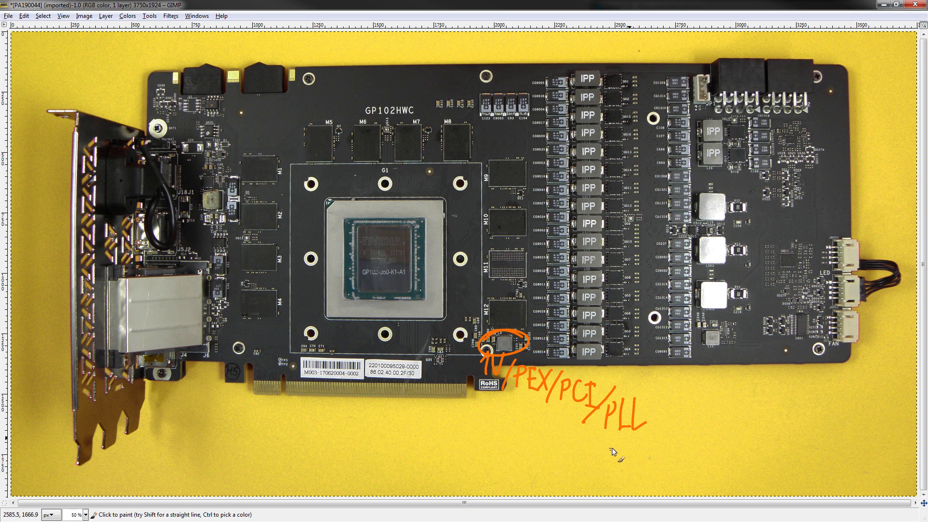
mouse_move(456, 231)
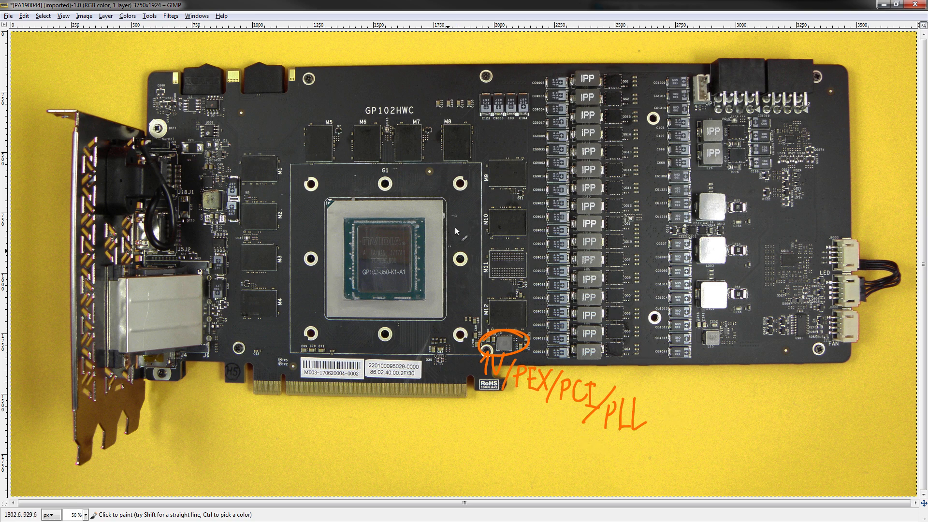
mouse_move(550, 198)
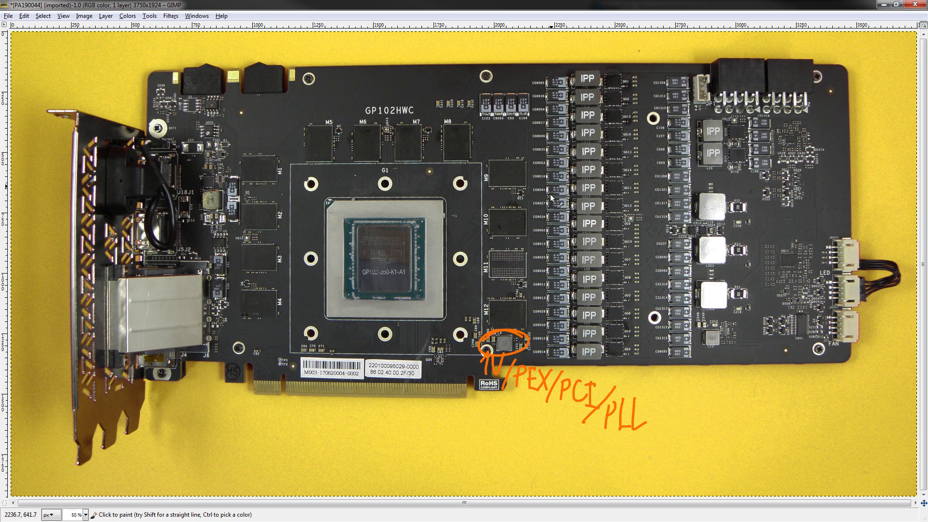
mouse_move(444, 290)
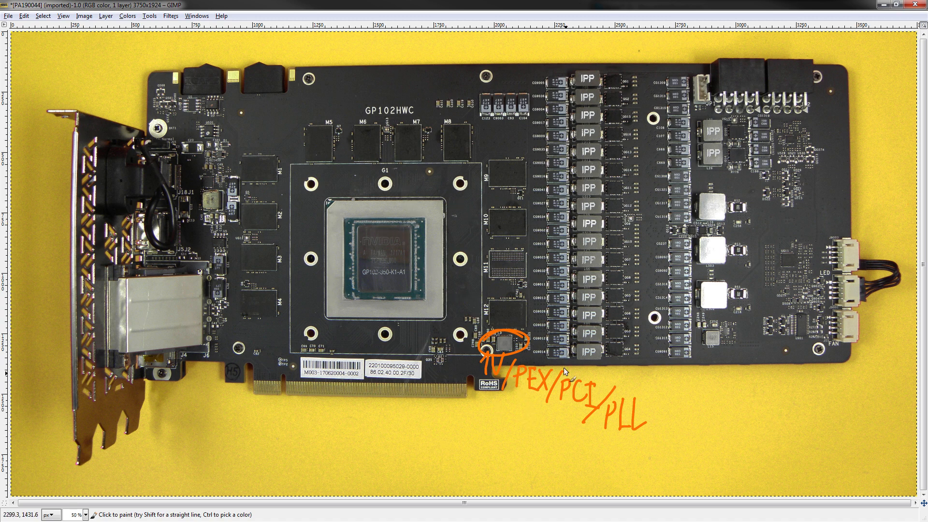
mouse_move(546, 371)
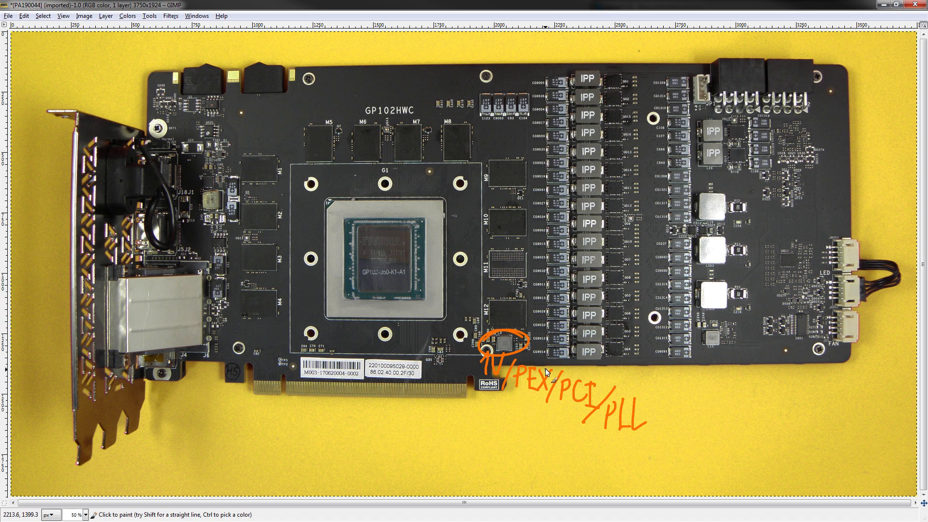
mouse_move(484, 290)
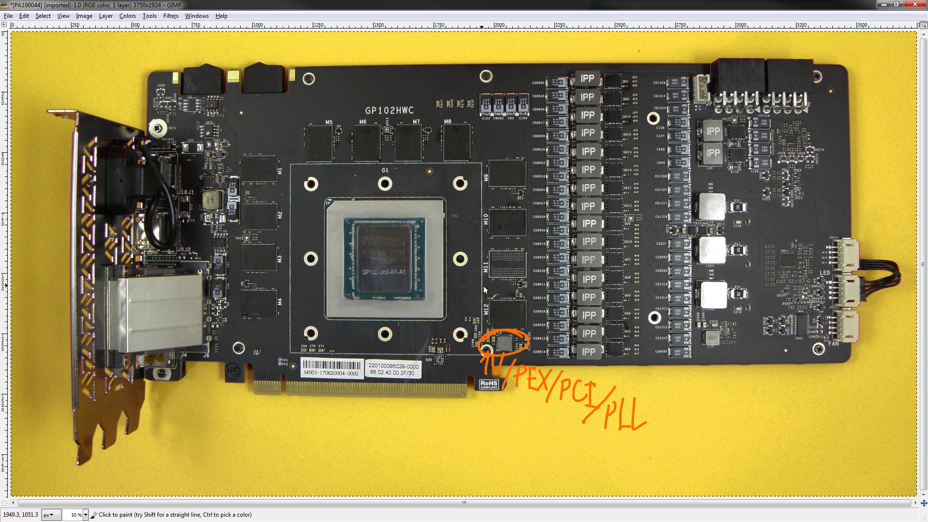
mouse_move(499, 203)
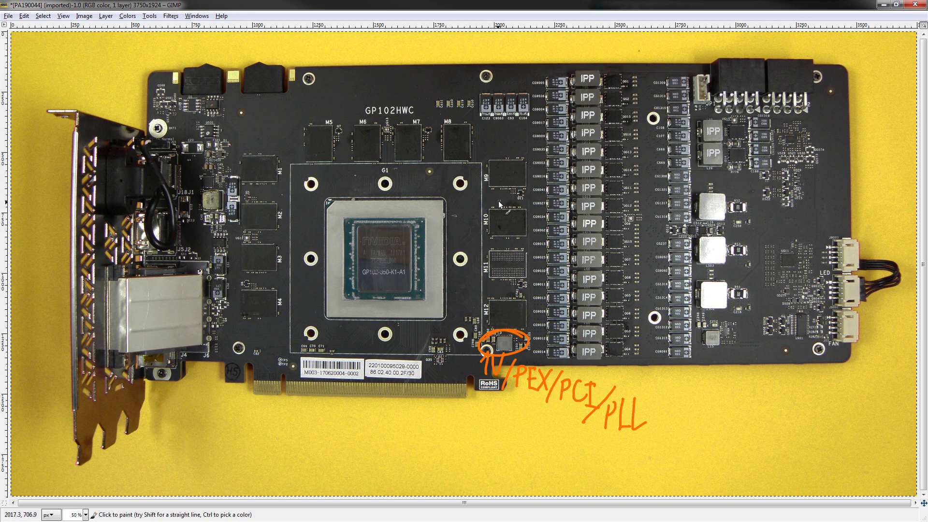
mouse_move(356, 404)
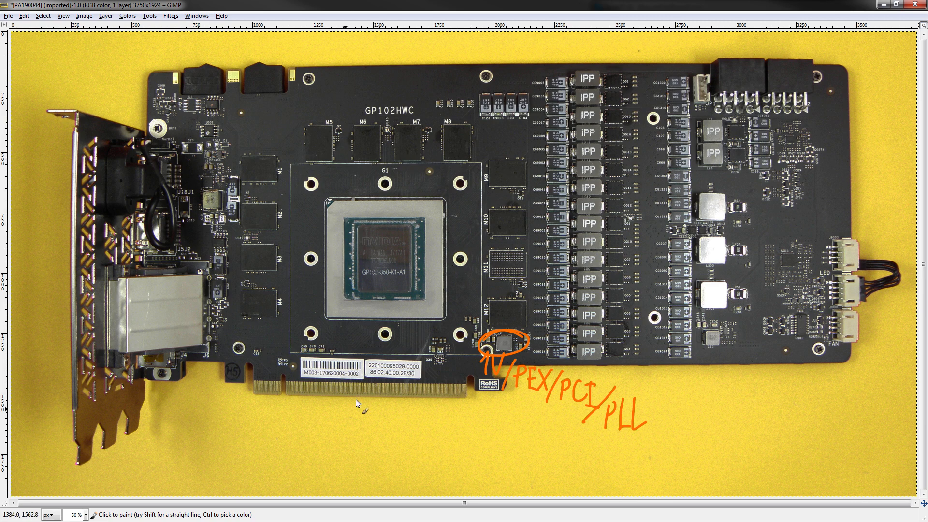
mouse_move(396, 167)
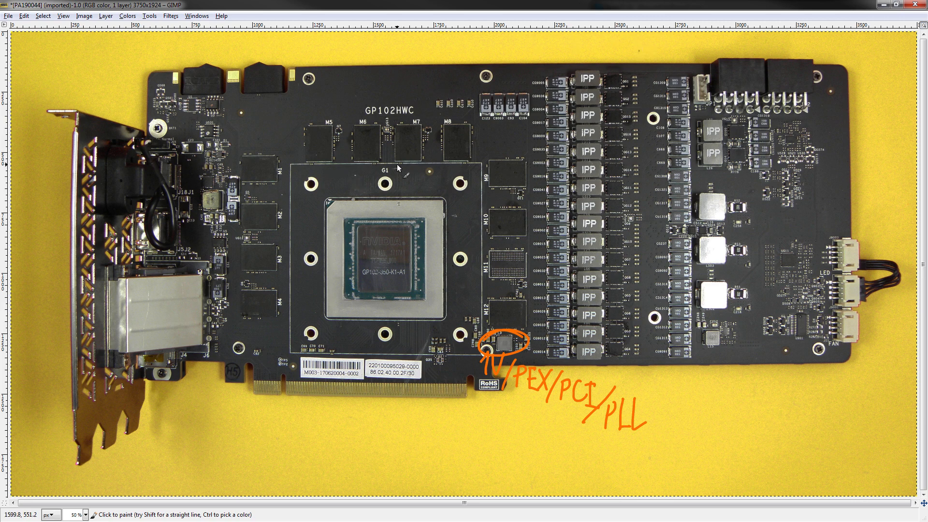
- Circle the chip above the RoHS sticker in orange and label it 1V/PEX/PCI/PLL
click(318, 199)
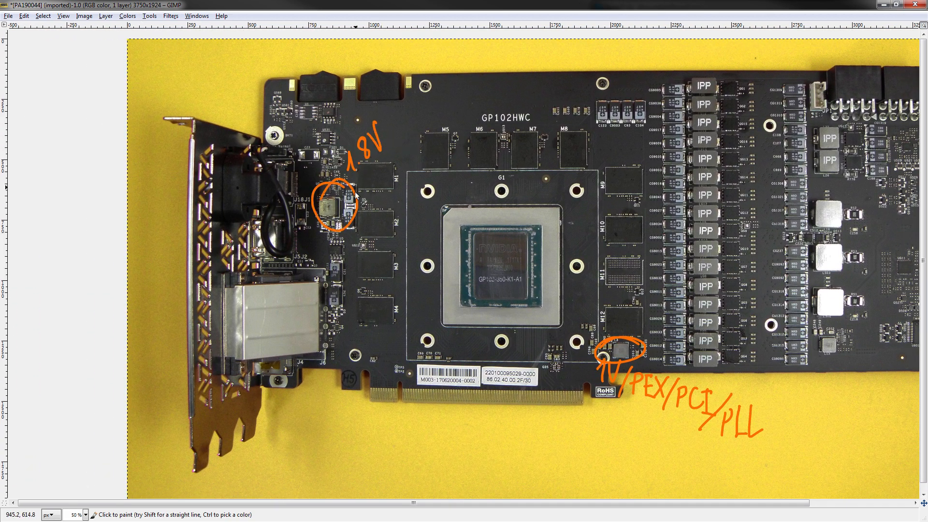
mouse_move(434, 333)
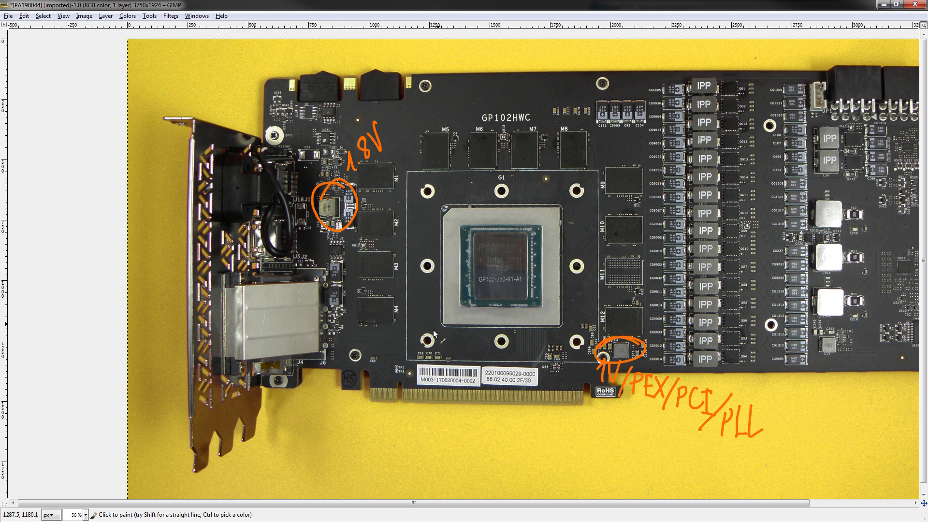
mouse_move(471, 283)
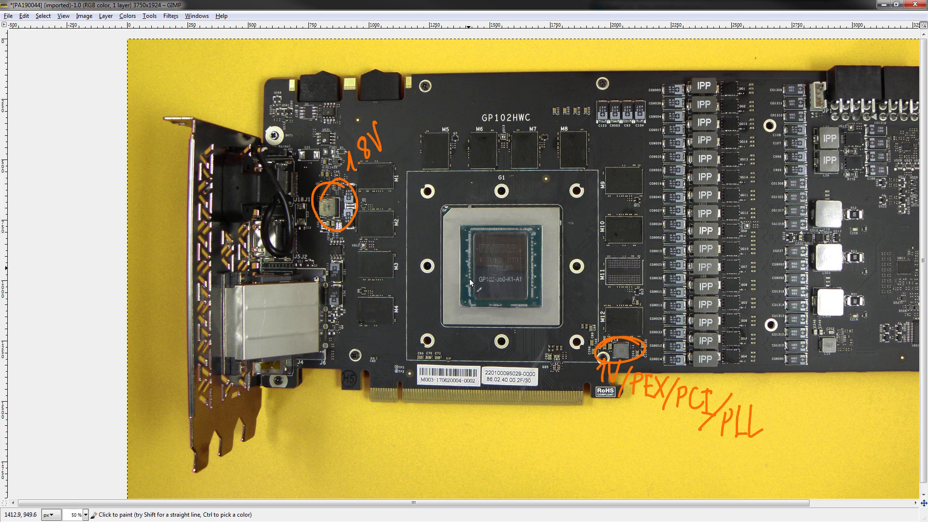
mouse_move(340, 282)
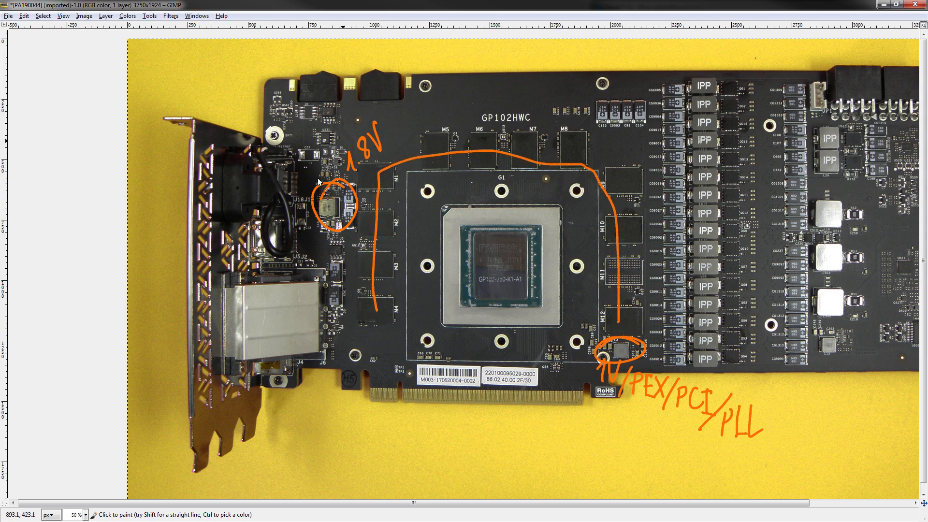
mouse_move(505, 200)
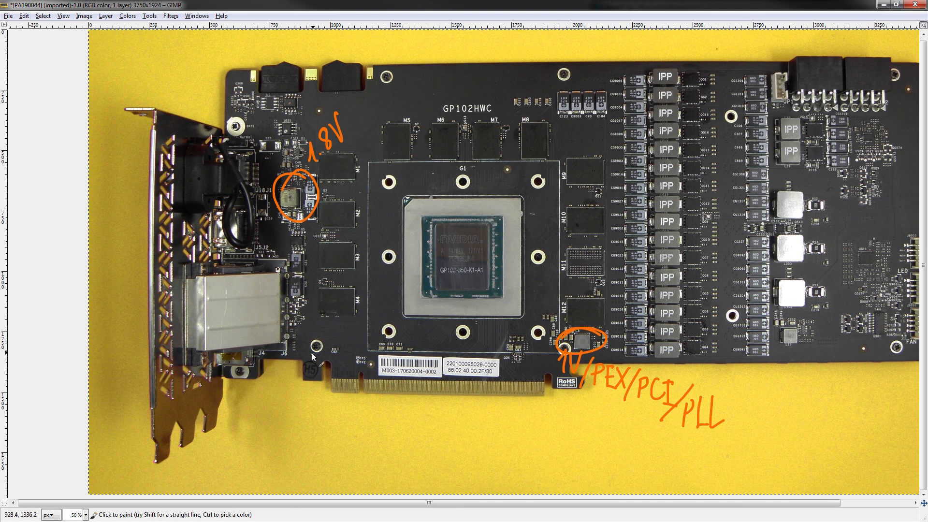
mouse_move(452, 260)
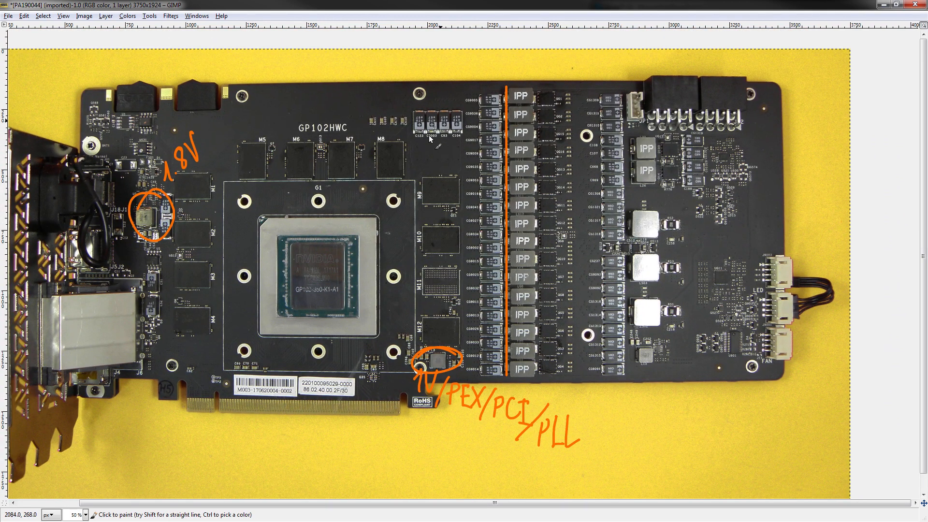
mouse_move(560, 88)
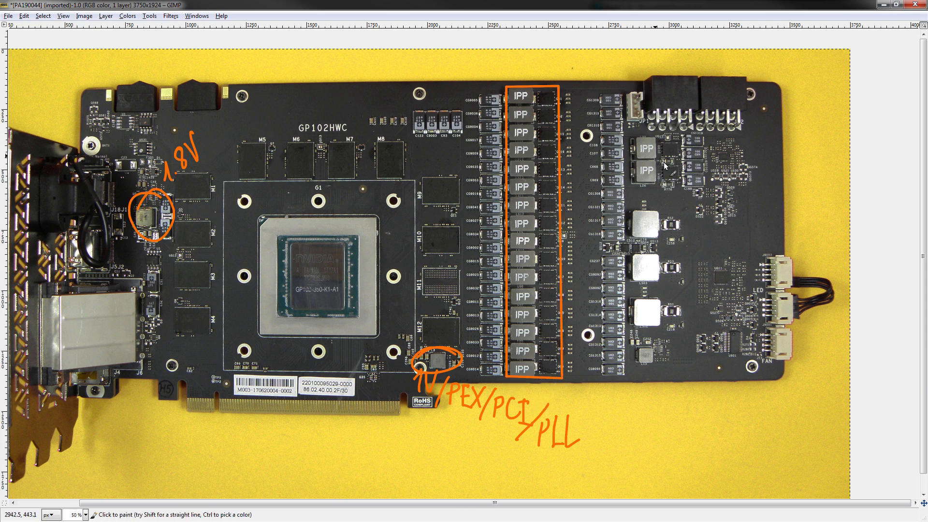
- Box the IPP column as Vcore and the two separate IPP chips as Vmem in orange
click(680, 180)
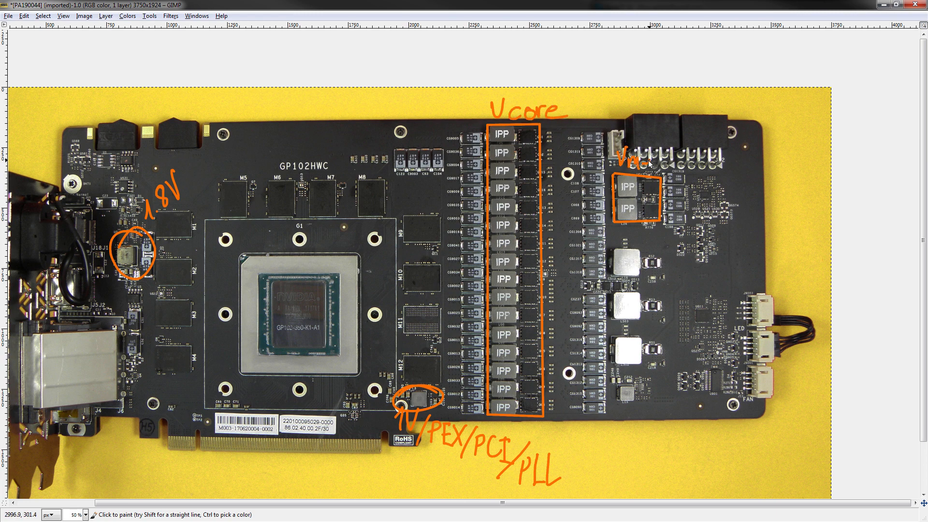
- Zoom in and hand-number the Vcore IPP phases 1 through 16 in orange
scroll(up, 3)
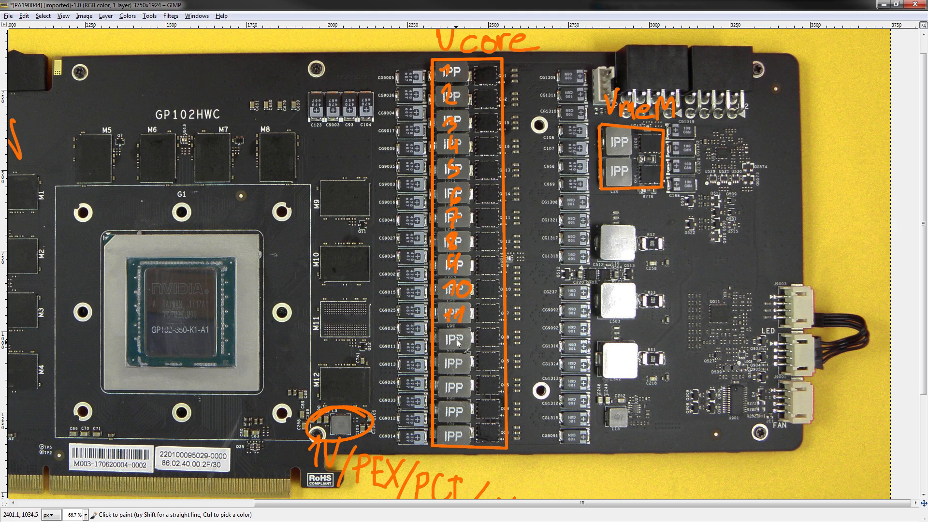
click(459, 343)
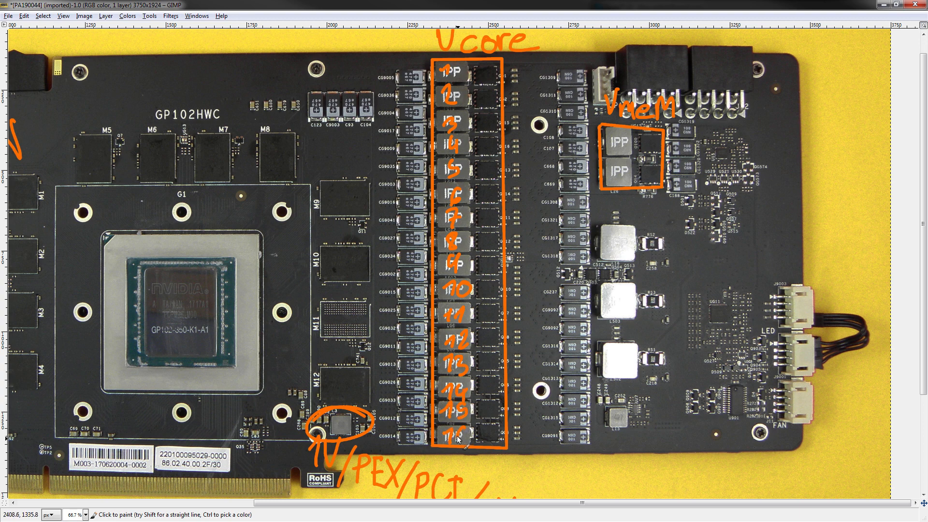
mouse_move(367, 141)
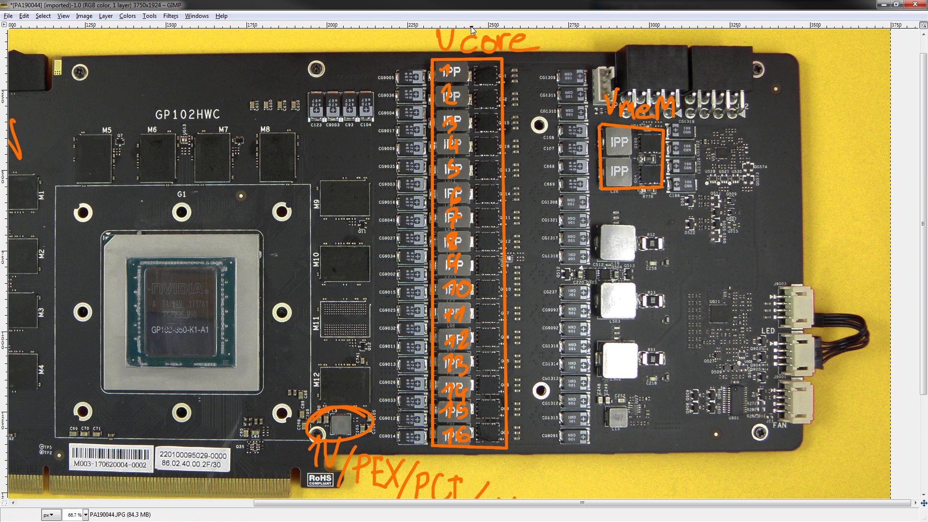
mouse_move(491, 262)
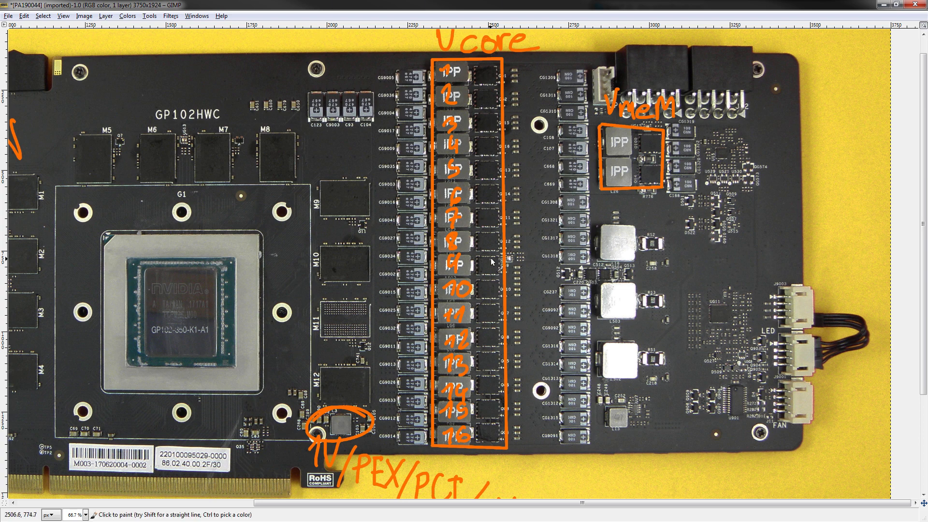
mouse_move(566, 117)
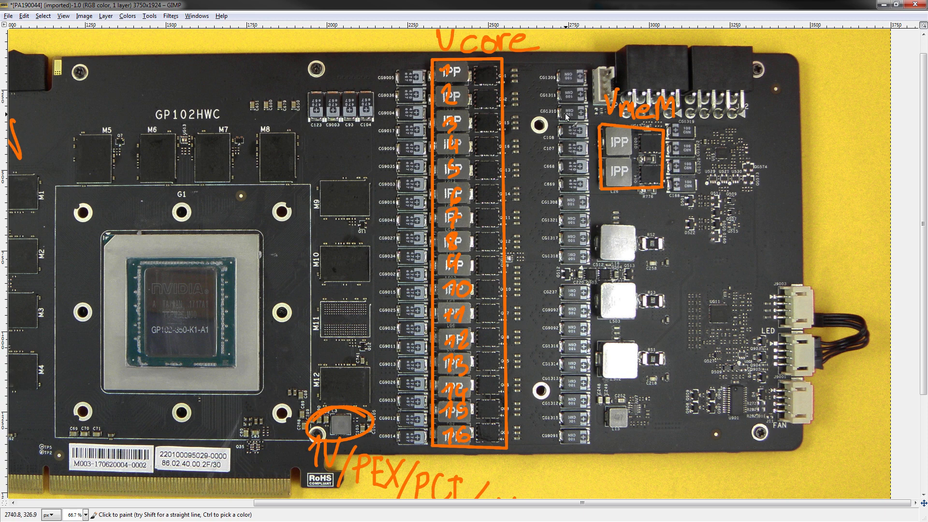
mouse_move(549, 120)
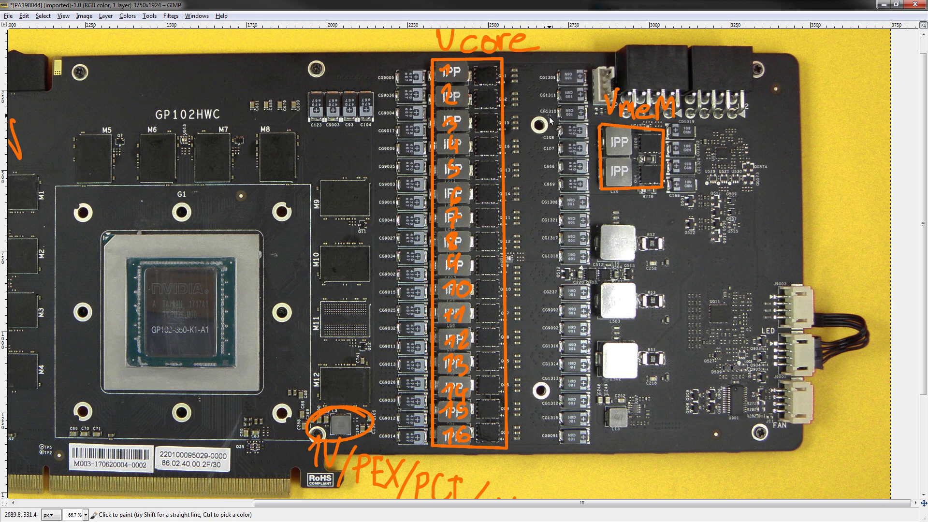
mouse_move(539, 123)
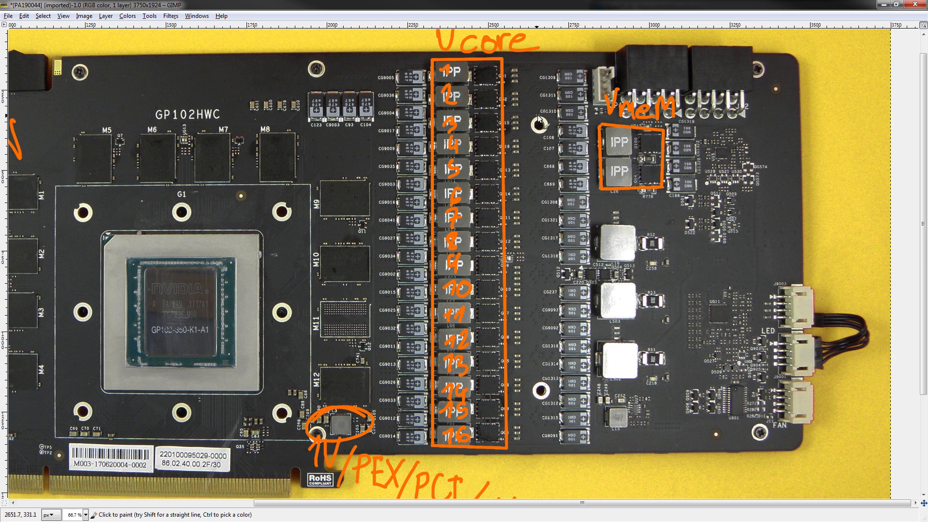
mouse_move(538, 104)
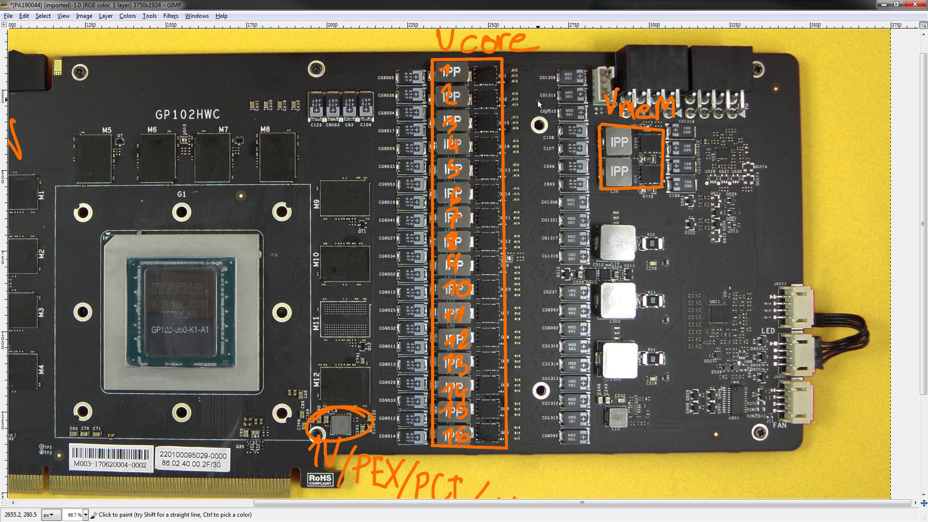
mouse_move(536, 101)
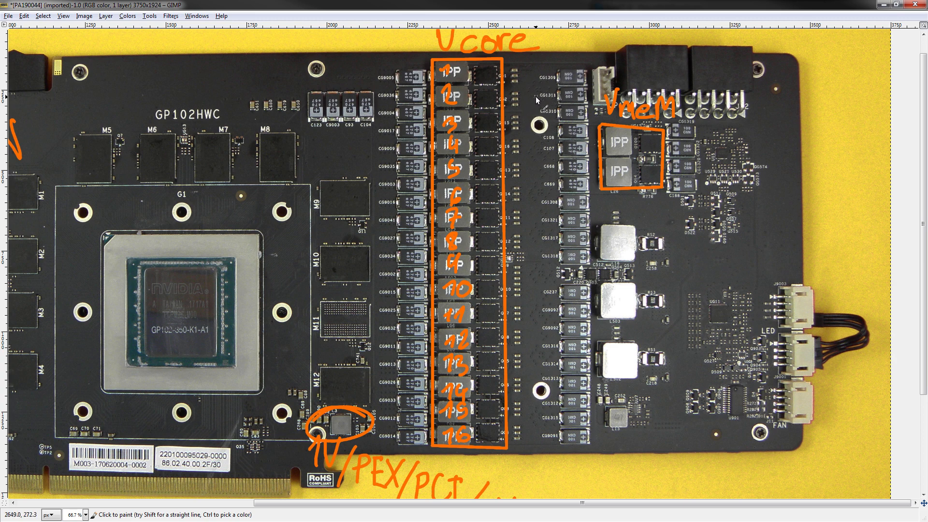
mouse_move(465, 57)
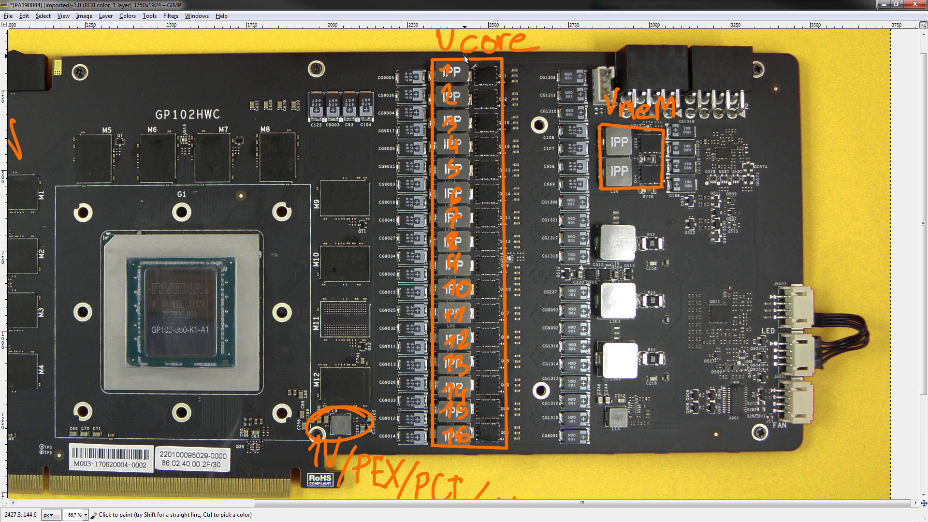
mouse_move(530, 74)
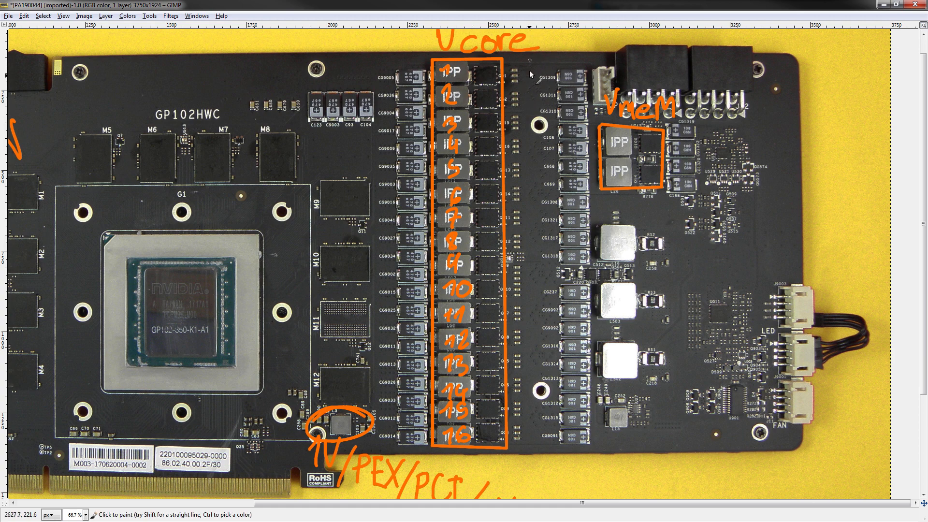
mouse_move(489, 74)
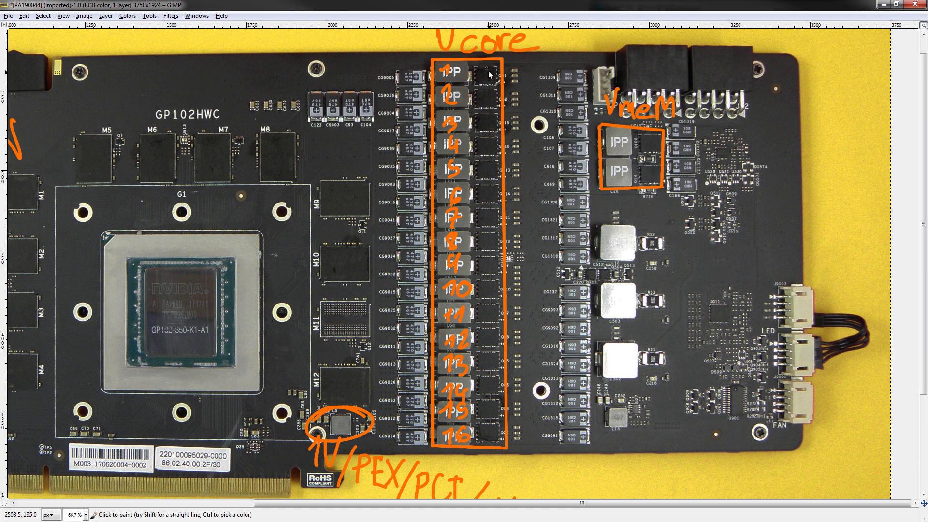
mouse_move(497, 88)
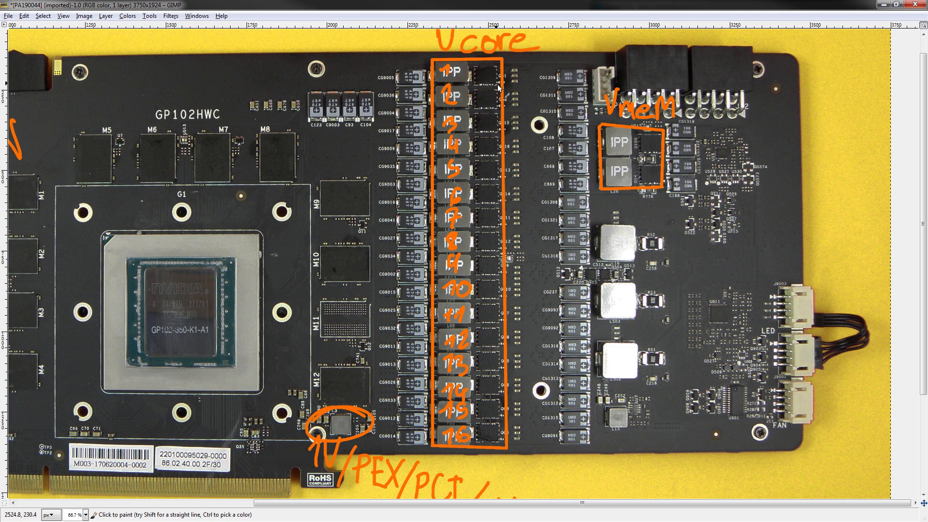
mouse_move(430, 81)
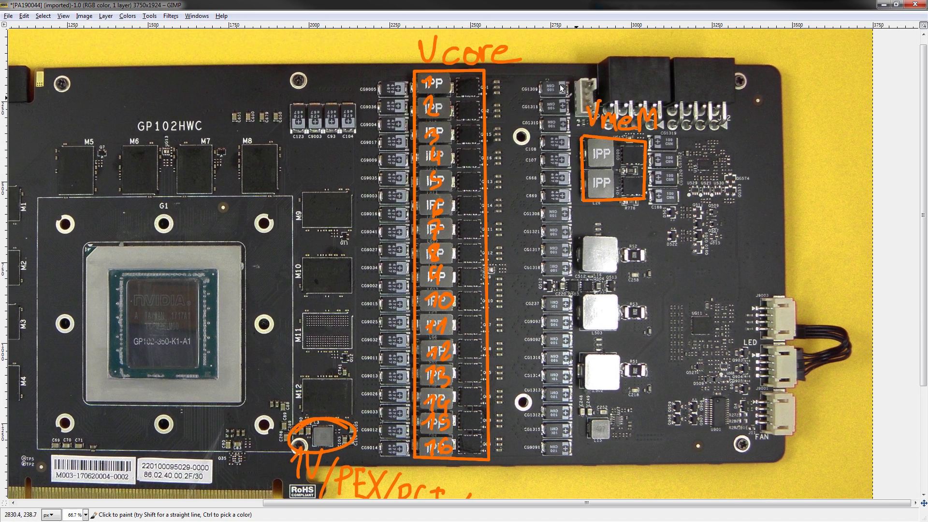
mouse_move(697, 323)
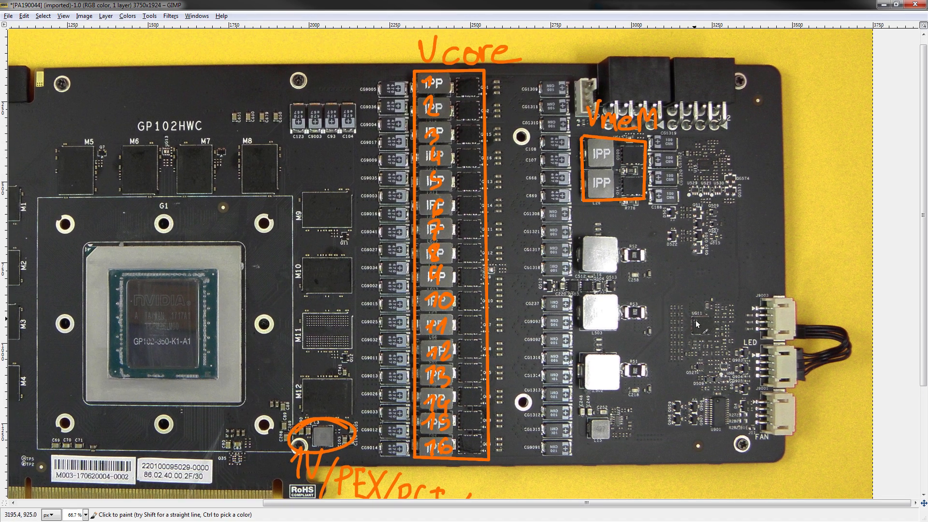
click(701, 325)
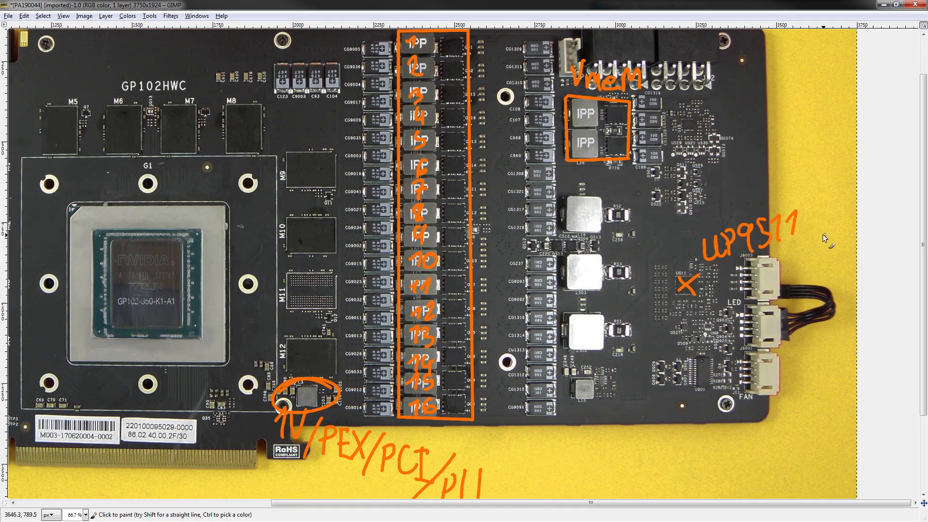
mouse_move(818, 91)
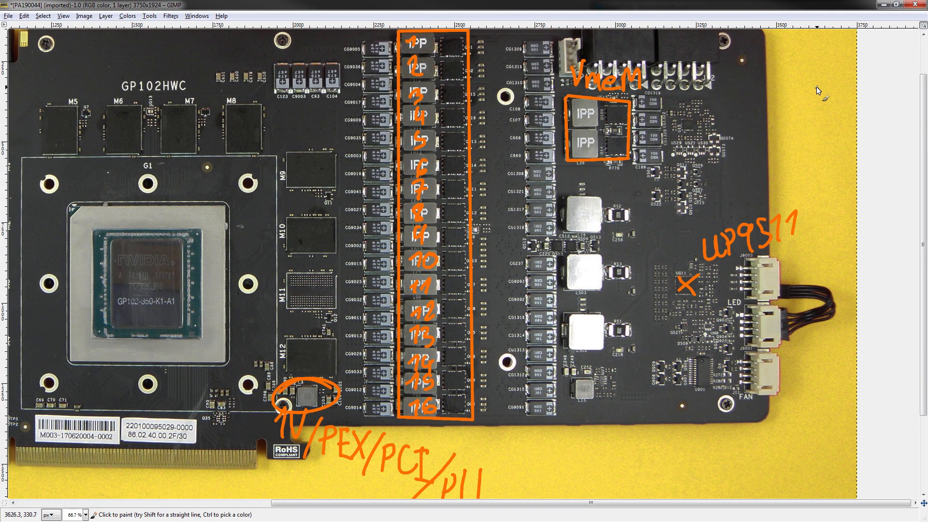
mouse_move(773, 257)
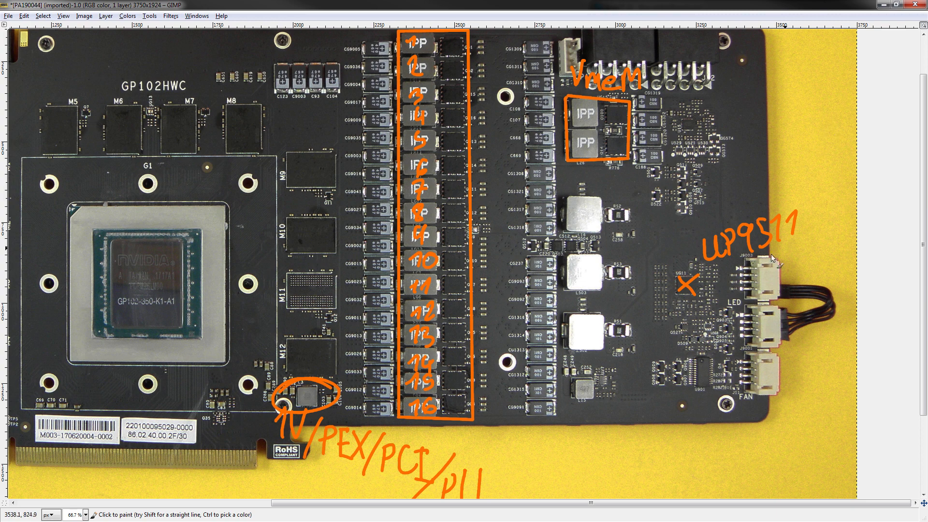
mouse_move(660, 235)
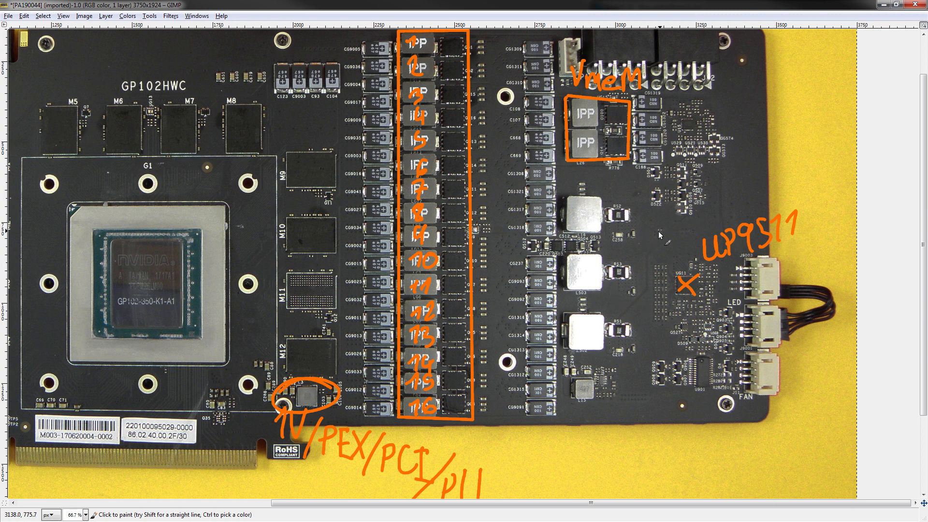
mouse_move(645, 168)
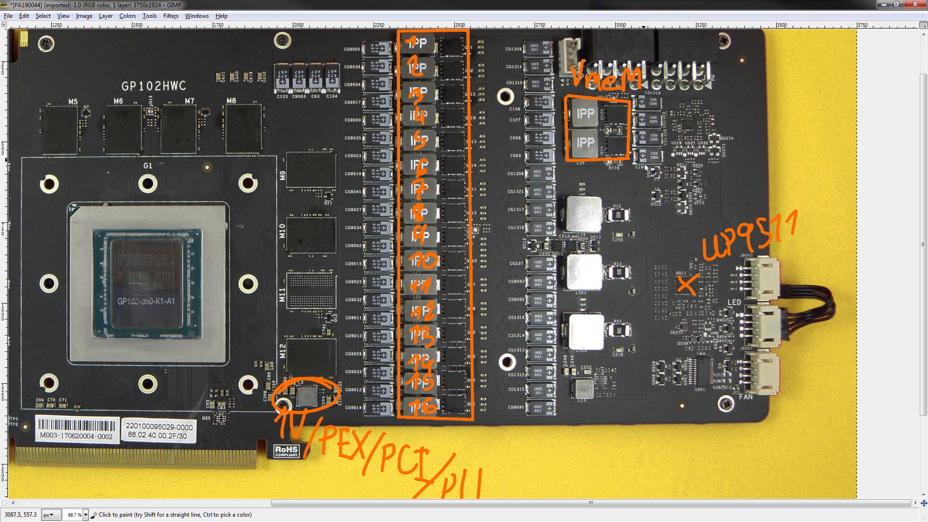
mouse_move(620, 115)
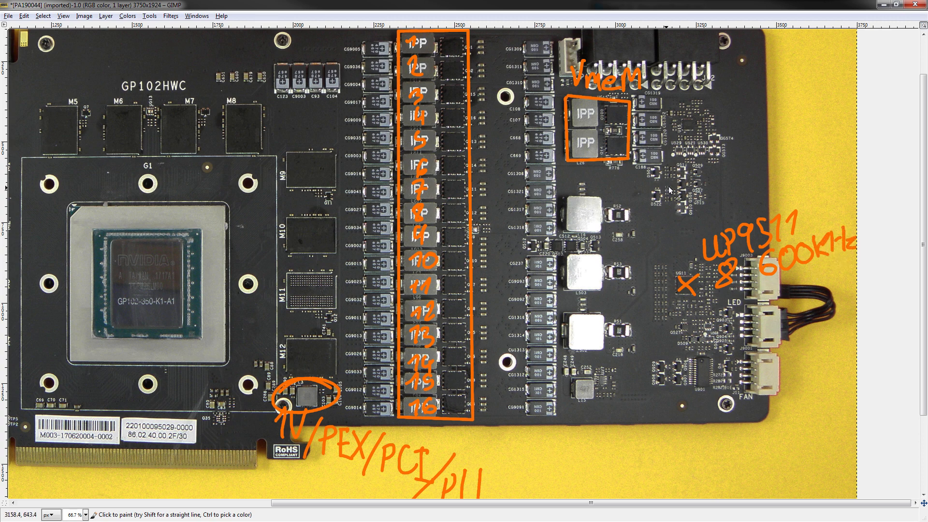
mouse_move(613, 173)
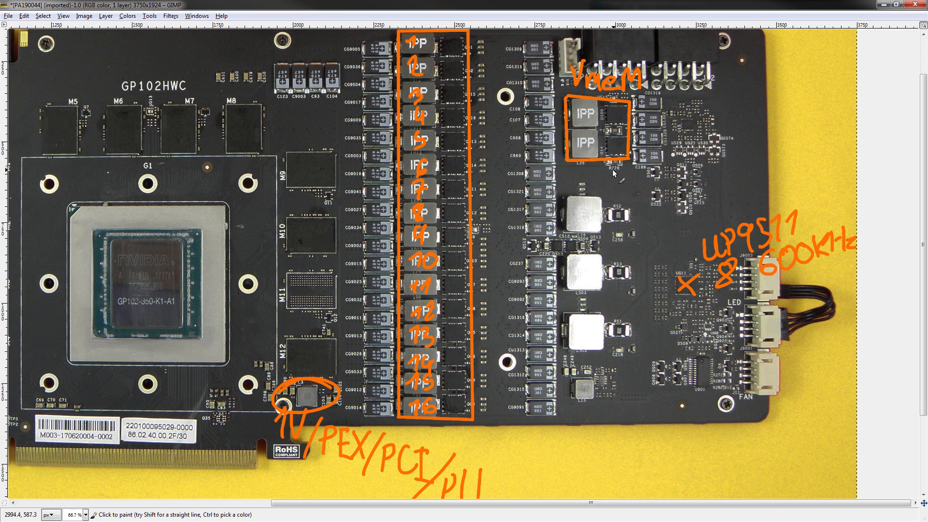
mouse_move(633, 131)
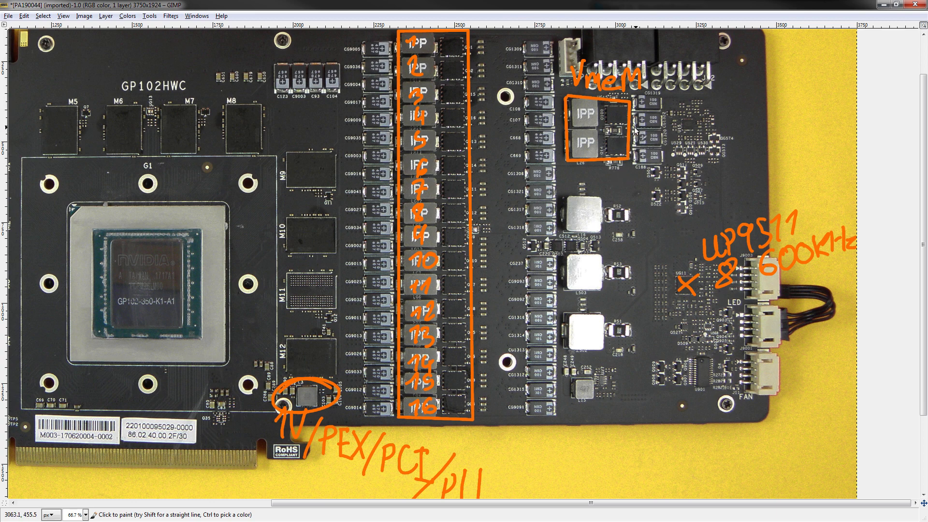
mouse_move(639, 136)
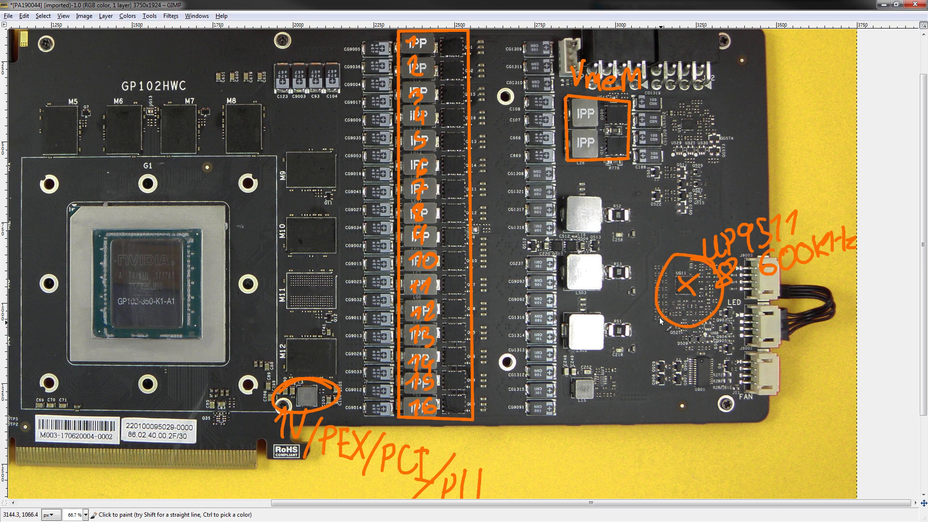
mouse_move(665, 299)
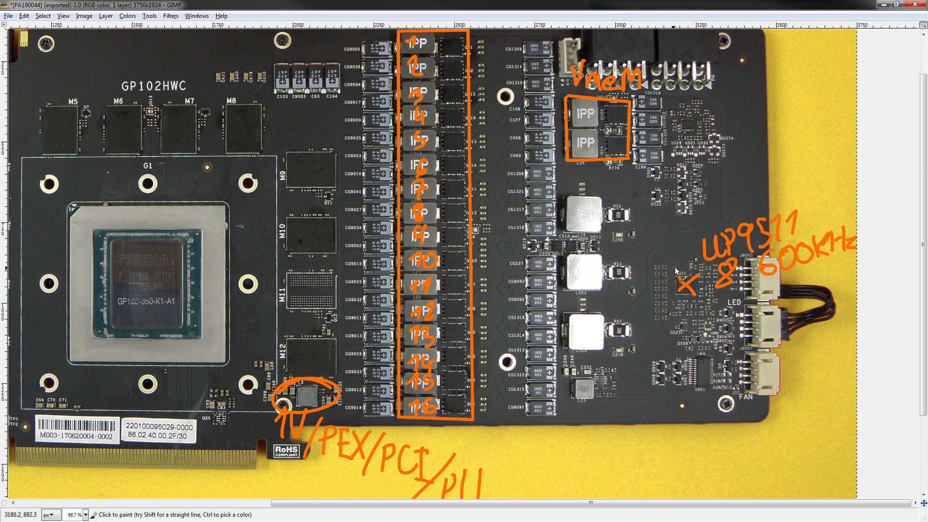
mouse_move(644, 313)
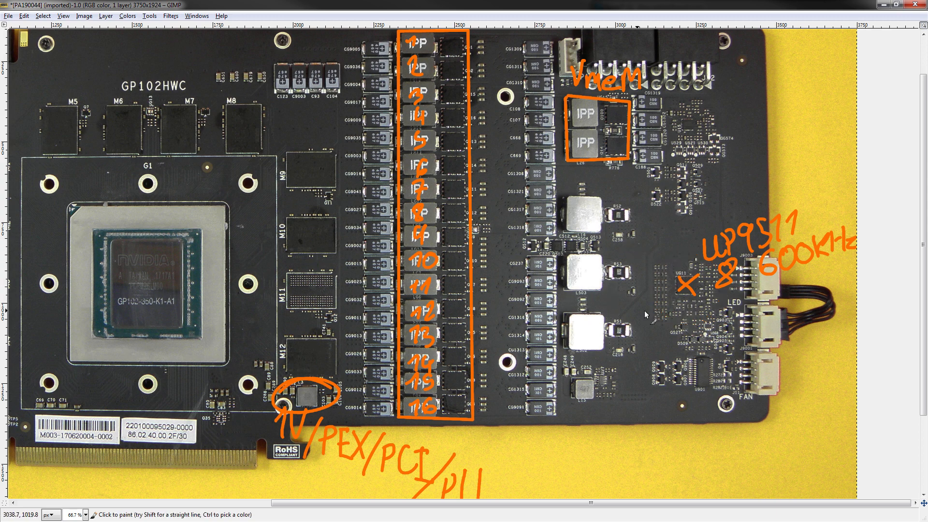
mouse_move(382, 295)
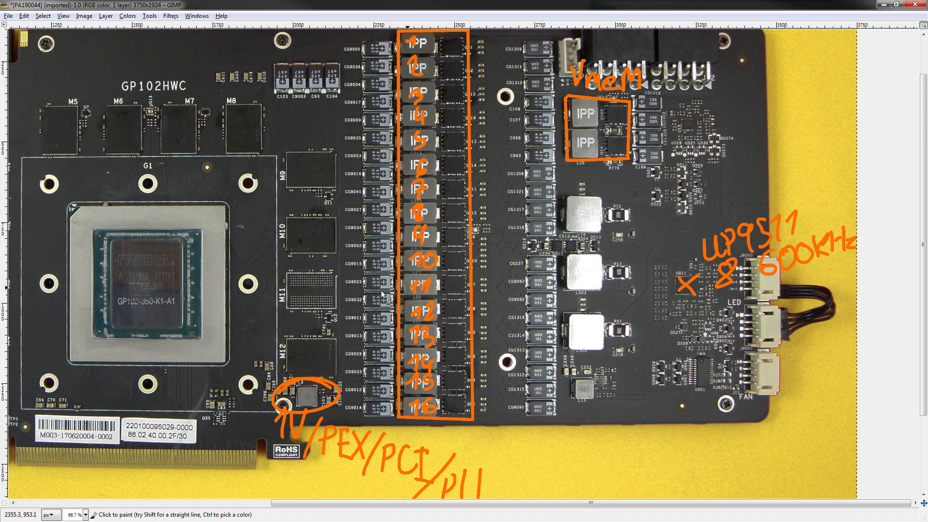
mouse_move(667, 230)
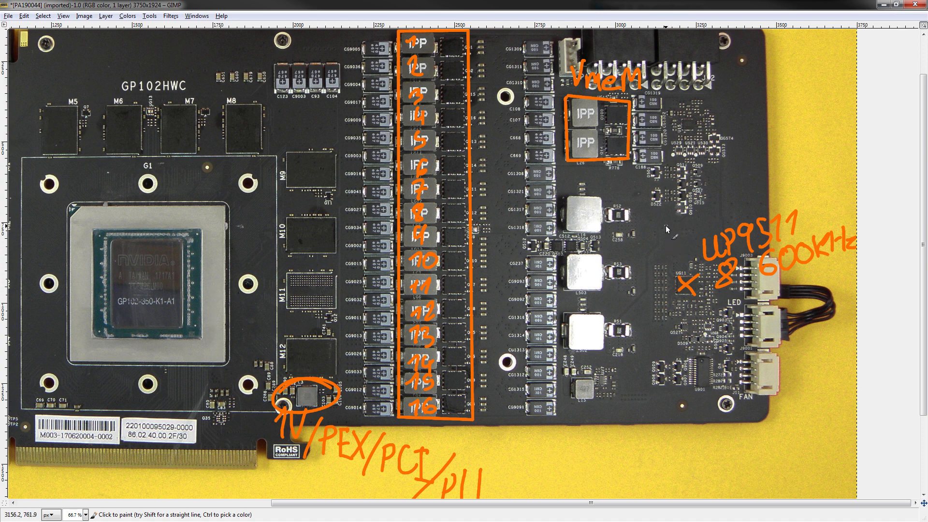
mouse_move(671, 269)
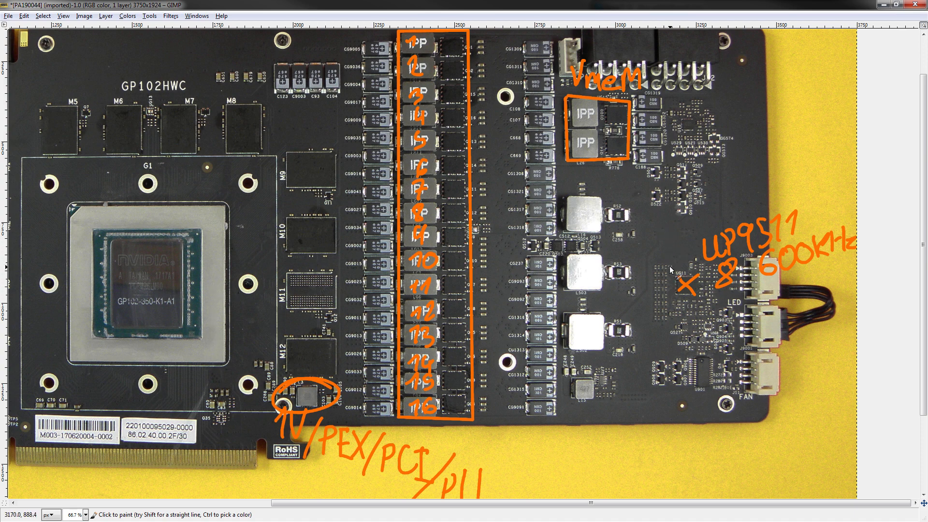
mouse_move(672, 128)
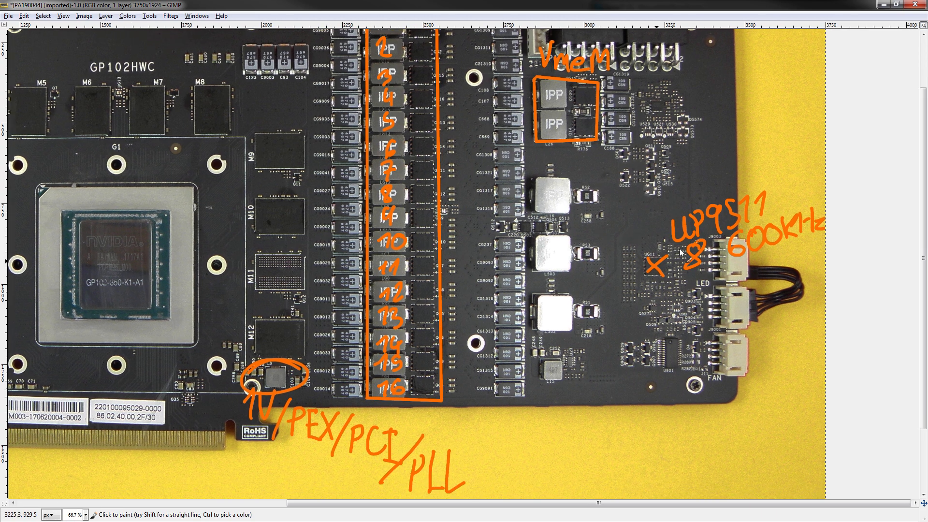
mouse_move(758, 272)
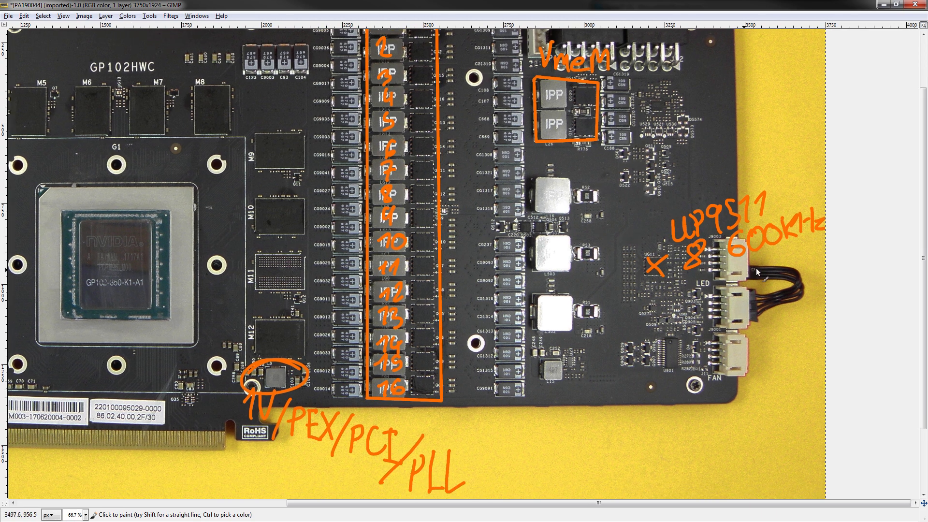
mouse_move(747, 142)
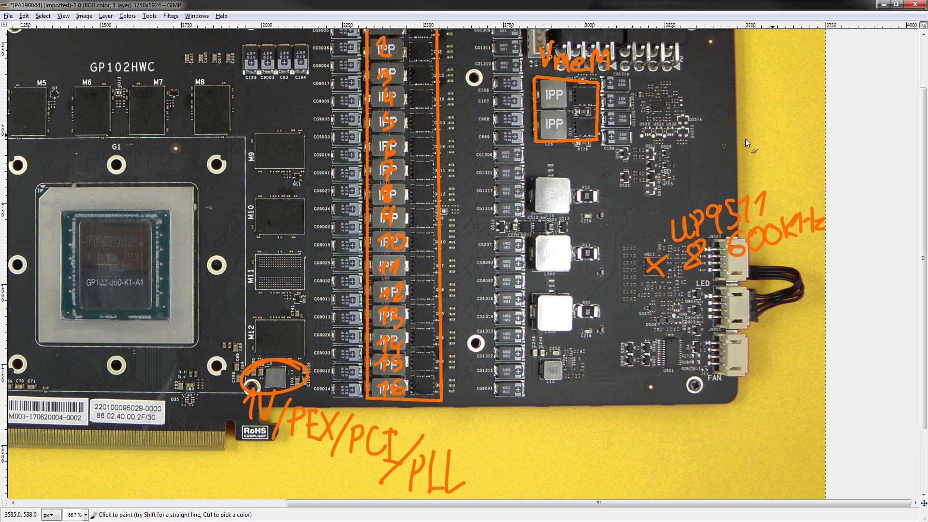
mouse_move(600, 284)
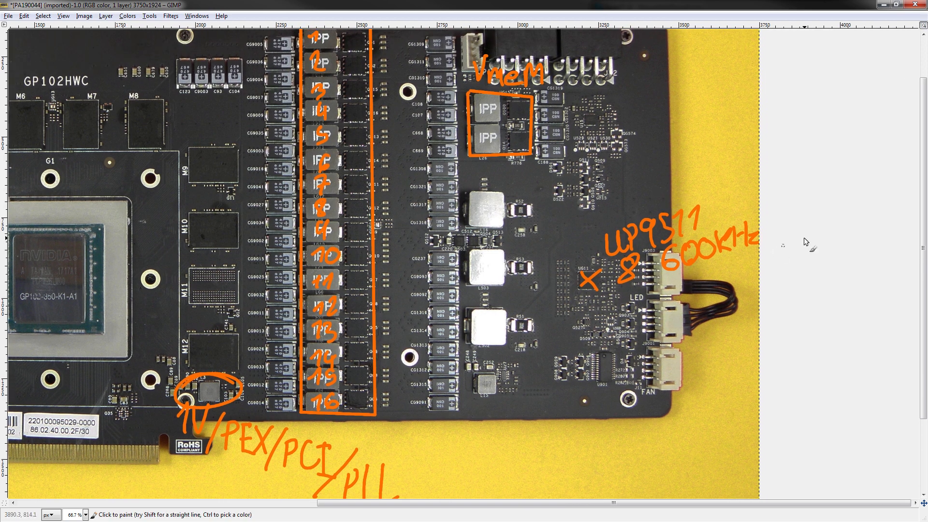
mouse_move(678, 204)
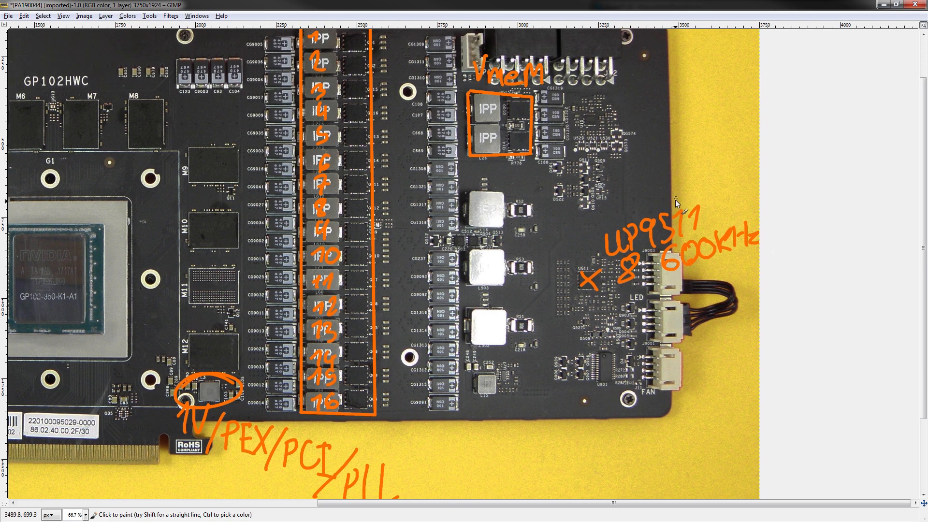
mouse_move(651, 279)
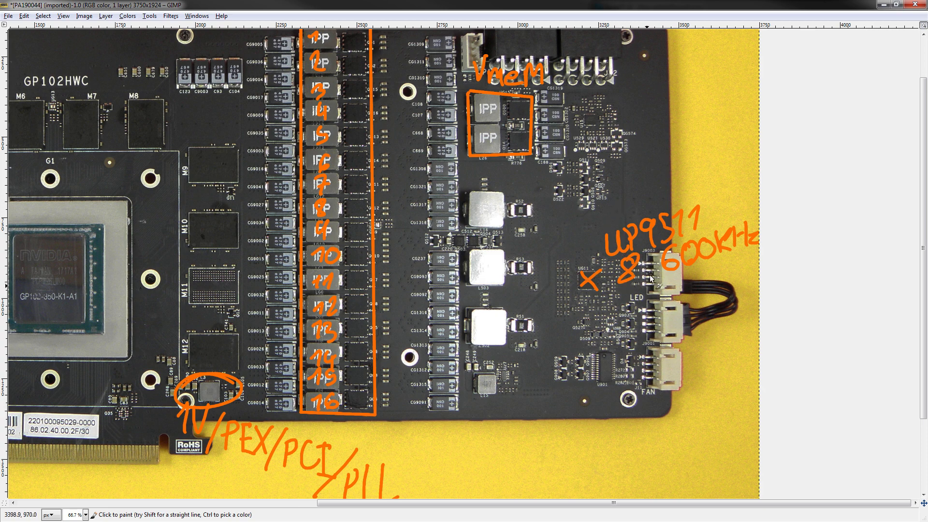
mouse_move(650, 106)
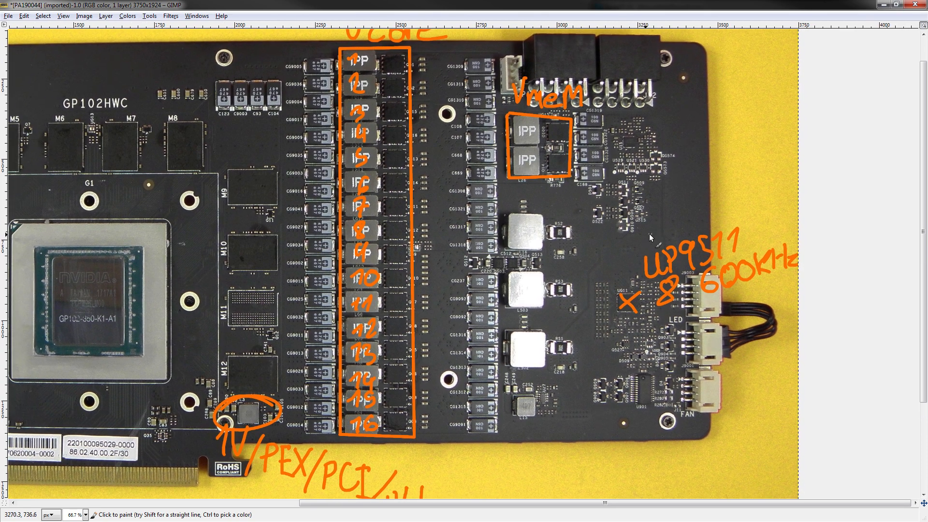
mouse_move(747, 263)
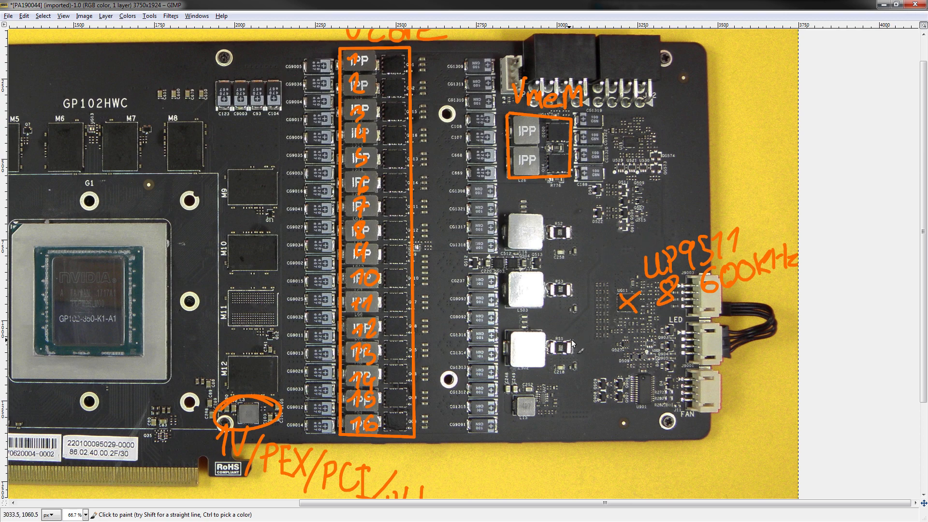
mouse_move(131, 402)
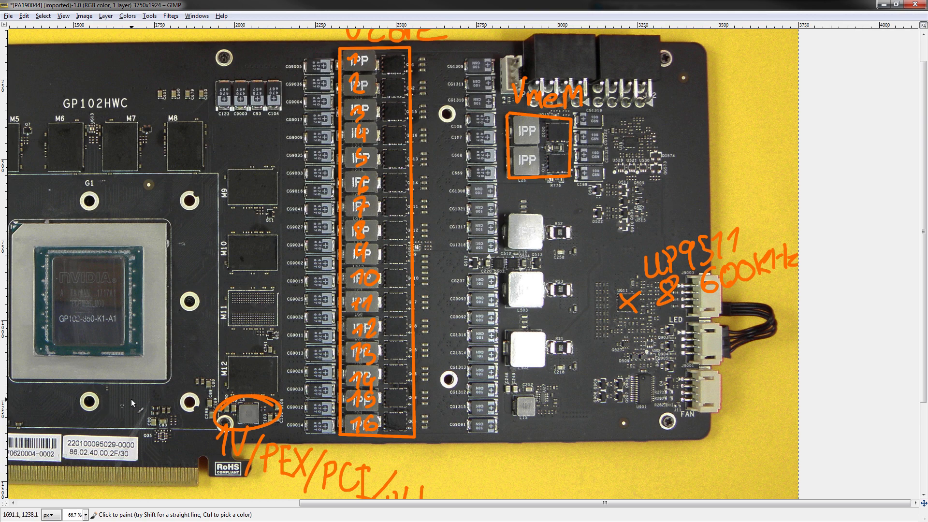
mouse_move(626, 178)
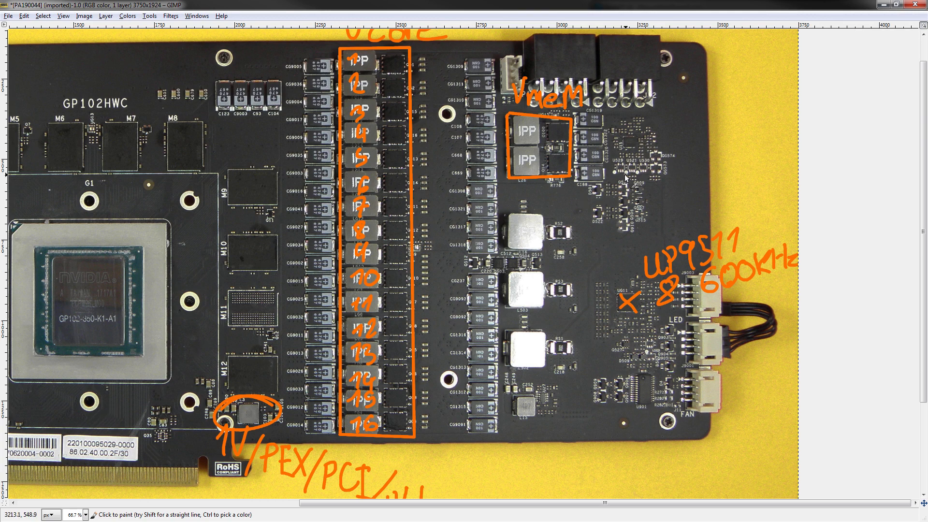
mouse_move(626, 181)
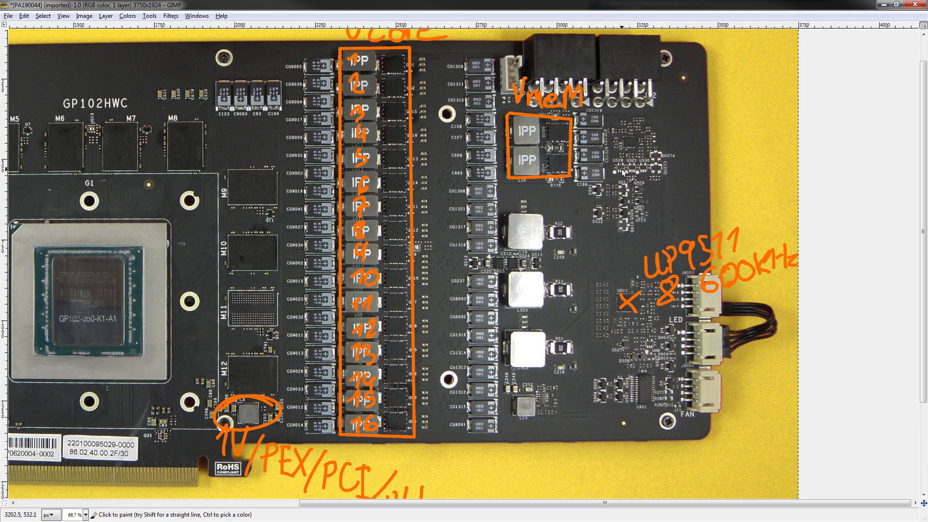
mouse_move(624, 175)
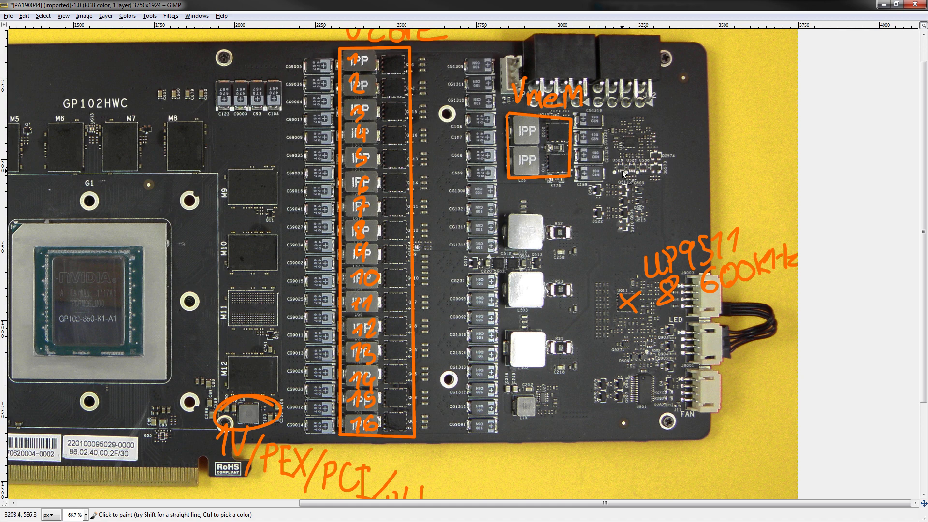
mouse_move(625, 173)
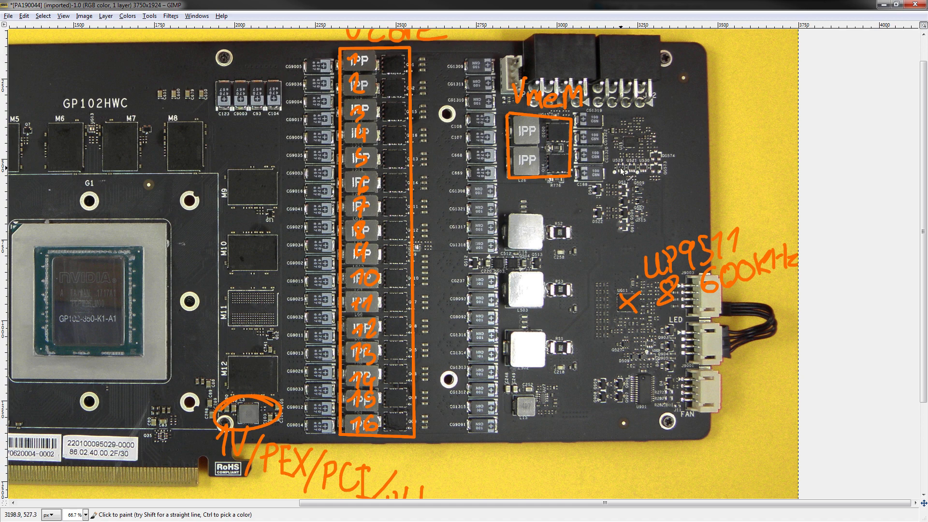
mouse_move(625, 170)
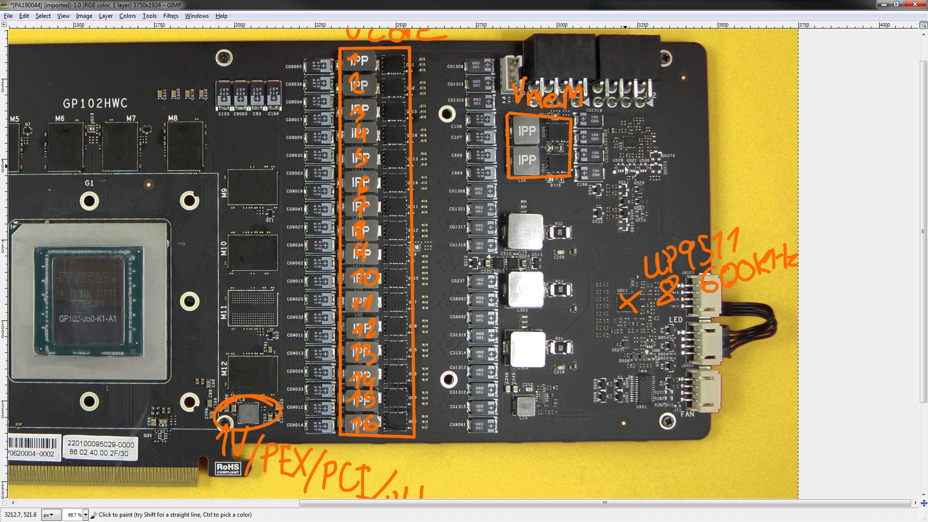
mouse_move(635, 90)
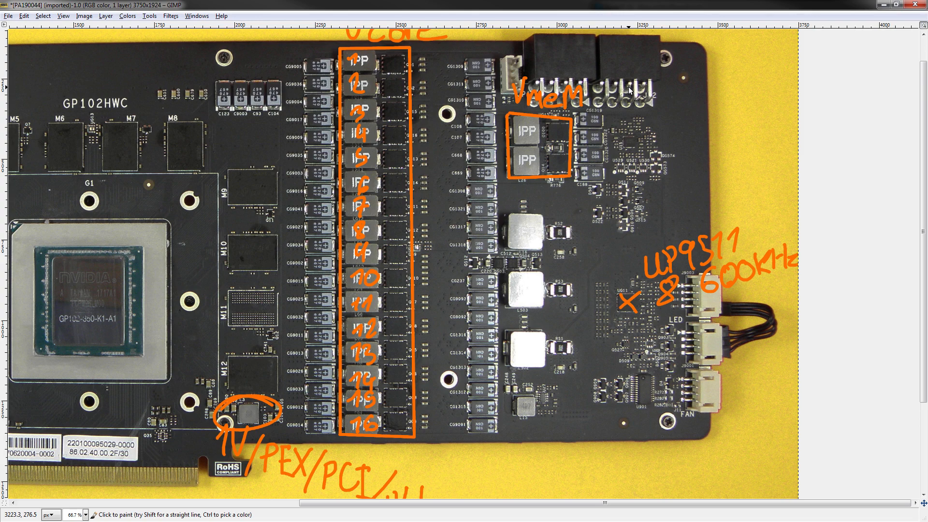
mouse_move(480, 152)
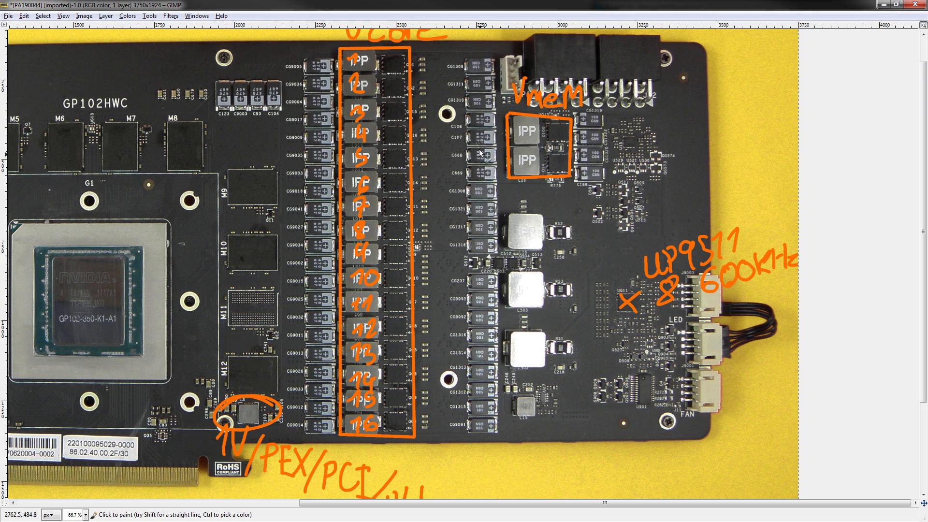
mouse_move(667, 260)
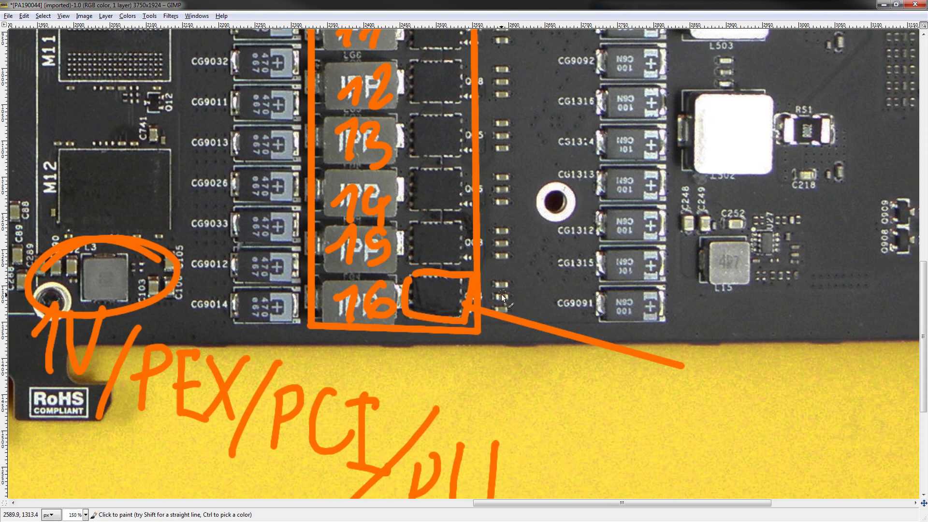
- Cross-box the MOSFET beside phase 16 and lead a line to the AOE6930 label
scroll(down, 3)
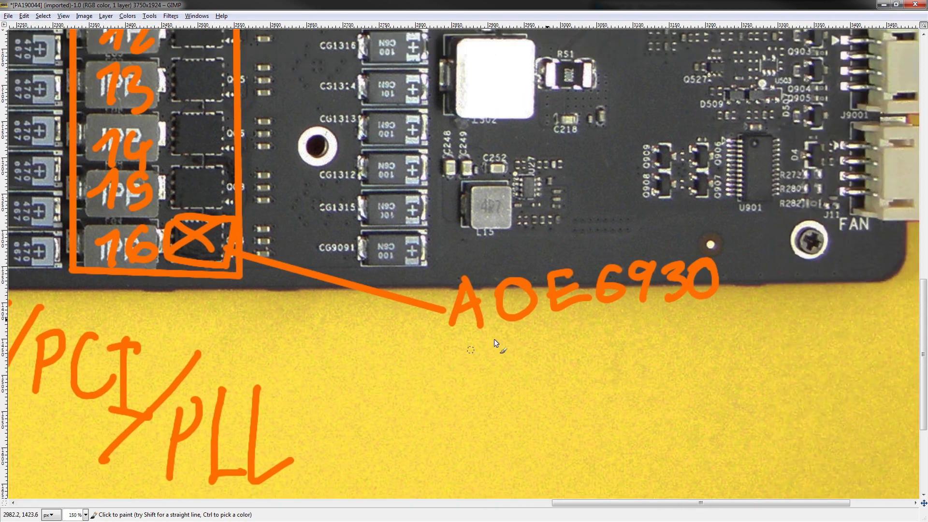
mouse_move(472, 349)
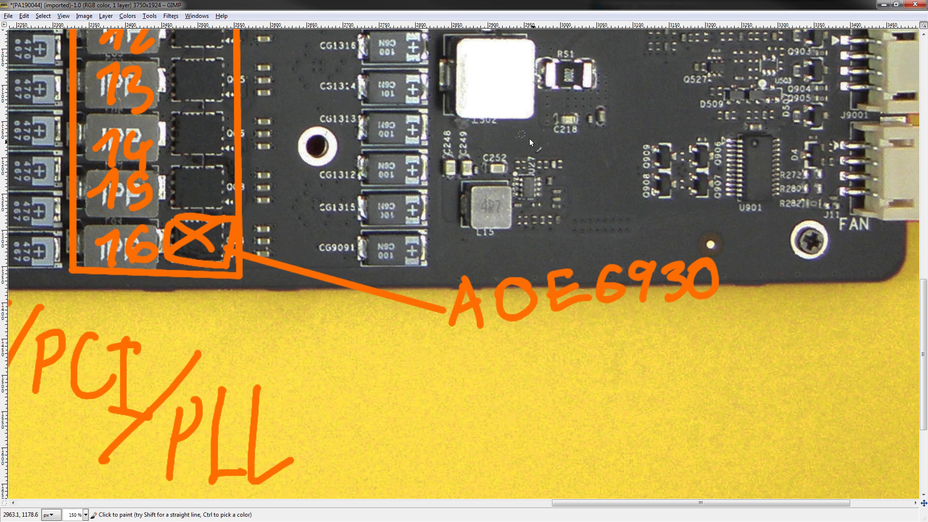
mouse_move(524, 148)
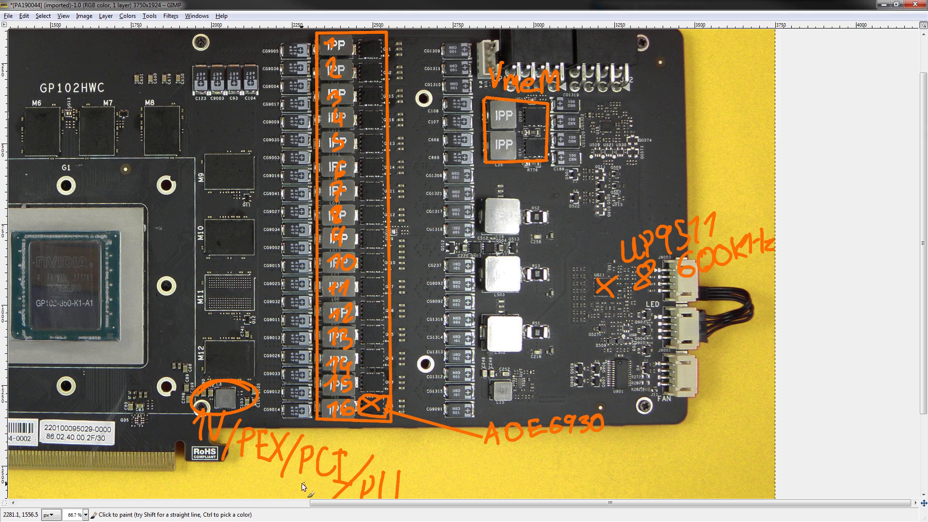
mouse_move(364, 96)
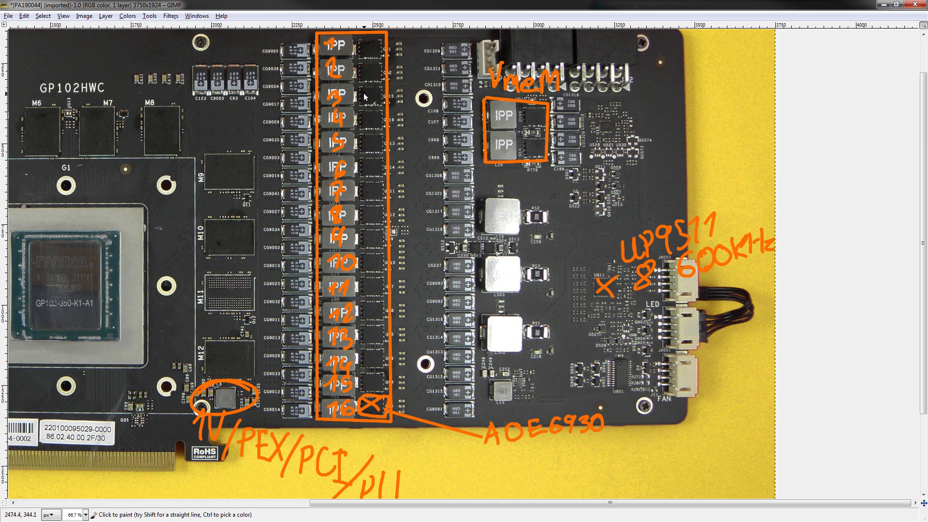
mouse_move(553, 236)
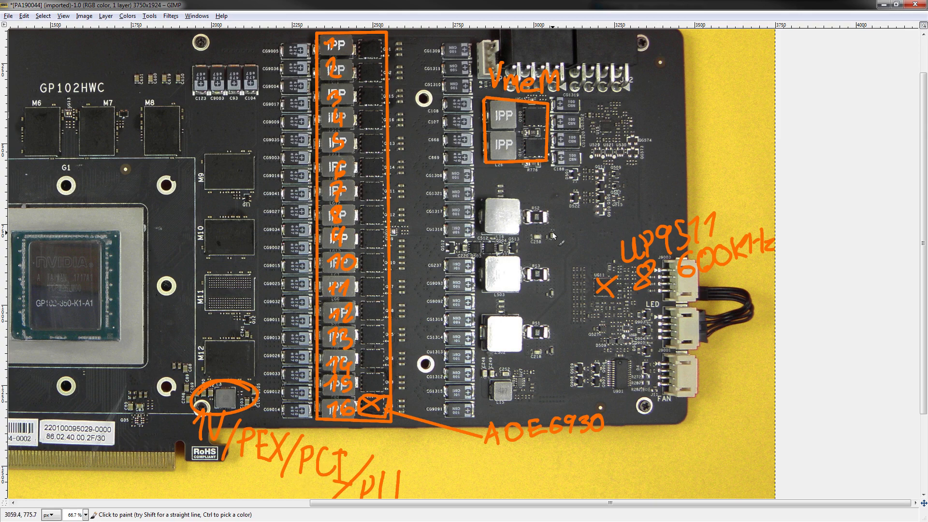
- Handwrite '5Vgs 1.05mΩ' in orange under the AOE6930 label
scroll(down, 3)
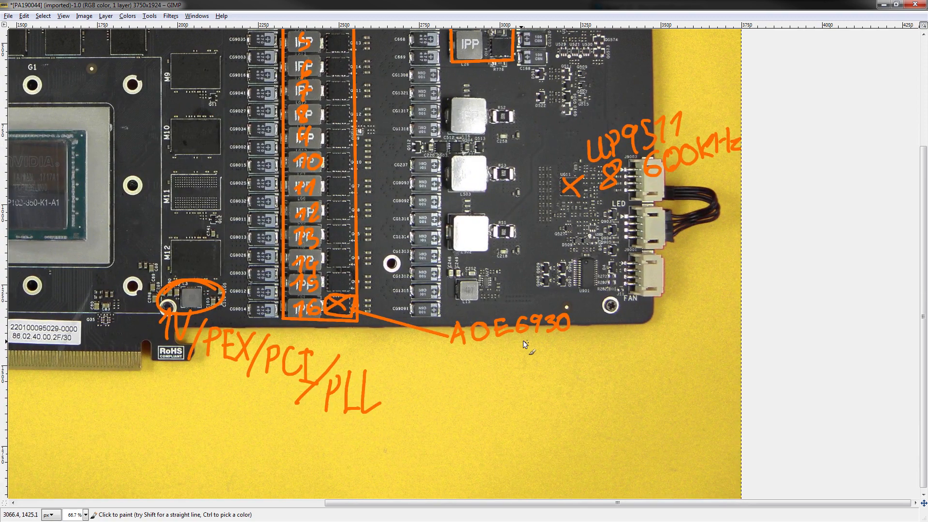
mouse_move(486, 303)
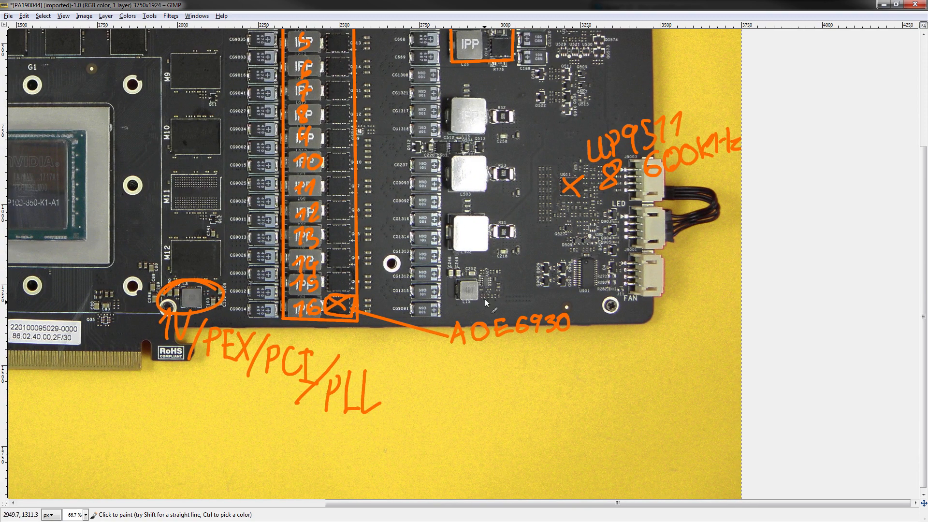
mouse_move(462, 364)
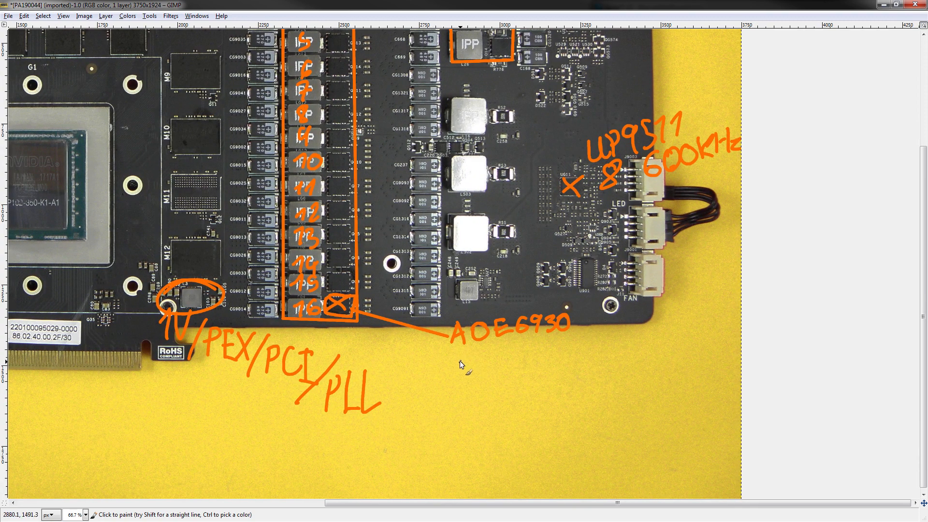
click(455, 362)
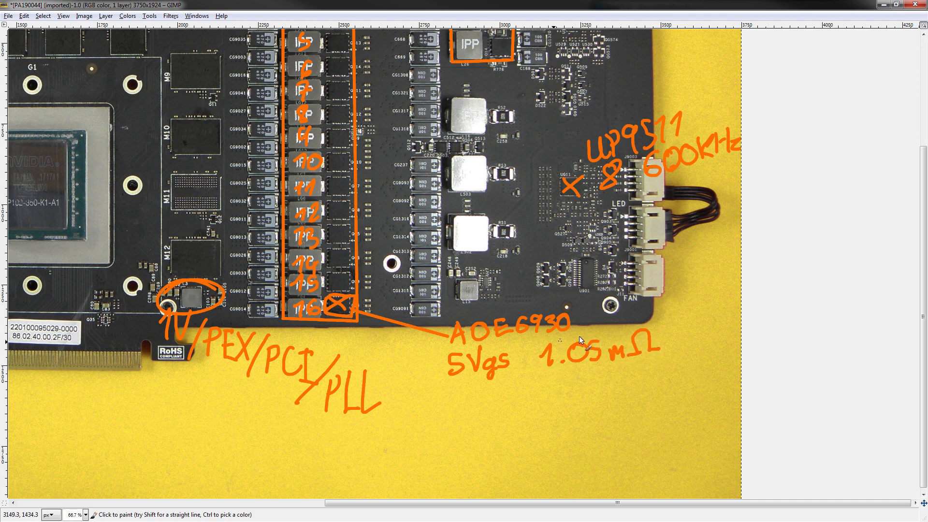
mouse_move(561, 336)
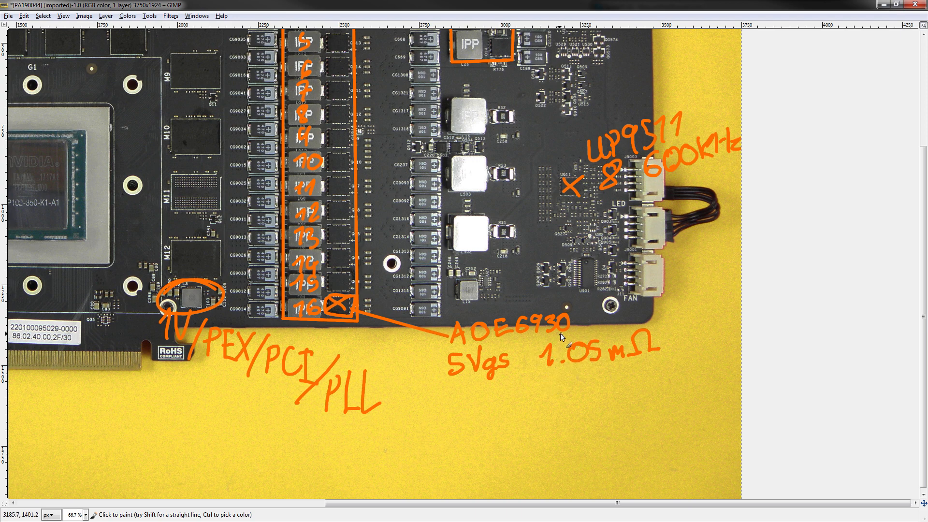
mouse_move(589, 303)
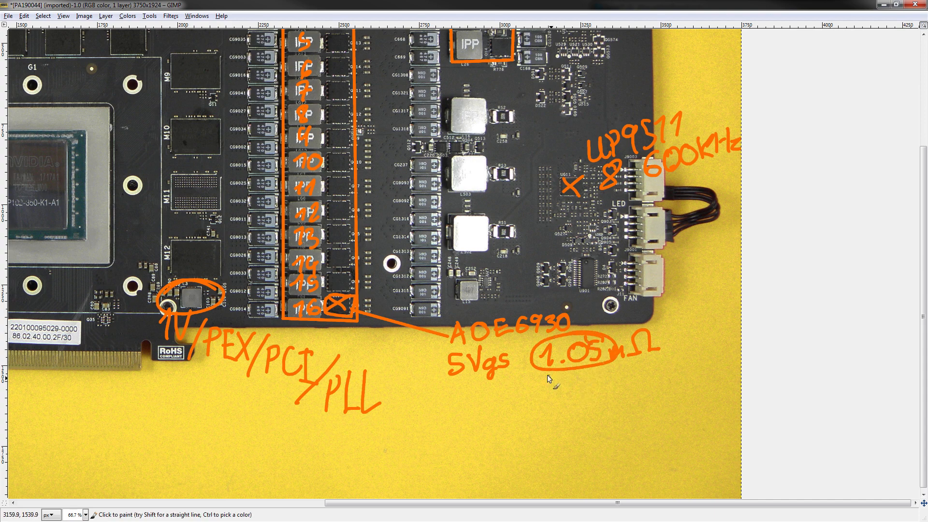
mouse_move(497, 405)
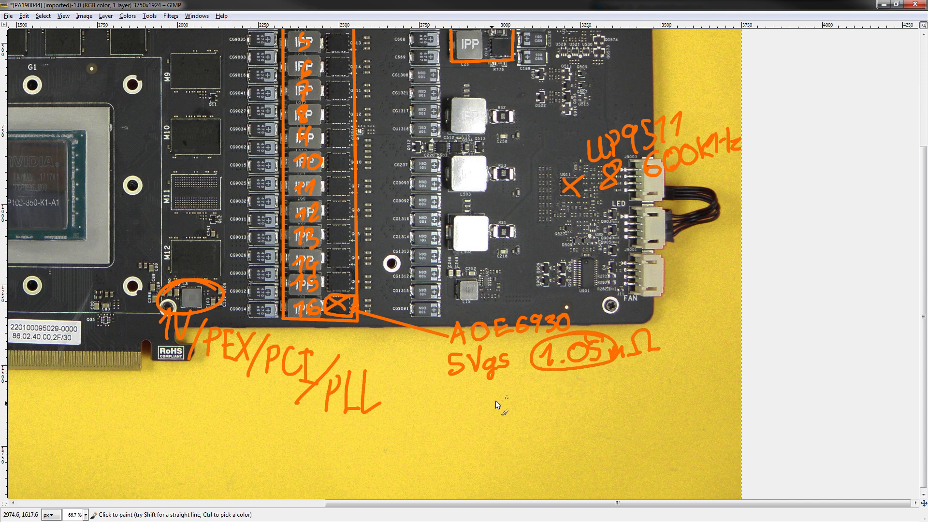
mouse_move(511, 225)
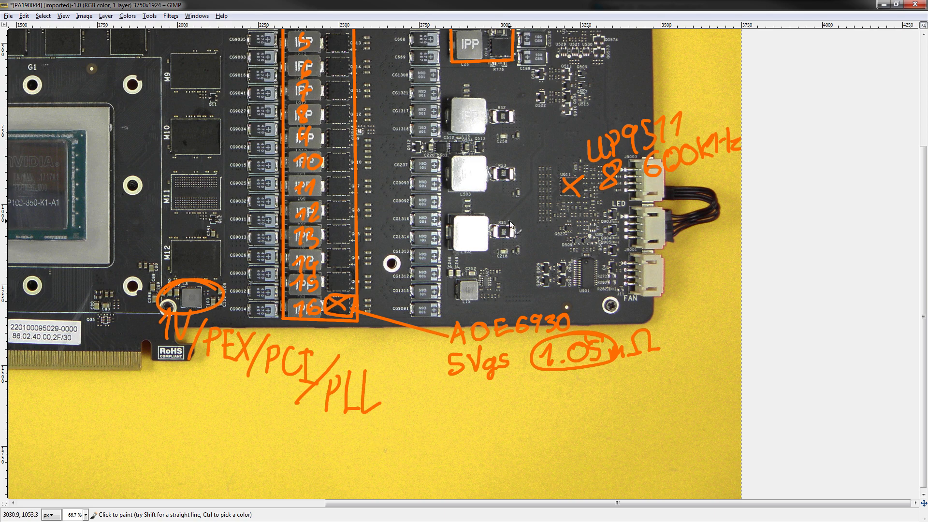
mouse_move(507, 231)
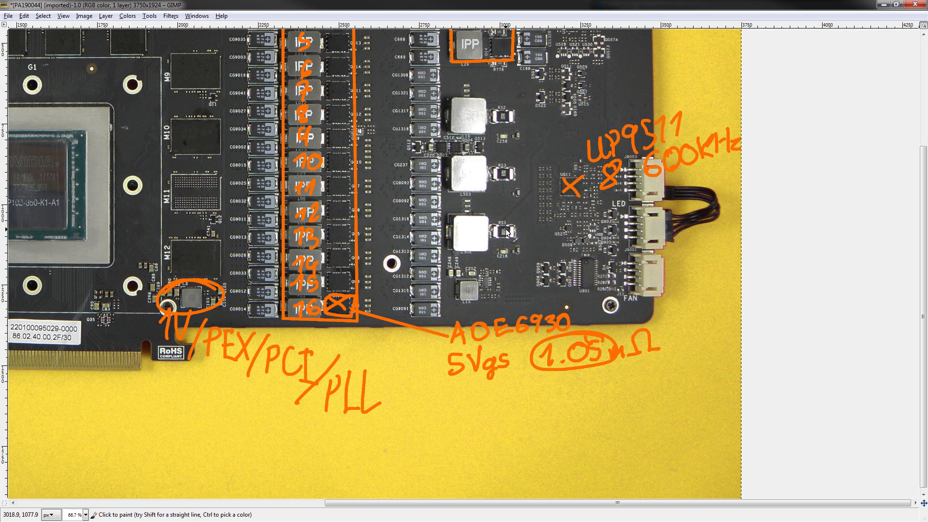
mouse_move(504, 234)
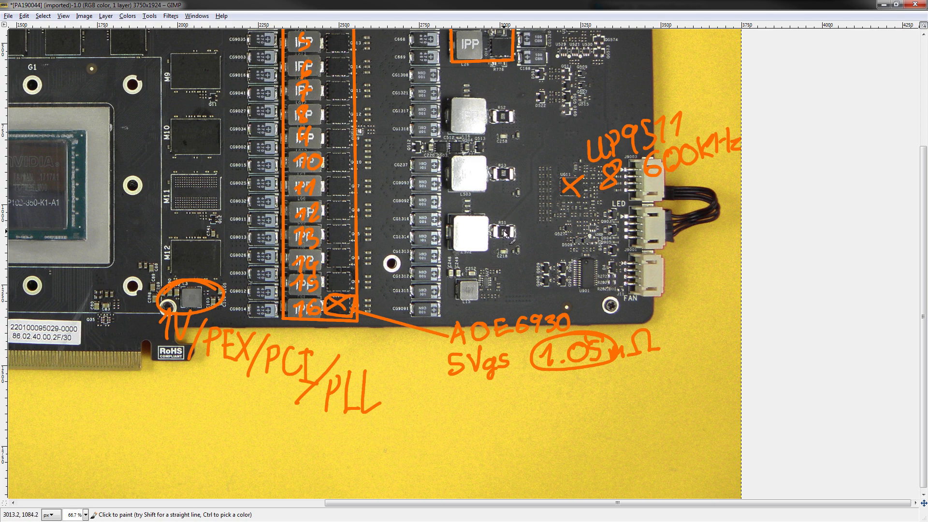
mouse_move(562, 296)
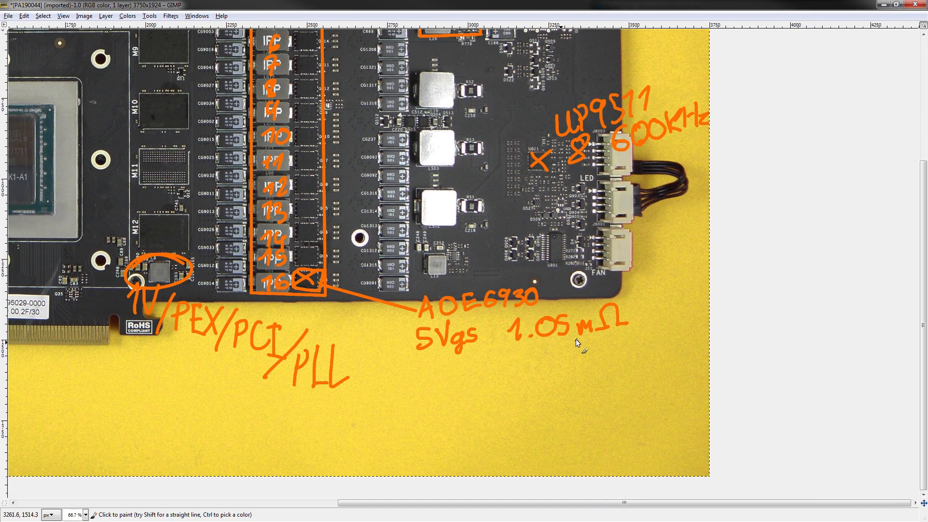
- Add a second '5Vgs' note below the first and zoom out to the full board
scroll(down, 3)
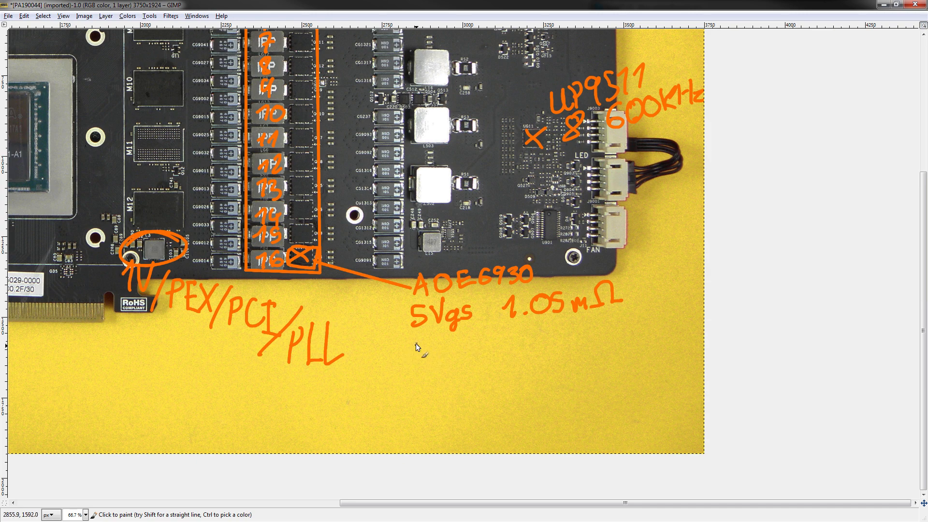
mouse_move(572, 320)
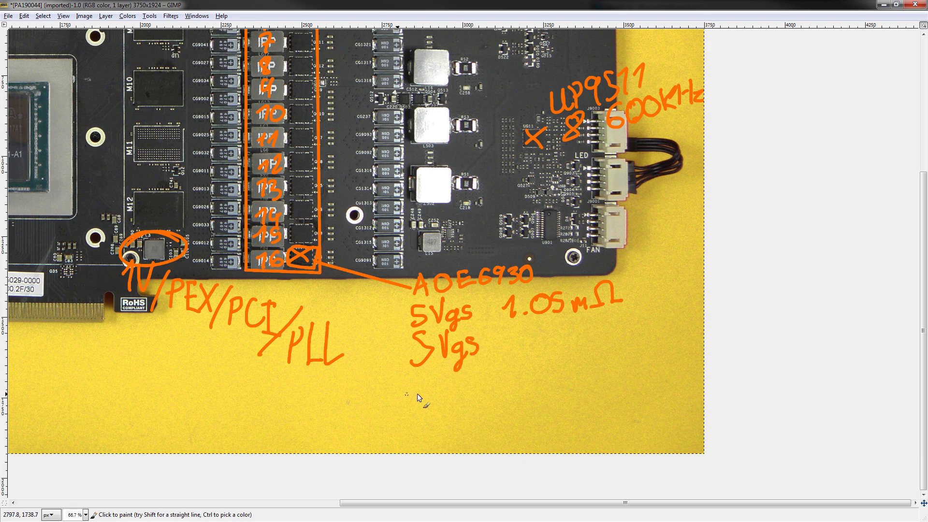
mouse_move(531, 260)
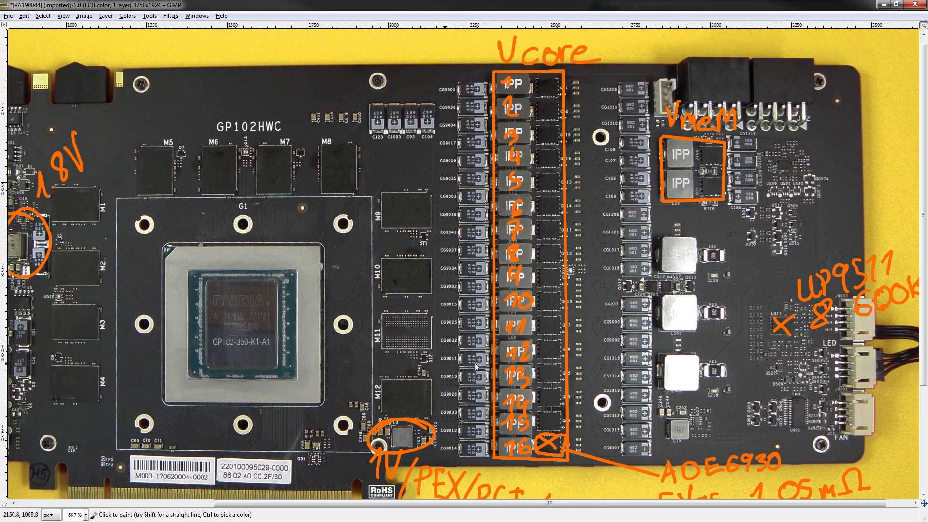
mouse_move(479, 260)
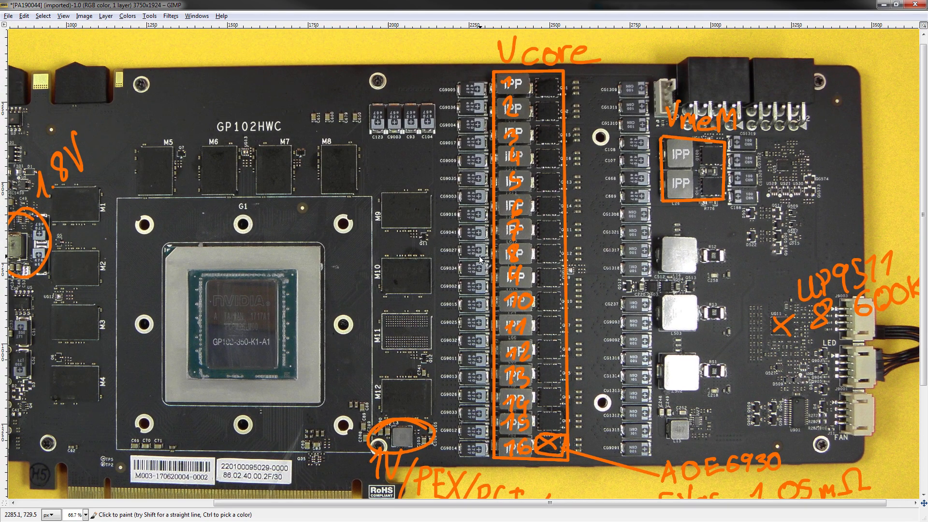
mouse_move(554, 416)
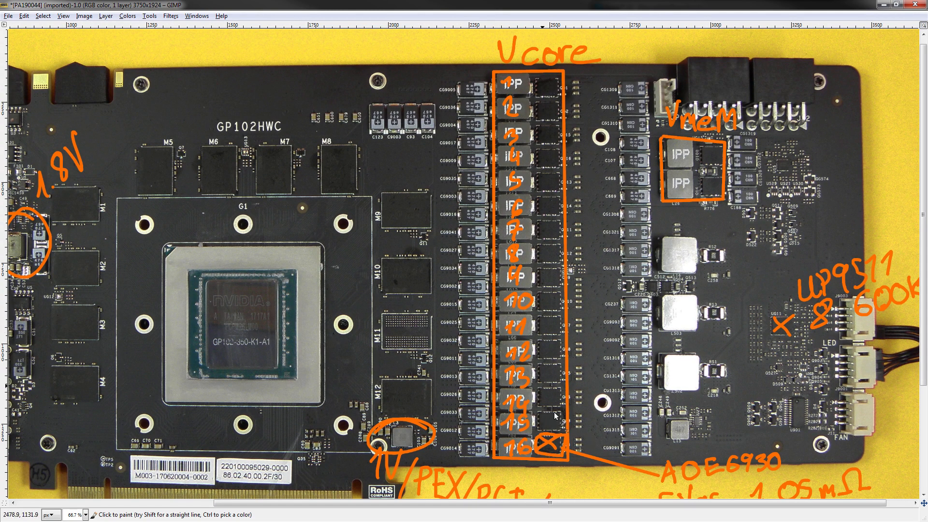
- Write '7mΩ' after the second 5Vgs and draw 300KHz/600KHz arrows linking GPU, UP9511 and the phases
scroll(down, 3)
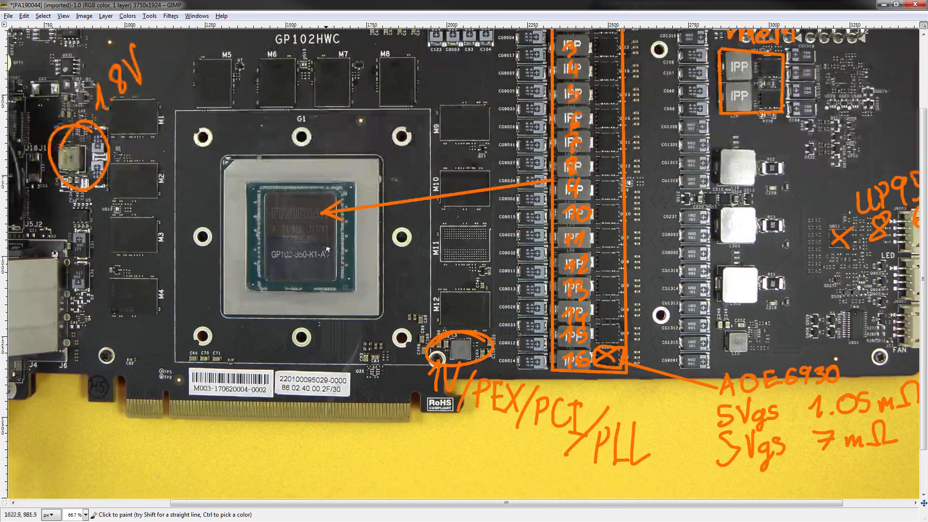
click(384, 178)
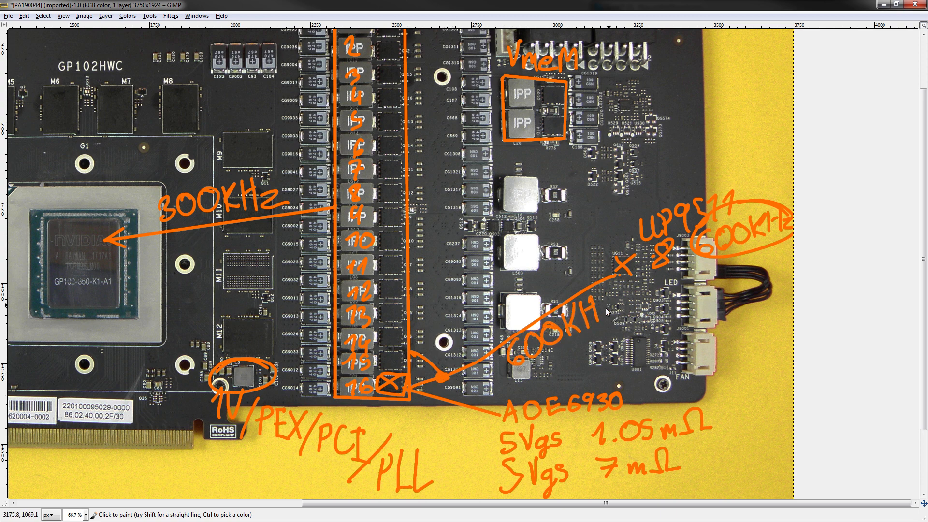
click(438, 340)
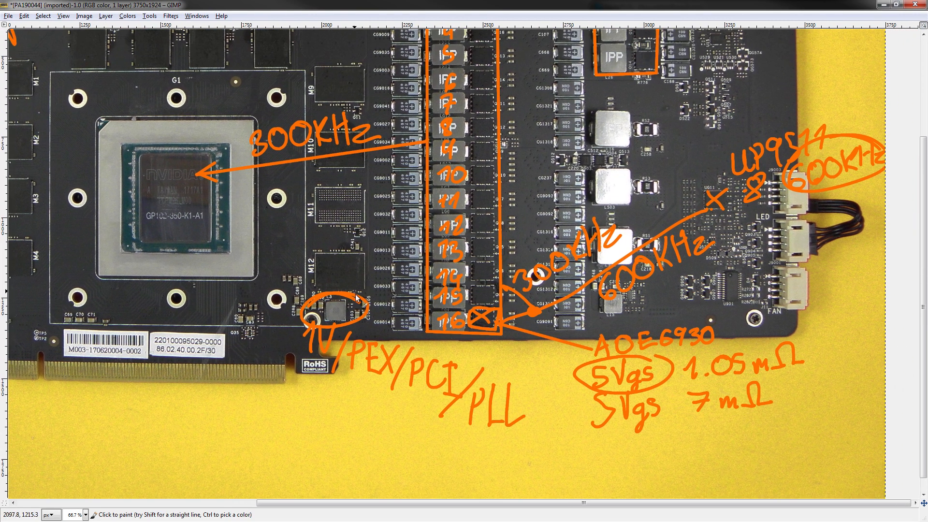
mouse_move(509, 198)
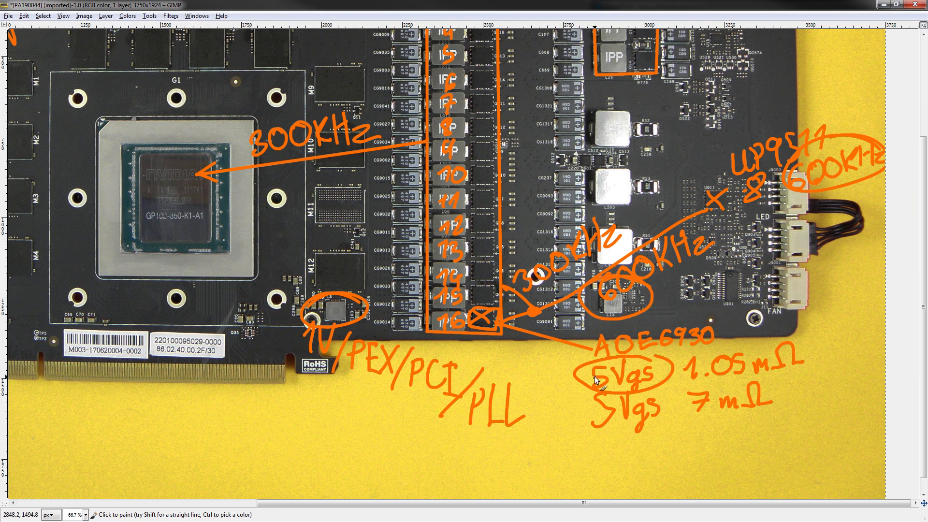
mouse_move(535, 228)
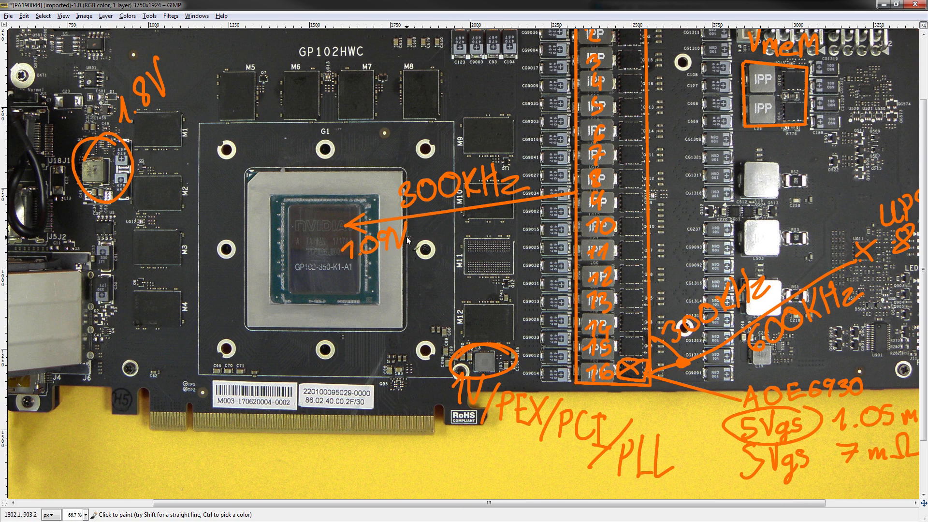
mouse_move(357, 299)
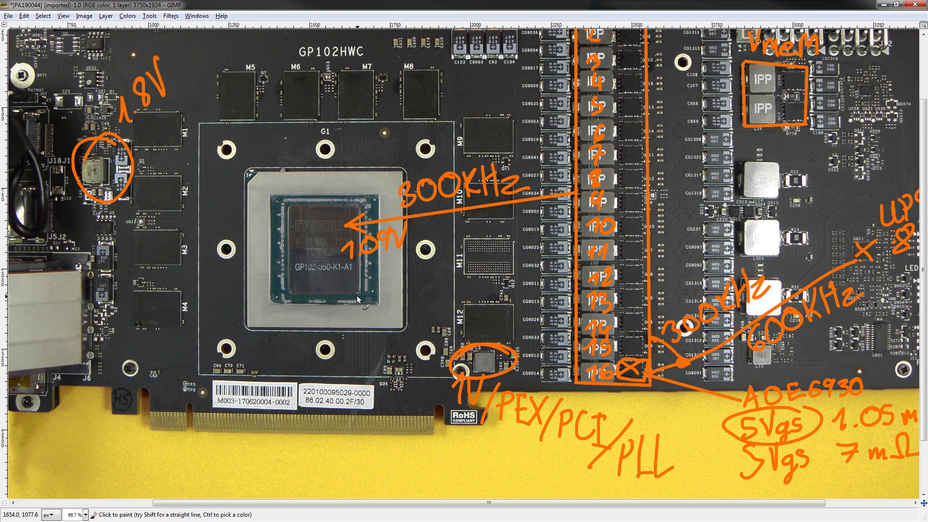
mouse_move(456, 284)
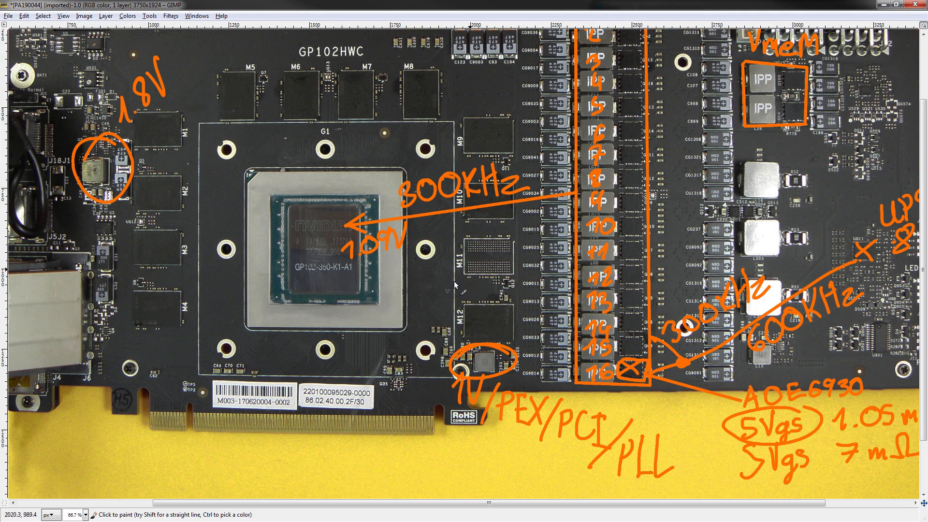
mouse_move(441, 243)
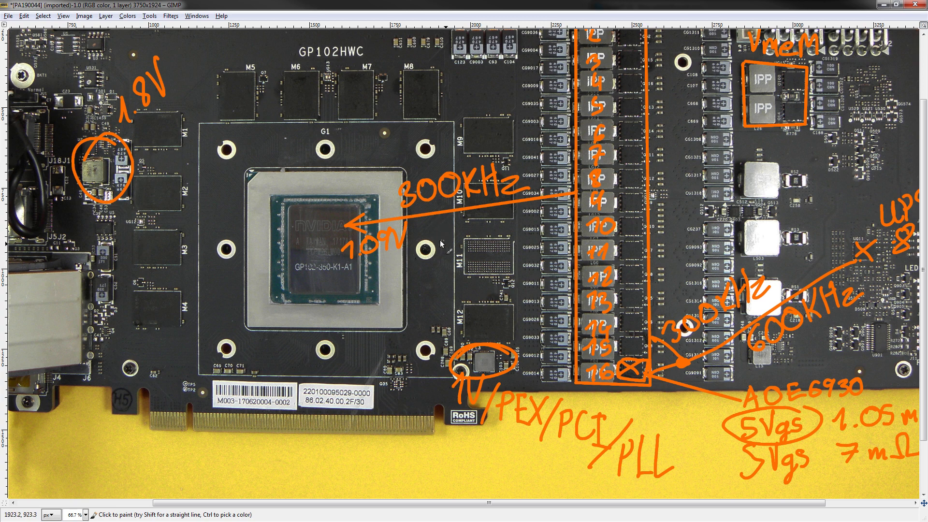
mouse_move(439, 240)
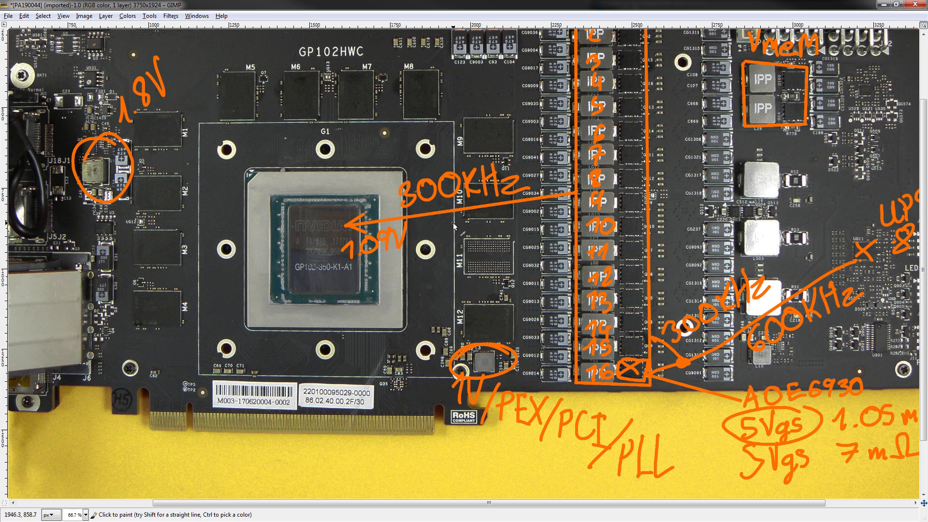
- Note '200A 11W' after 1.09V beside the GPU and add '250A 15W' on the line below
click(468, 231)
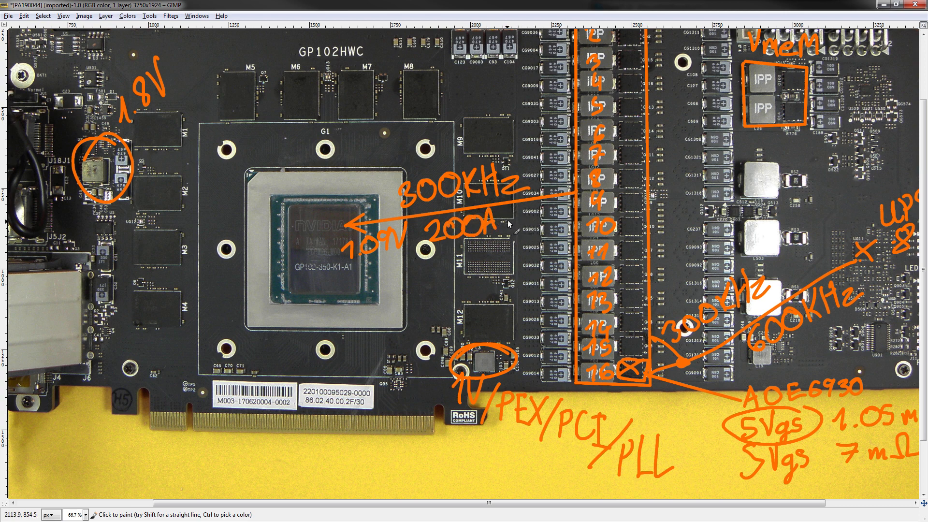
mouse_move(577, 232)
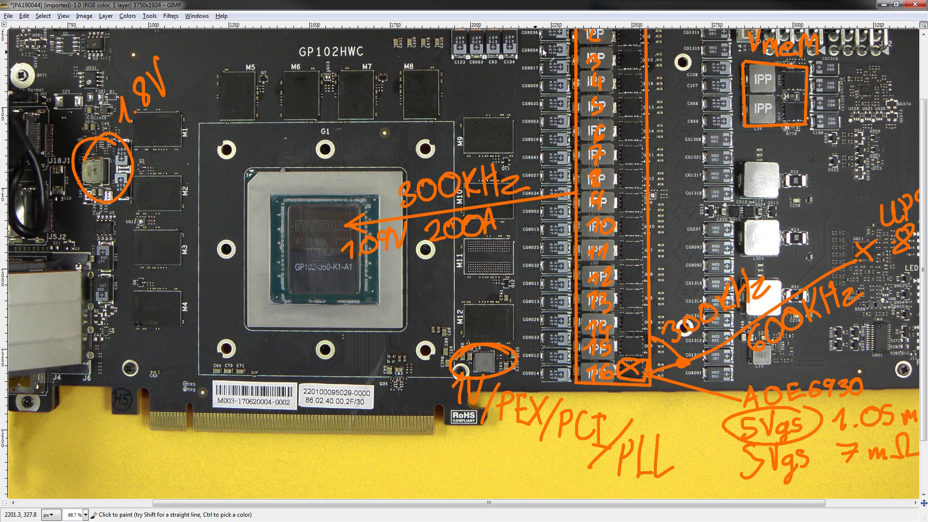
mouse_move(607, 268)
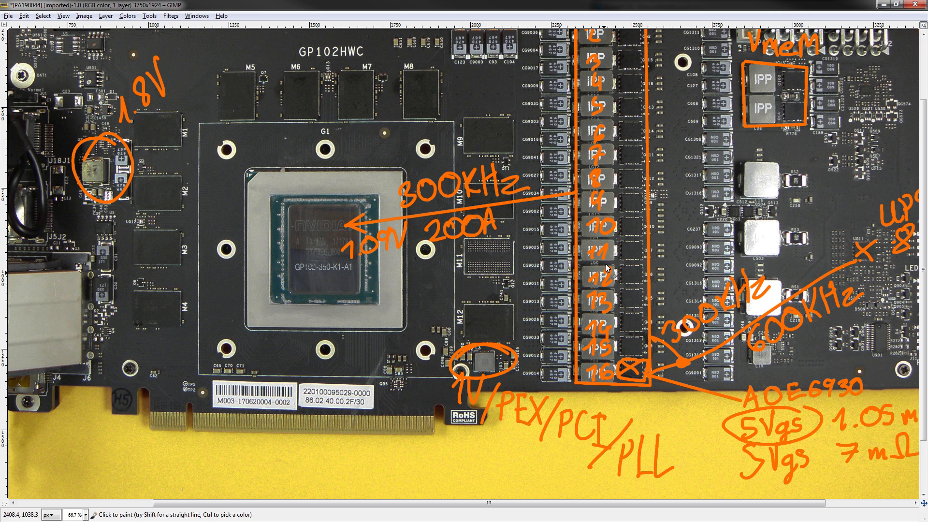
mouse_move(754, 245)
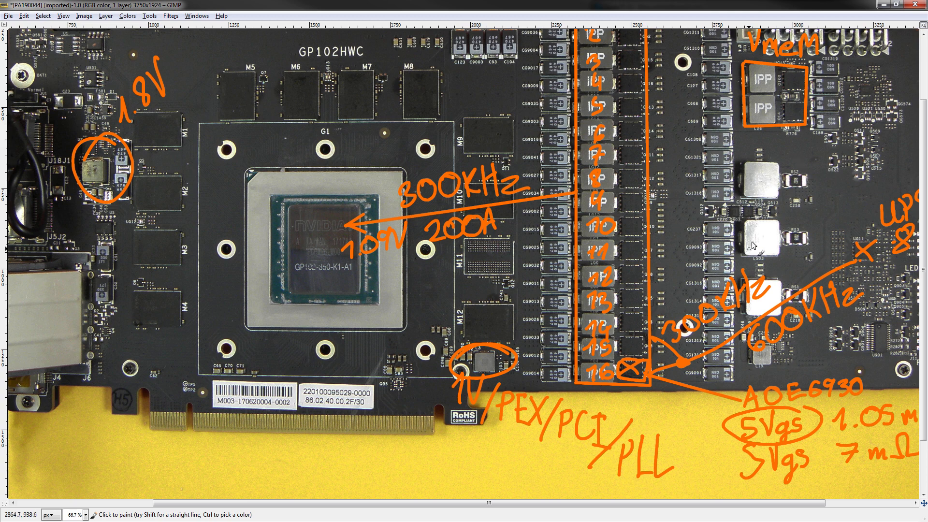
mouse_move(647, 37)
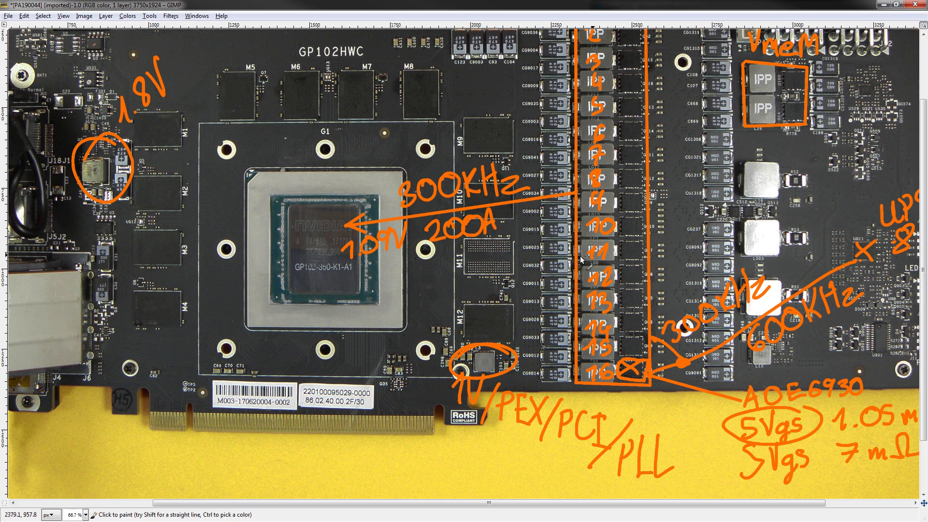
mouse_move(504, 210)
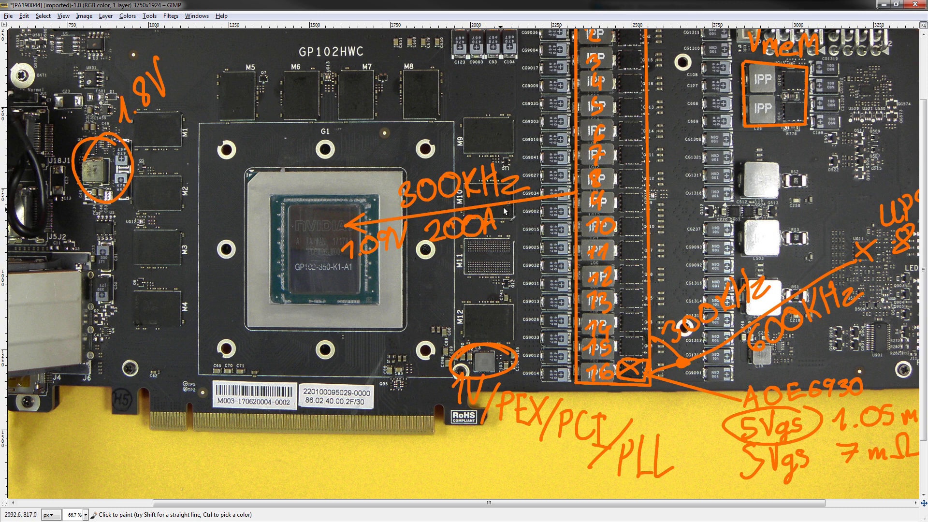
mouse_move(516, 225)
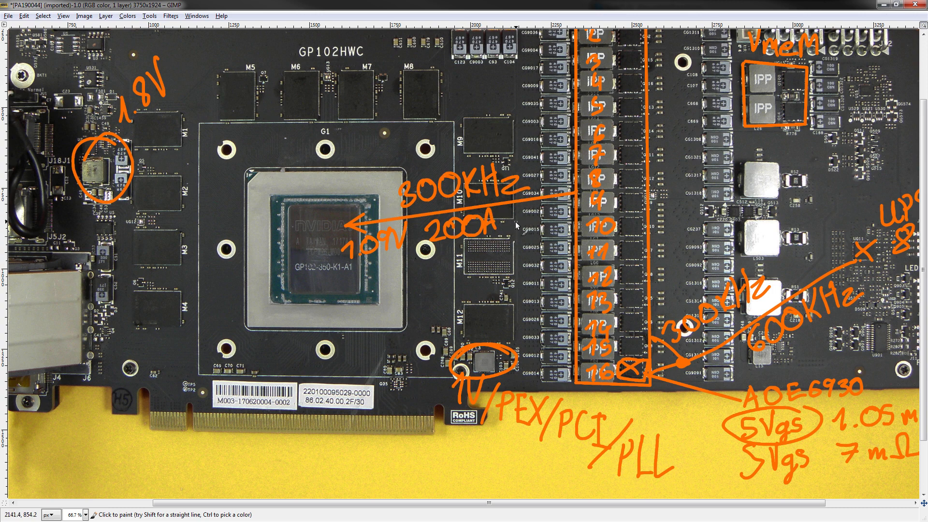
click(535, 216)
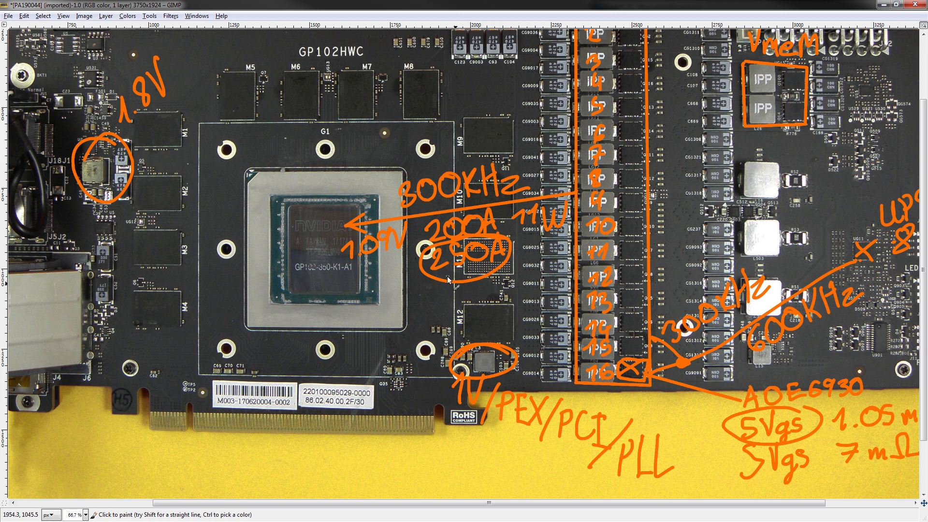
mouse_move(458, 287)
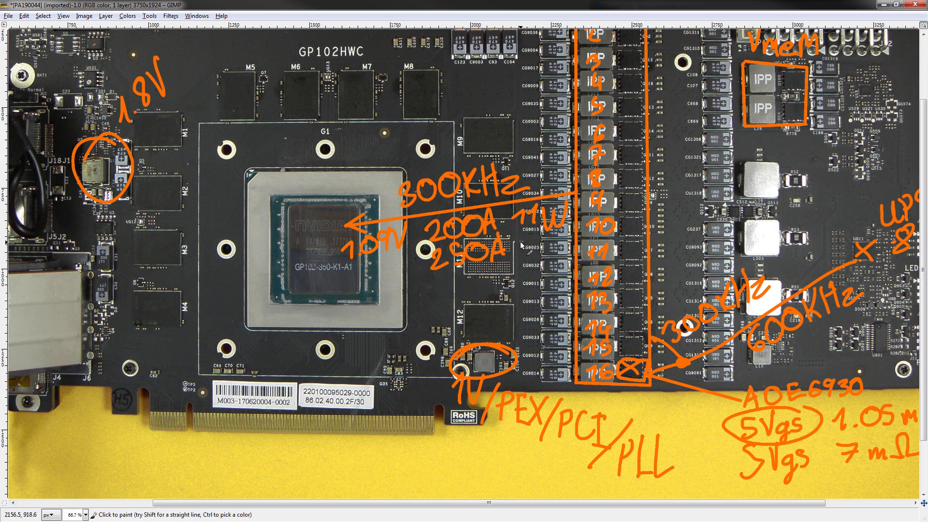
click(545, 239)
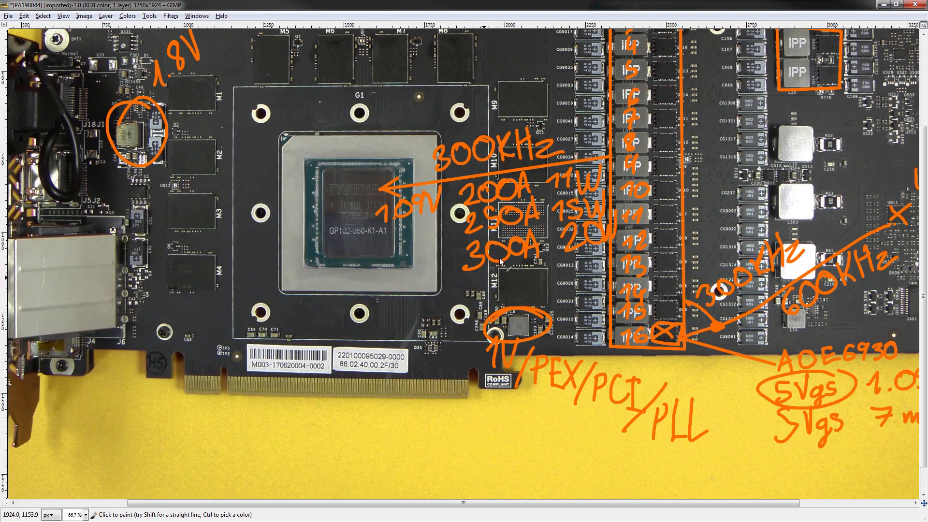
mouse_move(486, 62)
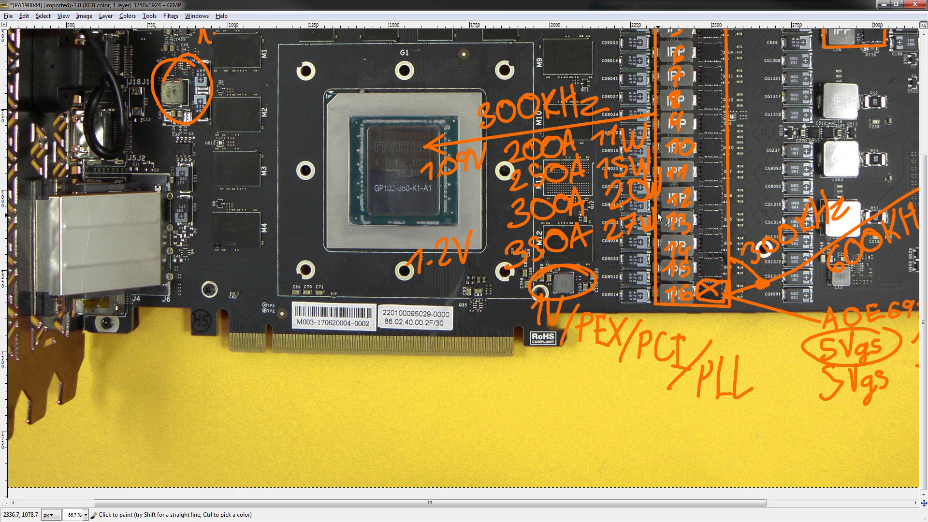
mouse_move(484, 291)
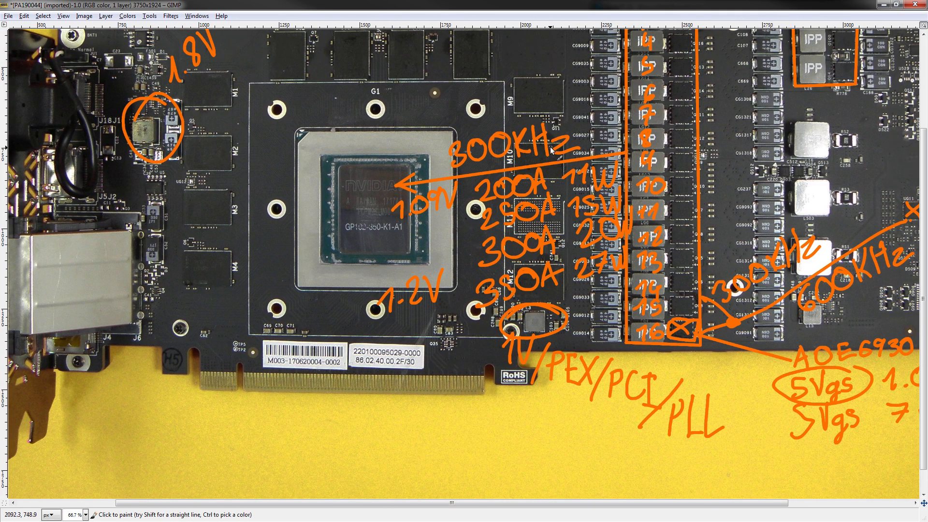
mouse_move(540, 248)
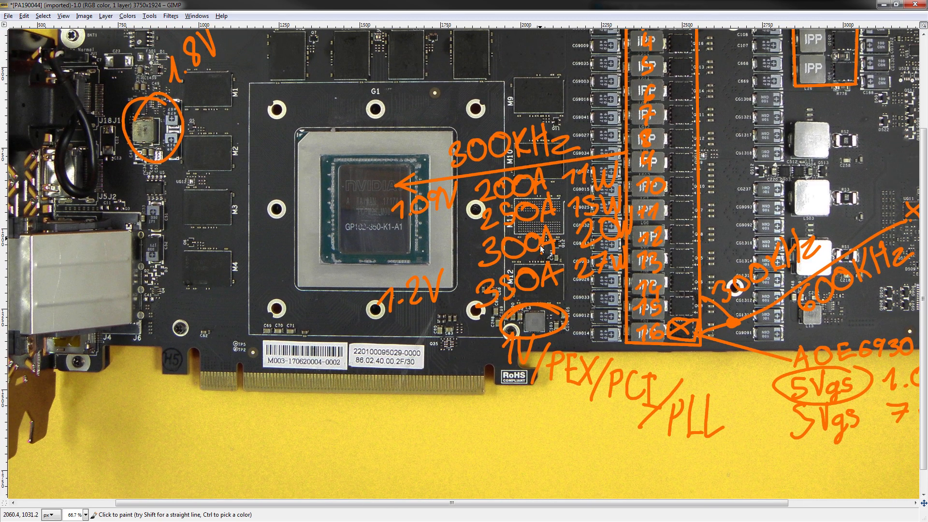
mouse_move(547, 172)
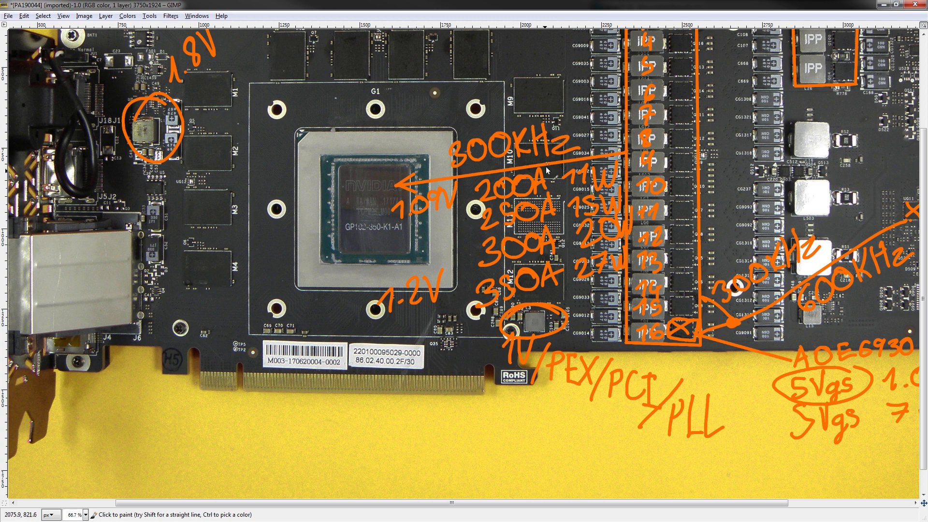
mouse_move(580, 148)
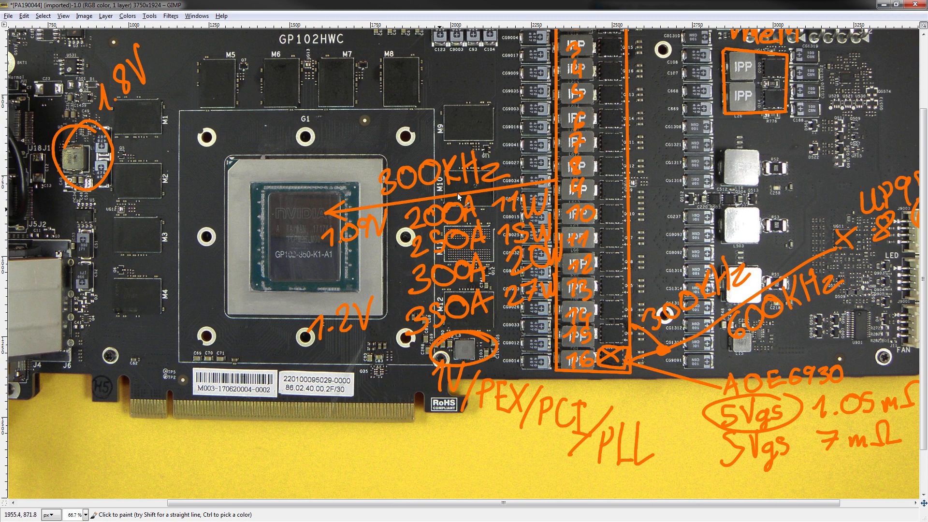
mouse_move(460, 56)
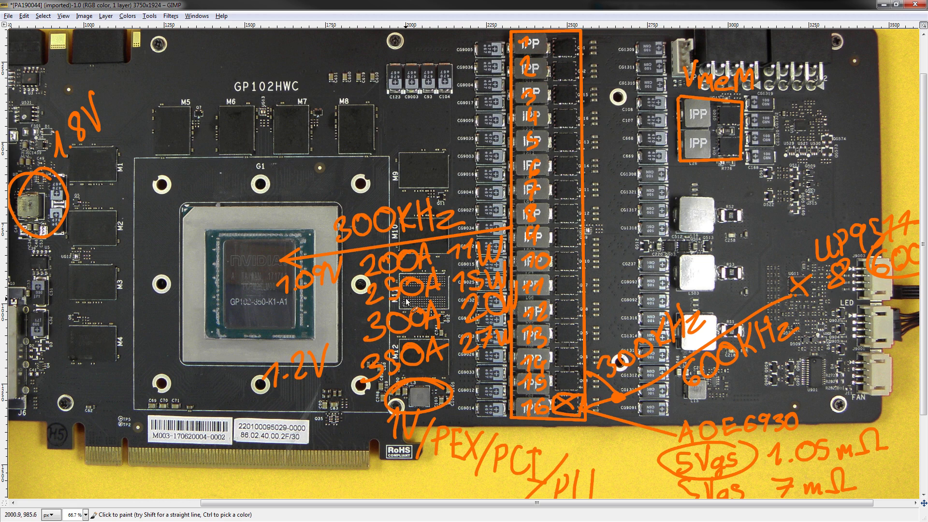
mouse_move(767, 189)
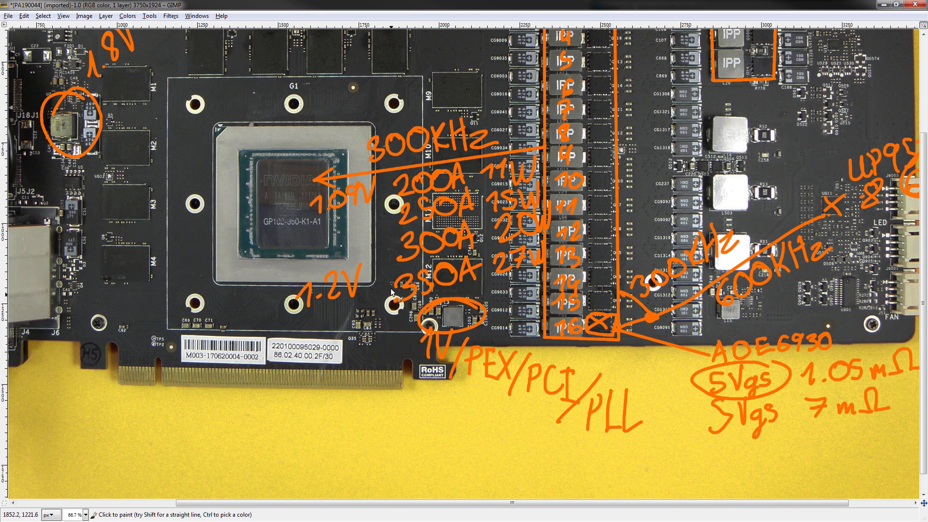
mouse_move(273, 403)
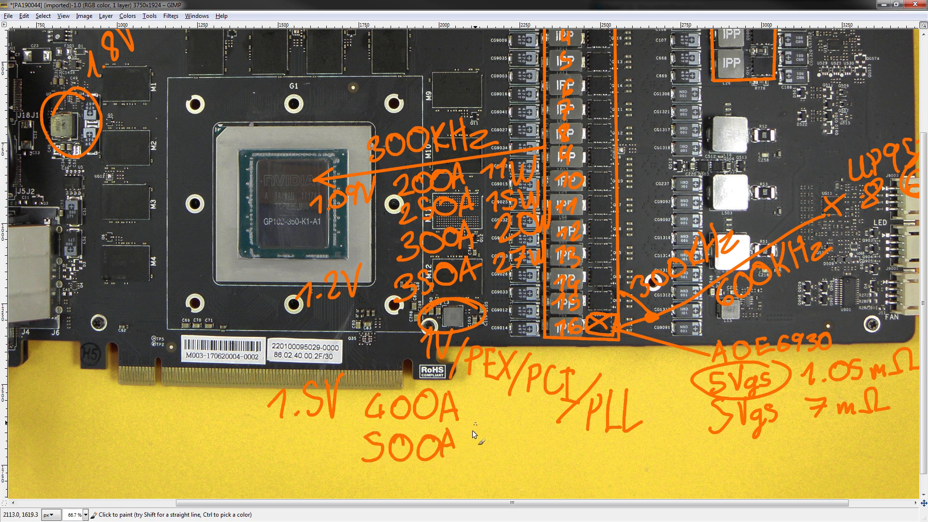
- Handwrite '1.5V' with 400A, 500A and 1000A current values below the PCIe connector
scroll(down, 3)
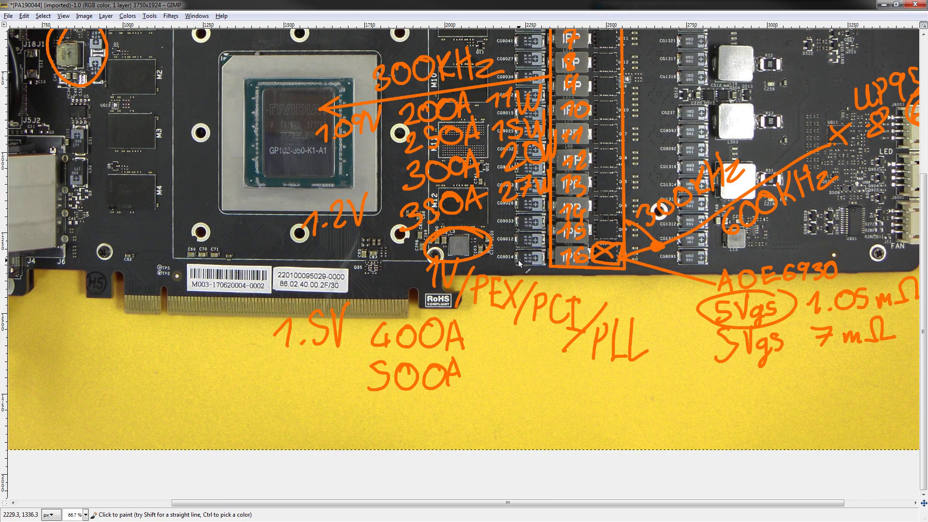
mouse_move(364, 408)
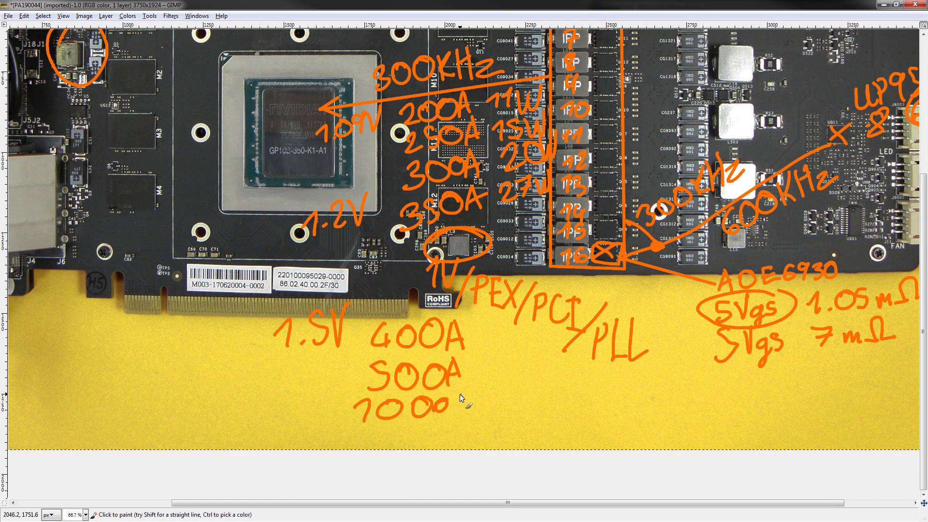
click(460, 405)
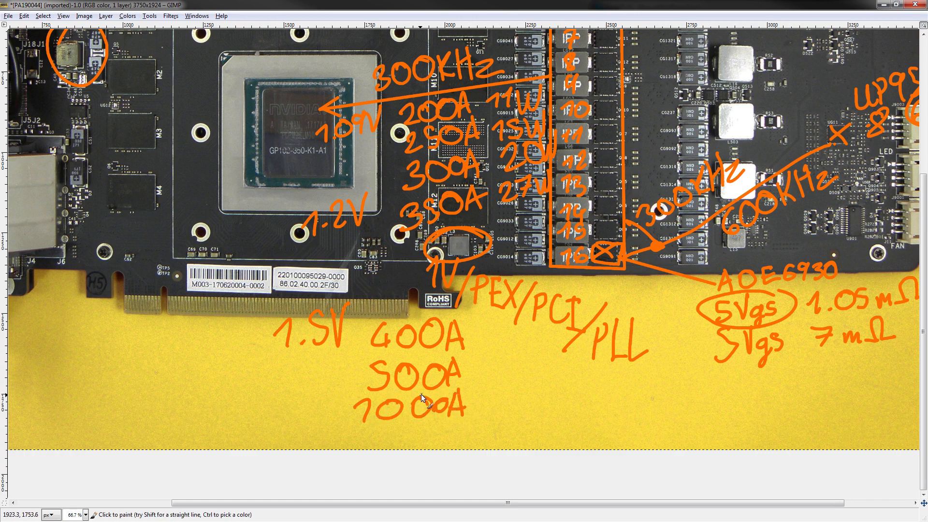
mouse_move(379, 395)
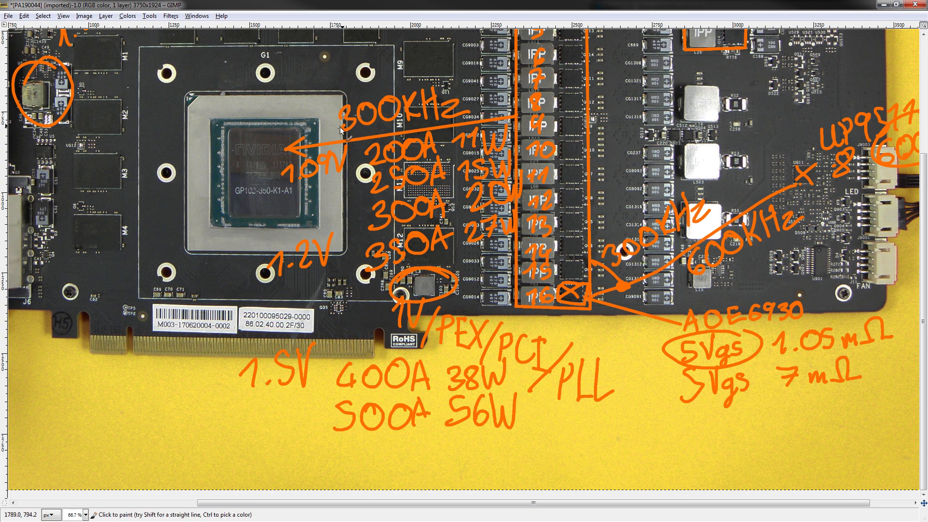
- Remove the 1000A line, add '38W' and '56W' beside 400A and 500A, and circle 600KHz
scroll(down, 3)
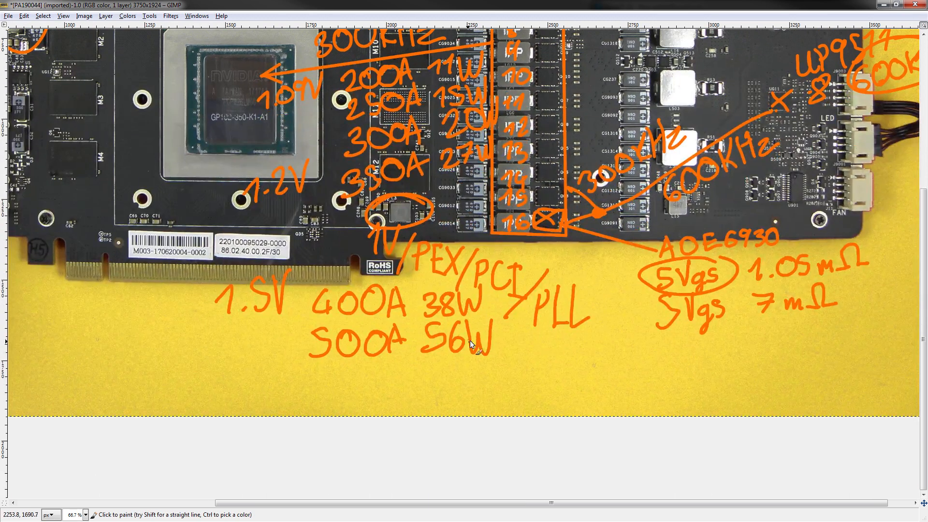
mouse_move(510, 348)
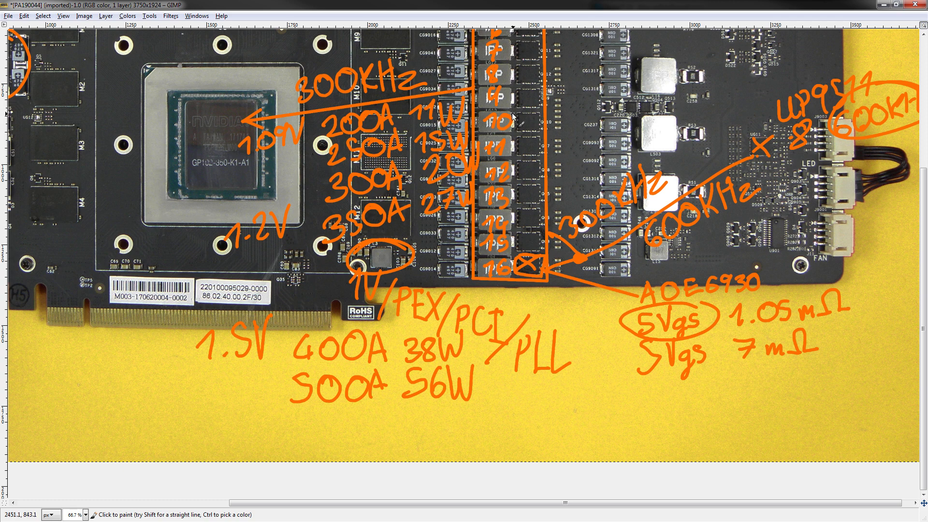
mouse_move(513, 118)
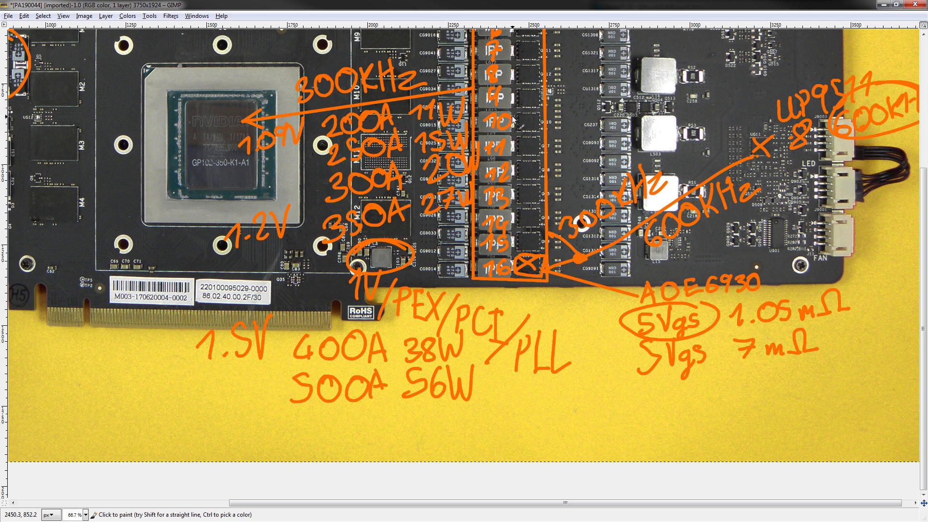
mouse_move(521, 203)
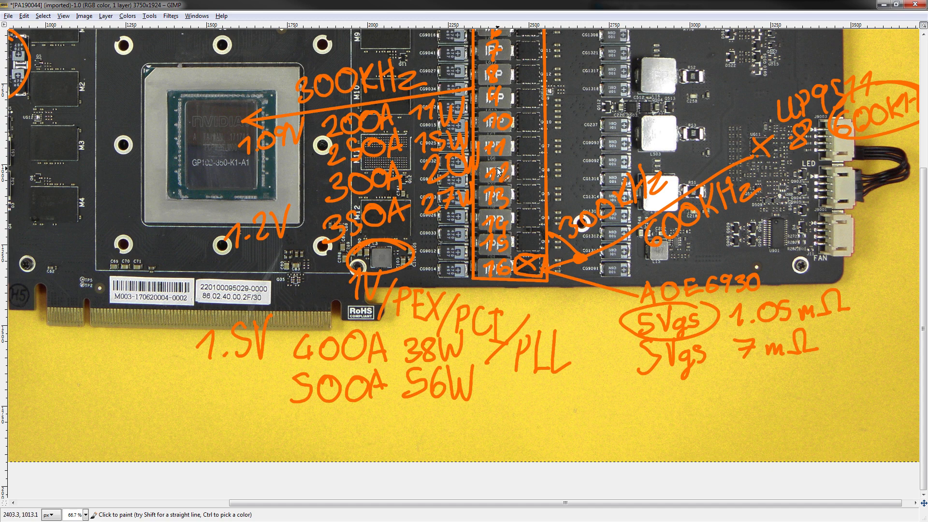
mouse_move(367, 53)
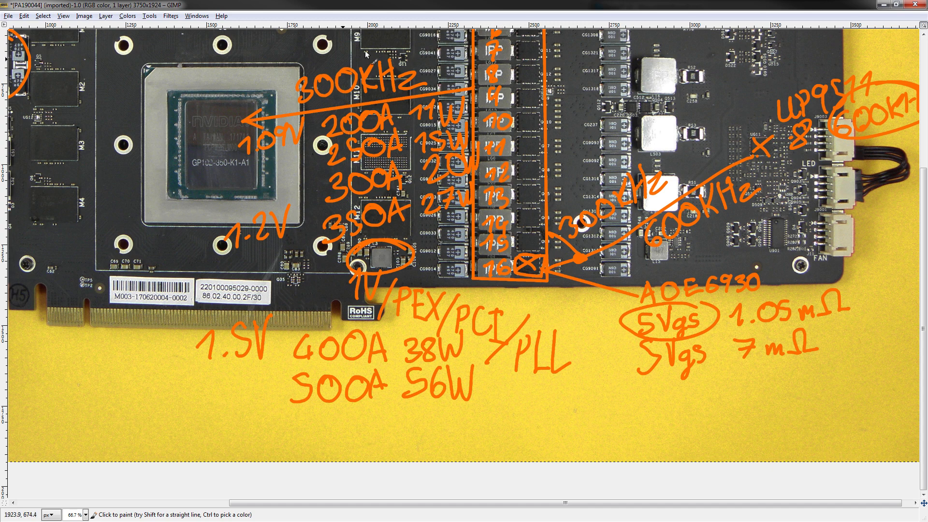
mouse_move(518, 201)
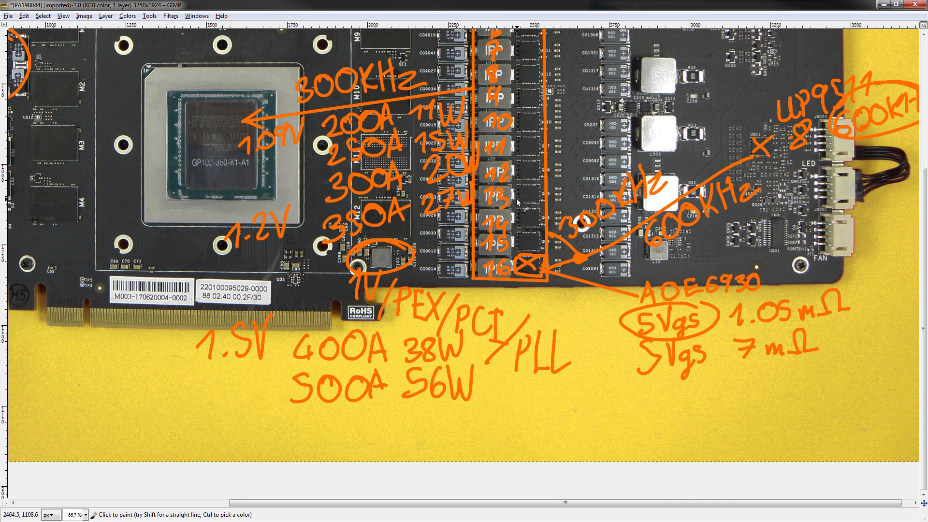
mouse_move(518, 180)
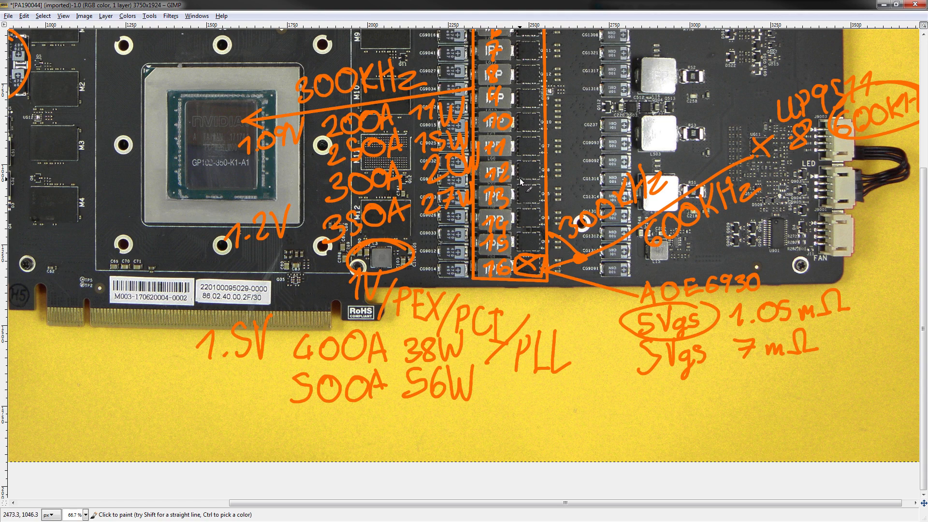
mouse_move(521, 180)
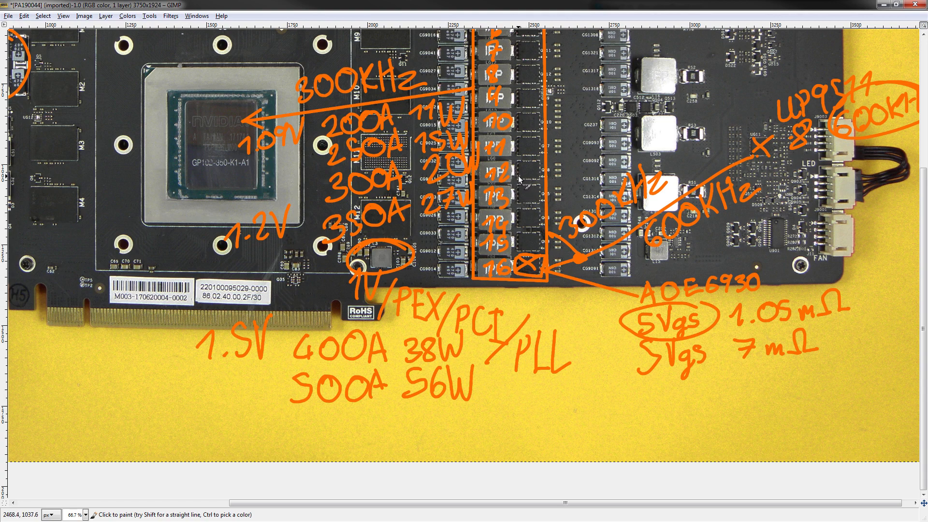
mouse_move(523, 176)
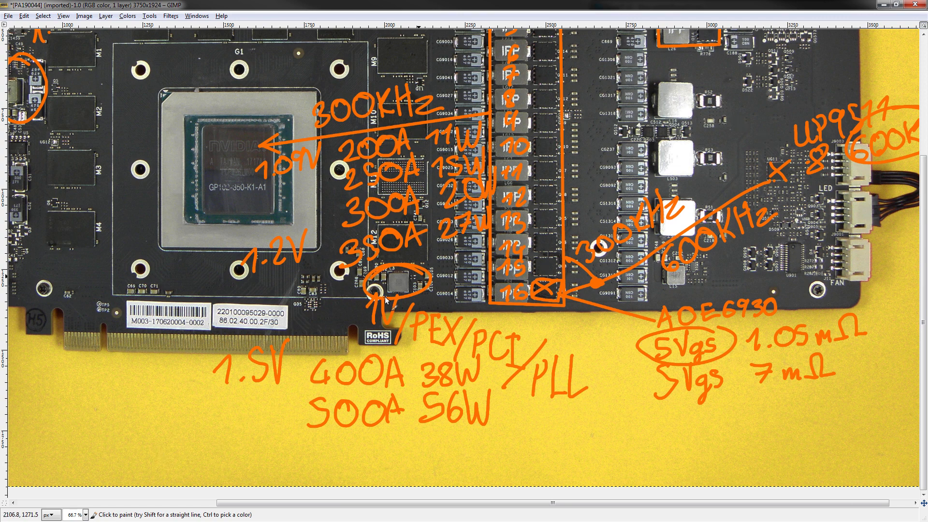
mouse_move(654, 128)
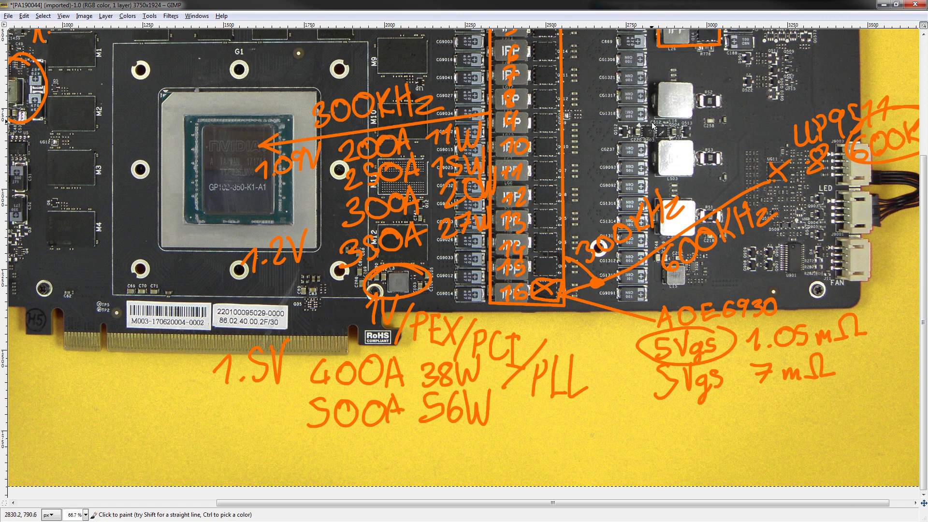
- Scroll down the board photo toward the Vmem power stages for numbering
scroll(down, 3)
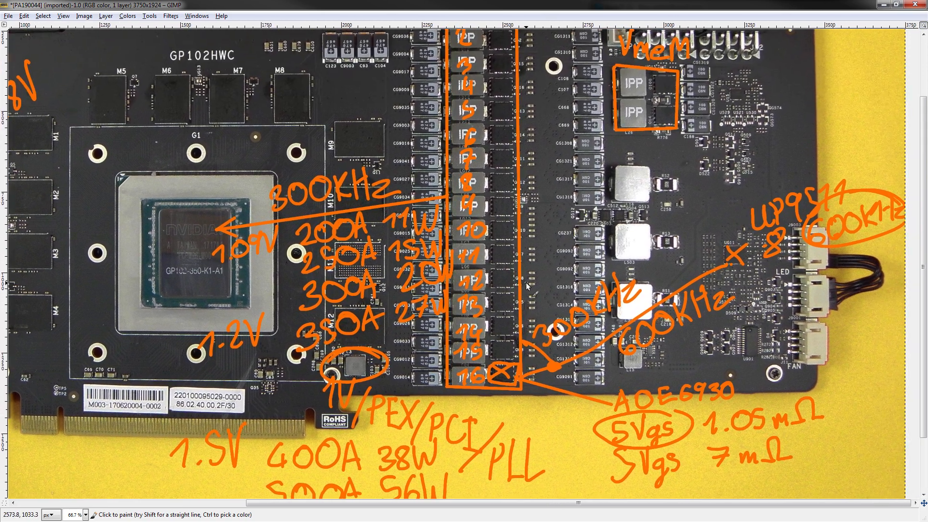
mouse_move(505, 175)
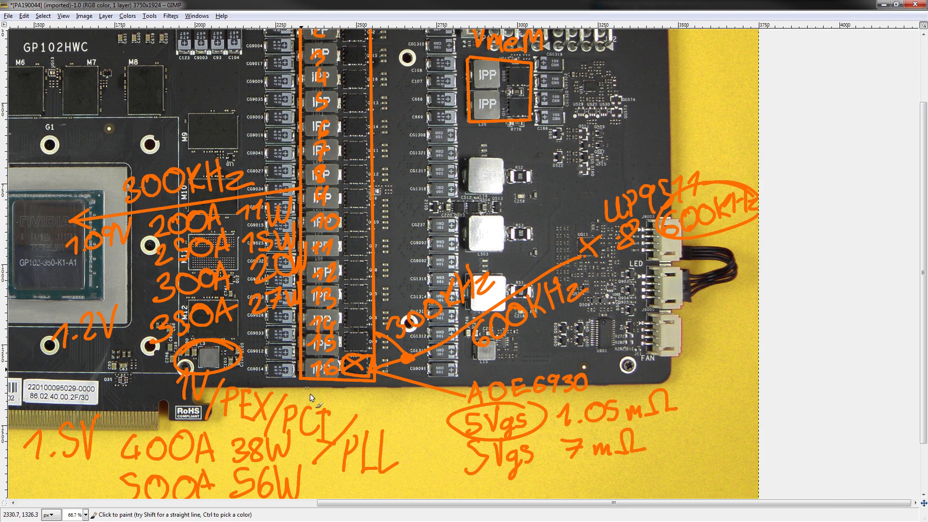
mouse_move(417, 128)
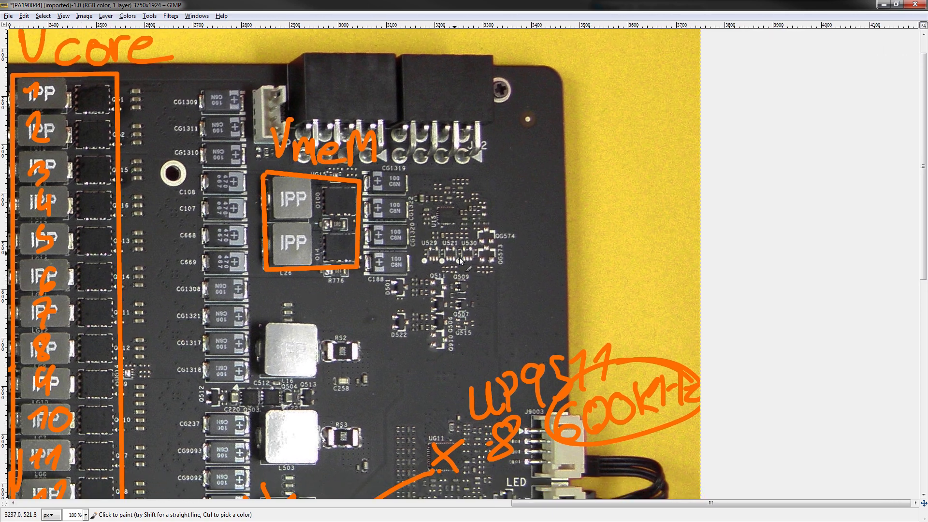
mouse_move(293, 207)
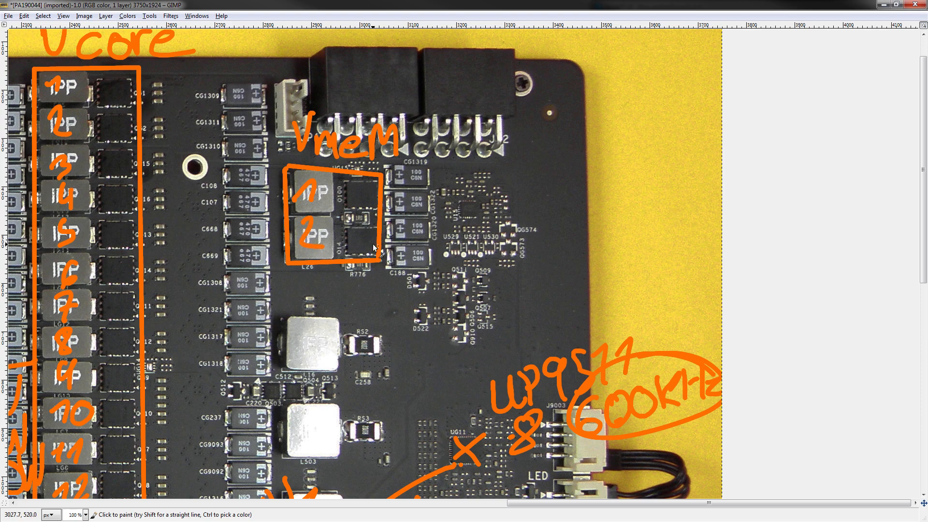
- Scroll around the Vmem area while adding the 1.35V, uP1658 300KHz and 30A 2.4W notes
scroll(down, 3)
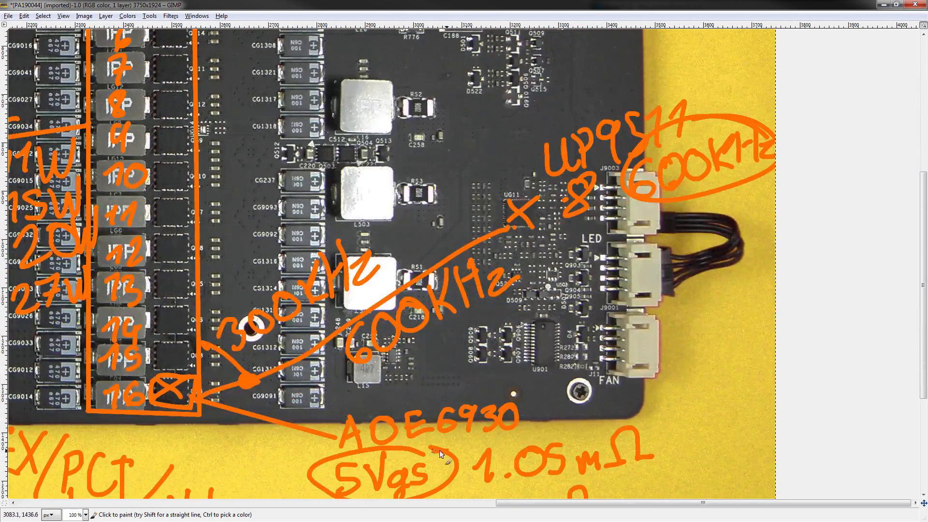
scroll(up, 3)
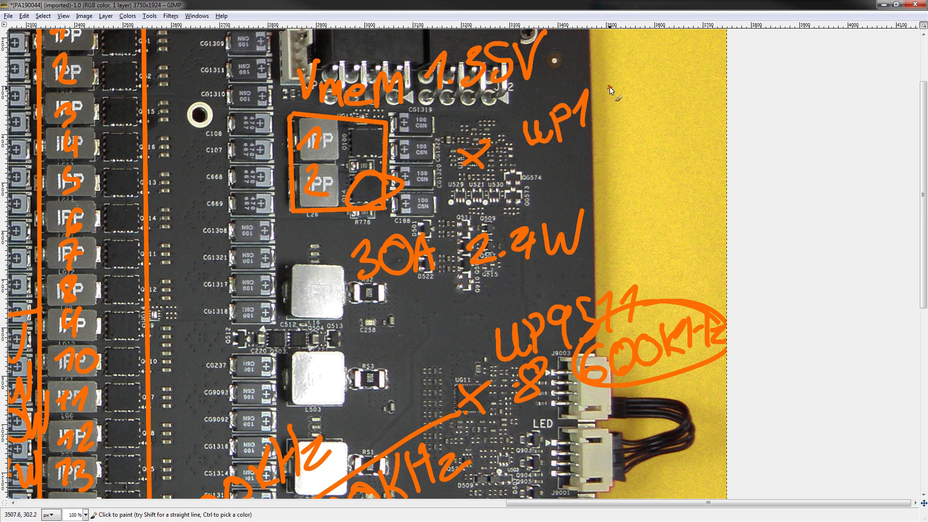
scroll(down, 3)
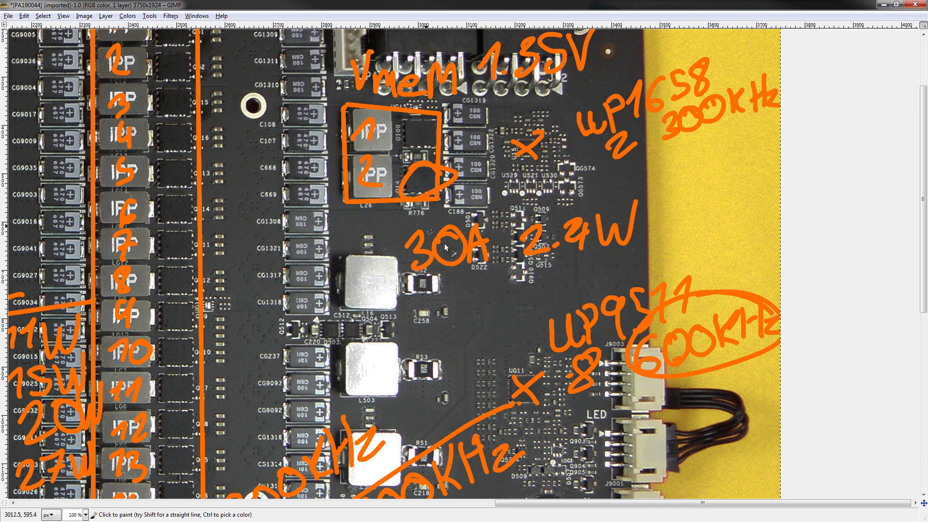
mouse_move(444, 112)
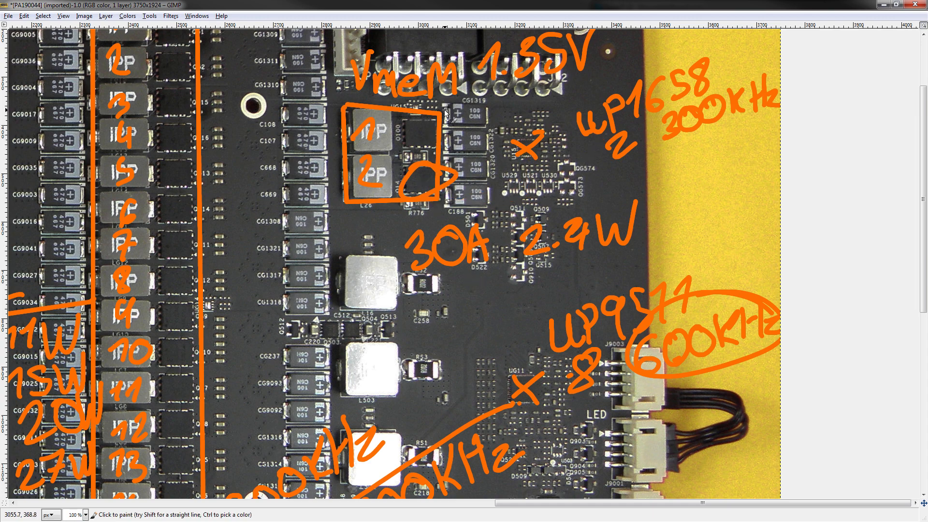
mouse_move(566, 110)
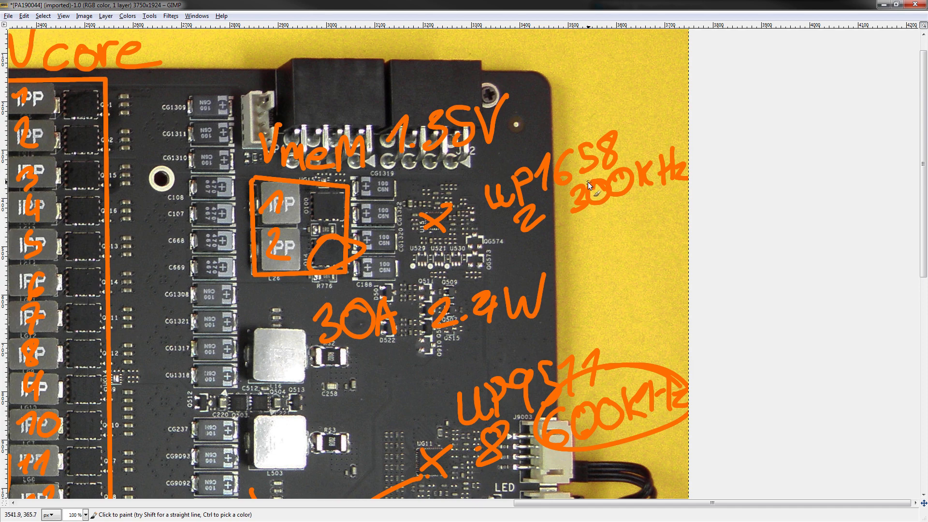
mouse_move(563, 204)
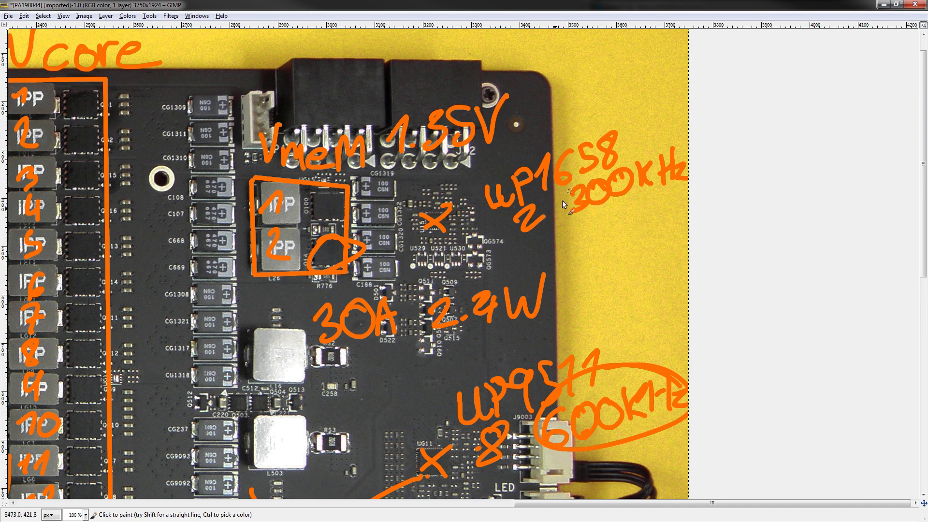
scroll(down, 3)
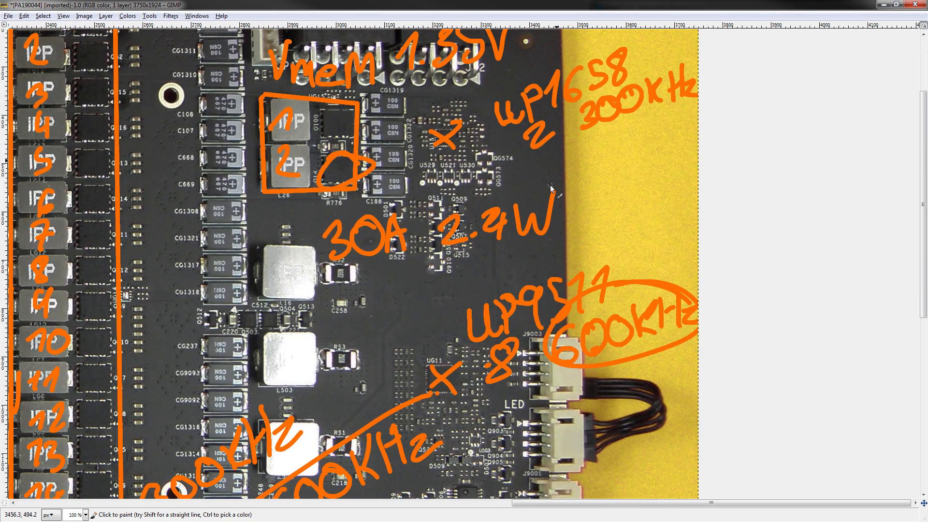
mouse_move(412, 145)
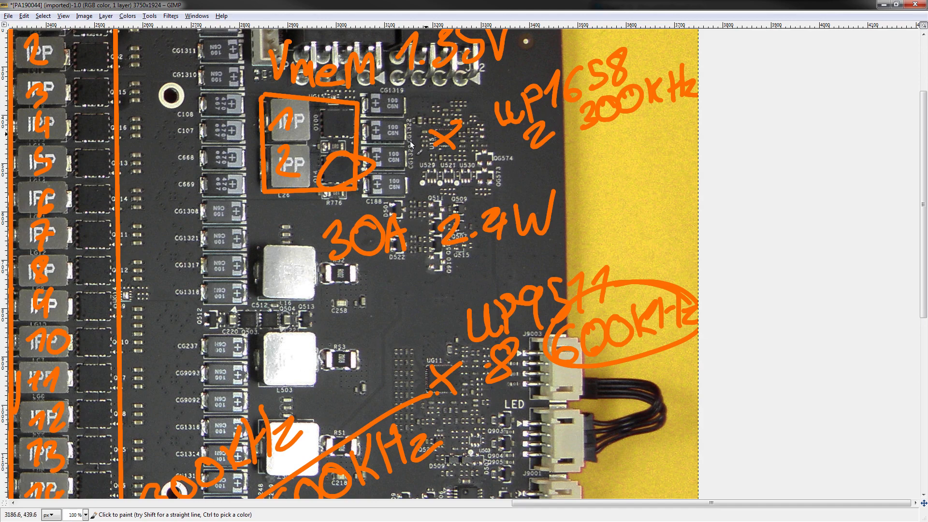
mouse_move(605, 165)
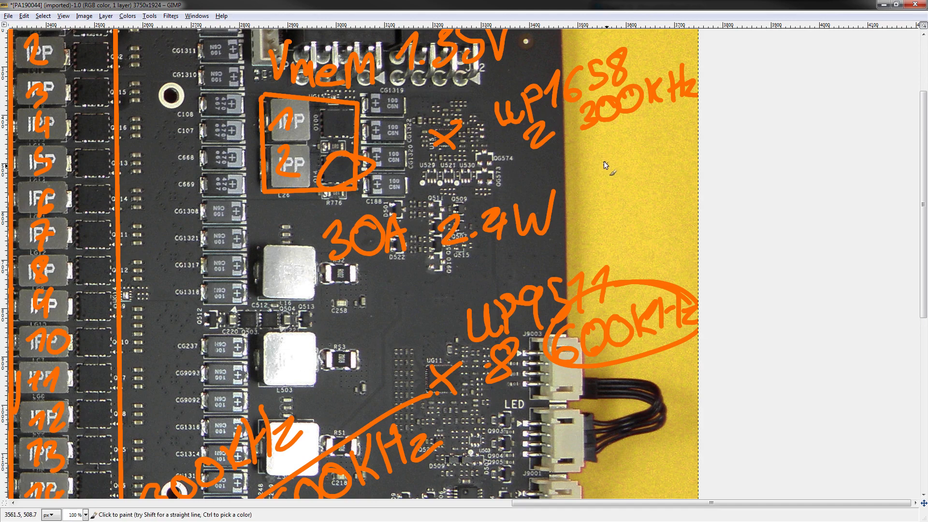
mouse_move(491, 235)
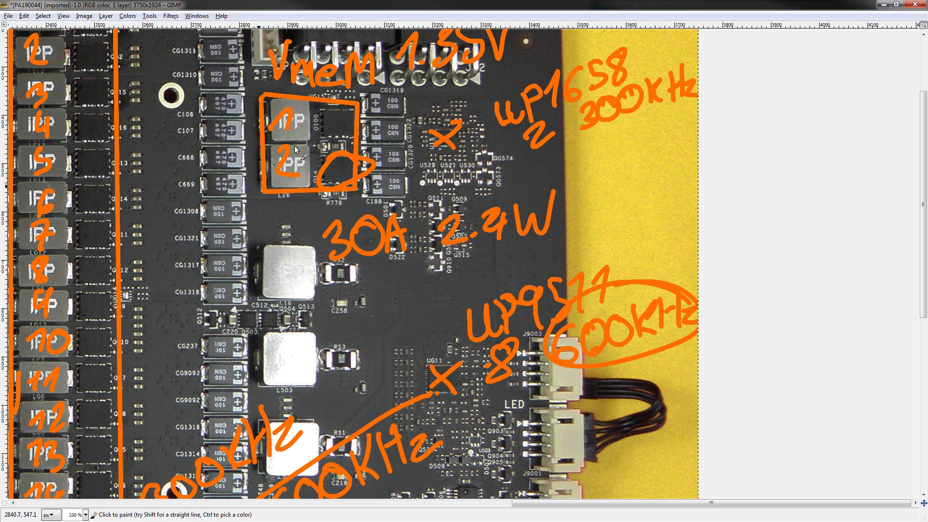
mouse_move(408, 146)
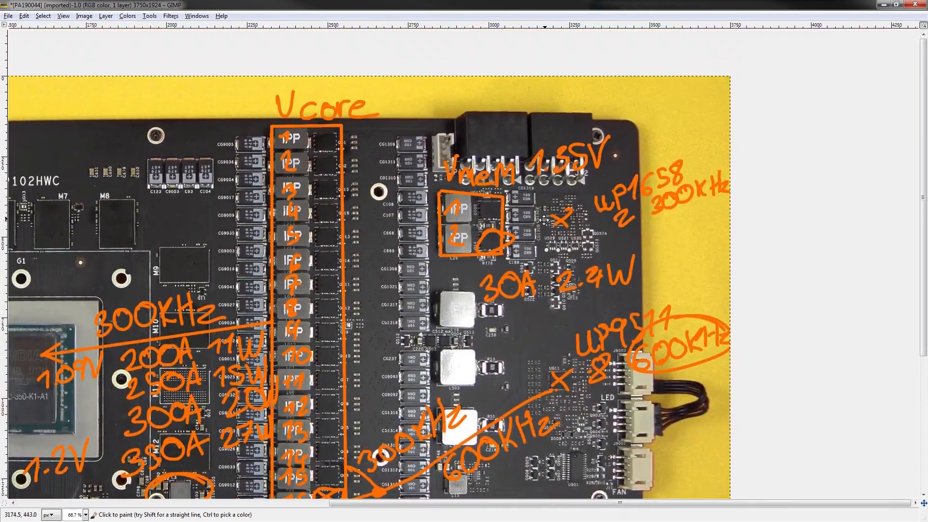
- Scroll down toward the memory chips on the board's left side
scroll(down, 3)
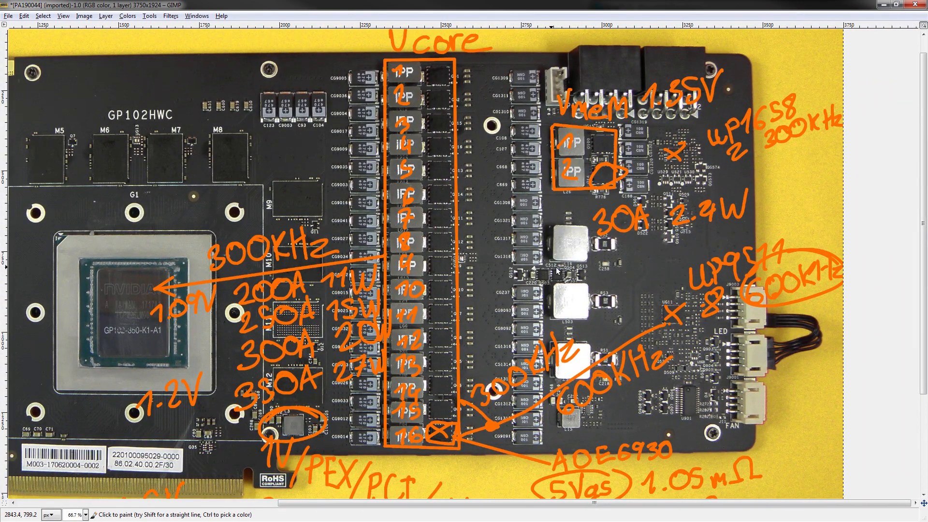
mouse_move(577, 19)
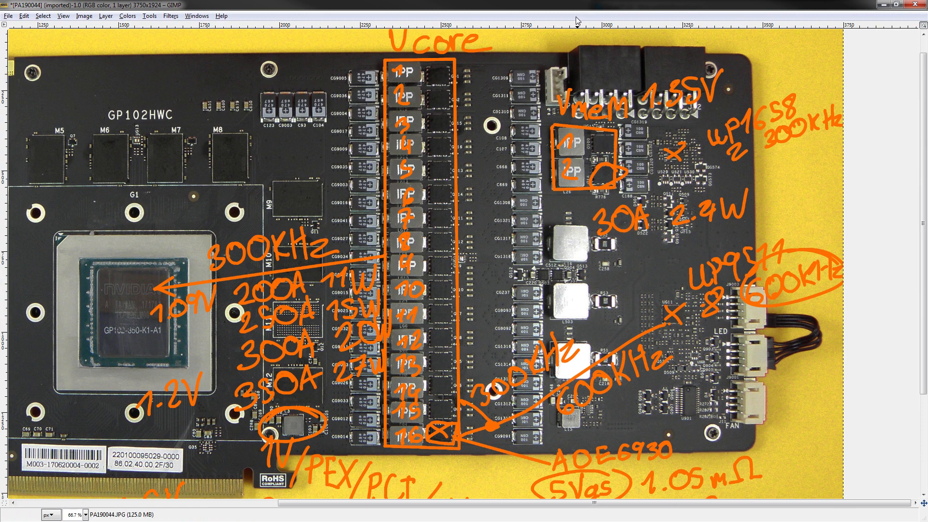
mouse_move(334, 46)
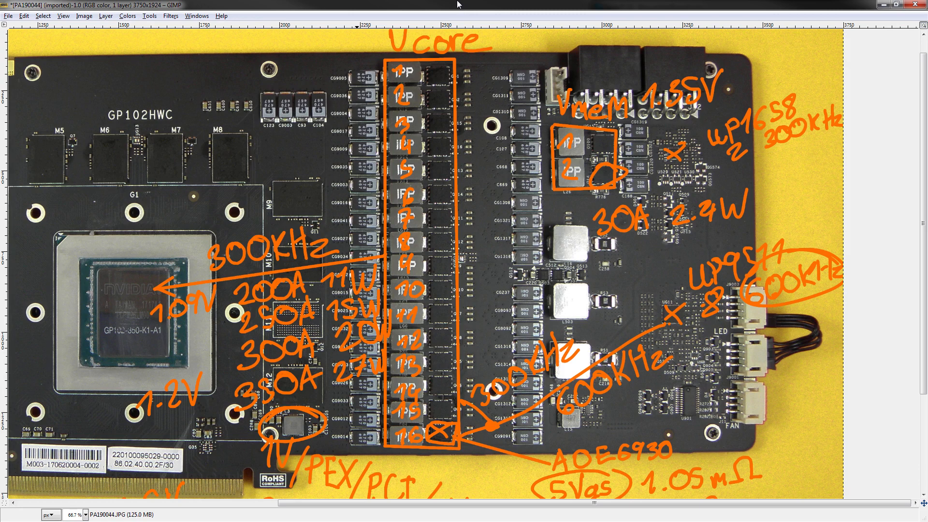
mouse_move(459, 70)
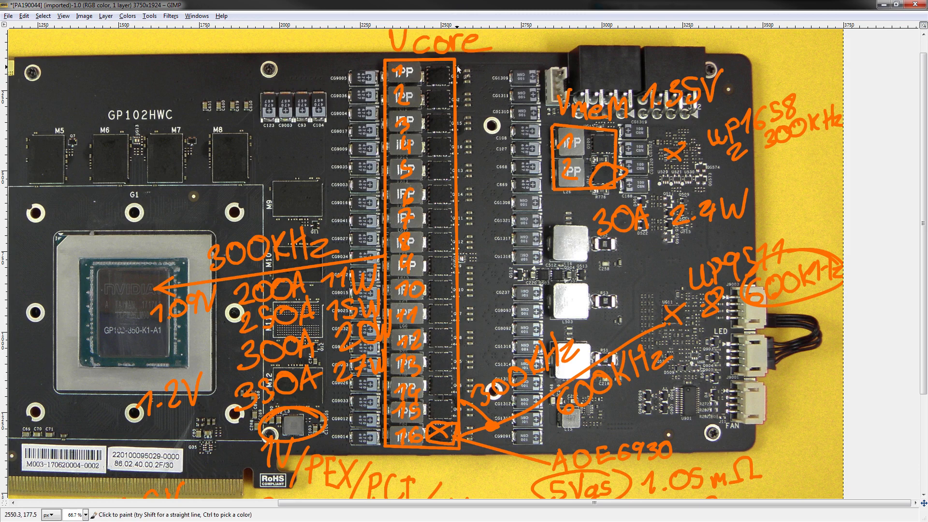
mouse_move(453, 52)
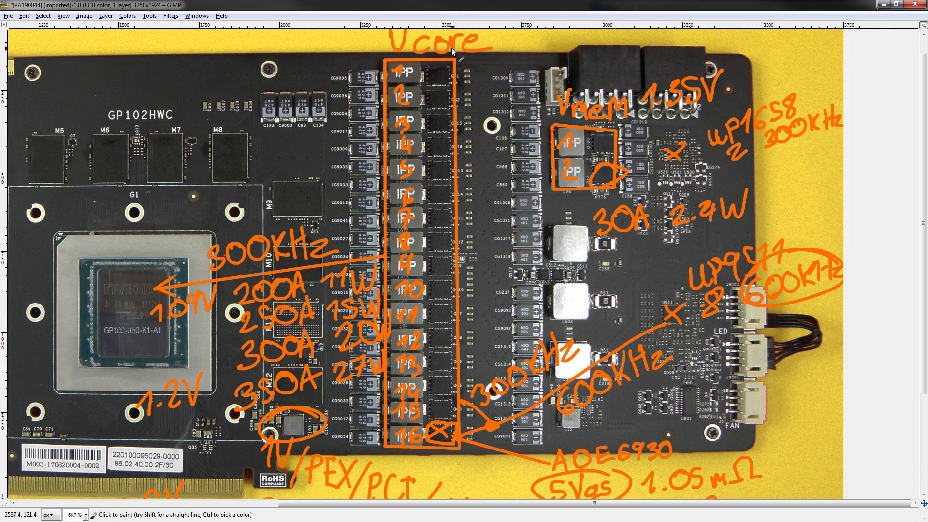
mouse_move(453, 52)
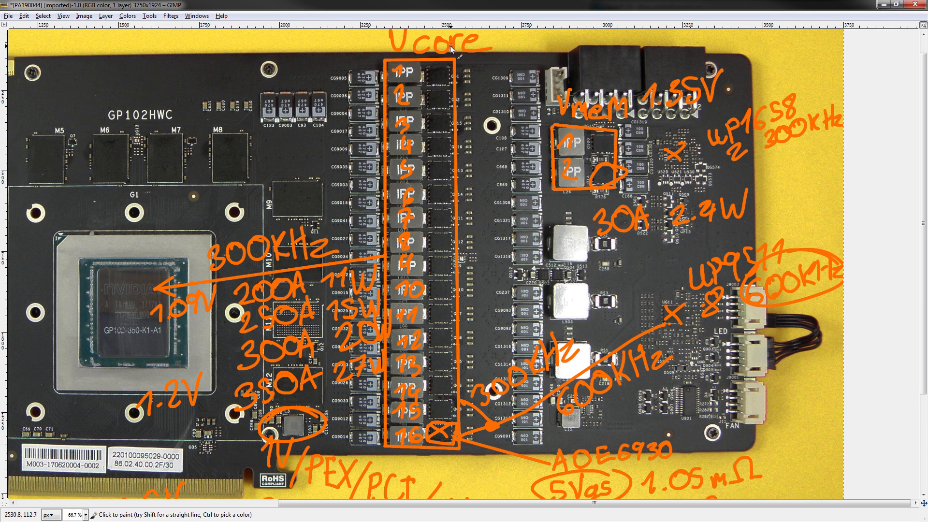
mouse_move(454, 39)
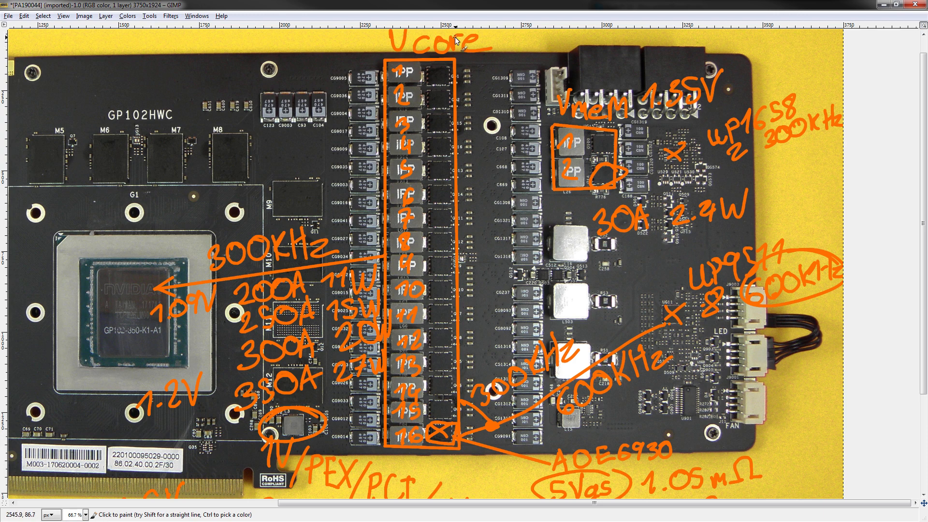
mouse_move(458, 51)
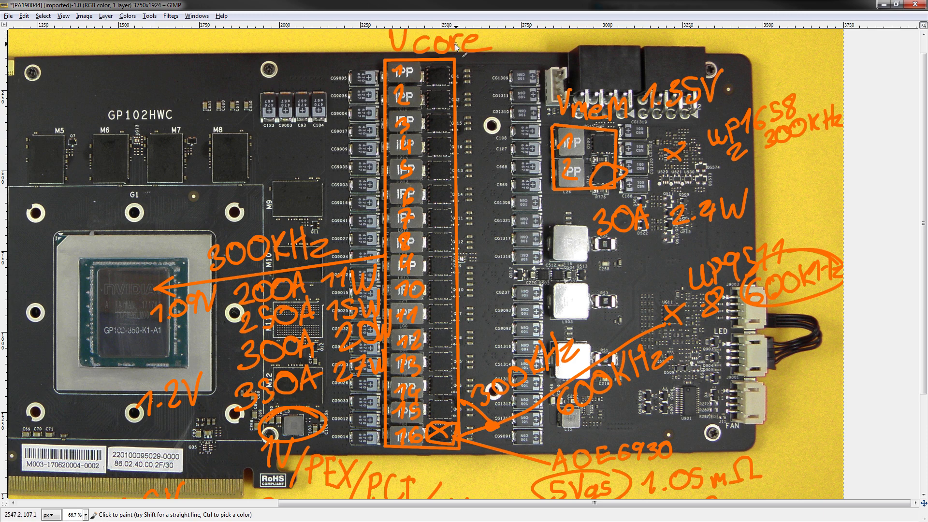
mouse_move(455, 46)
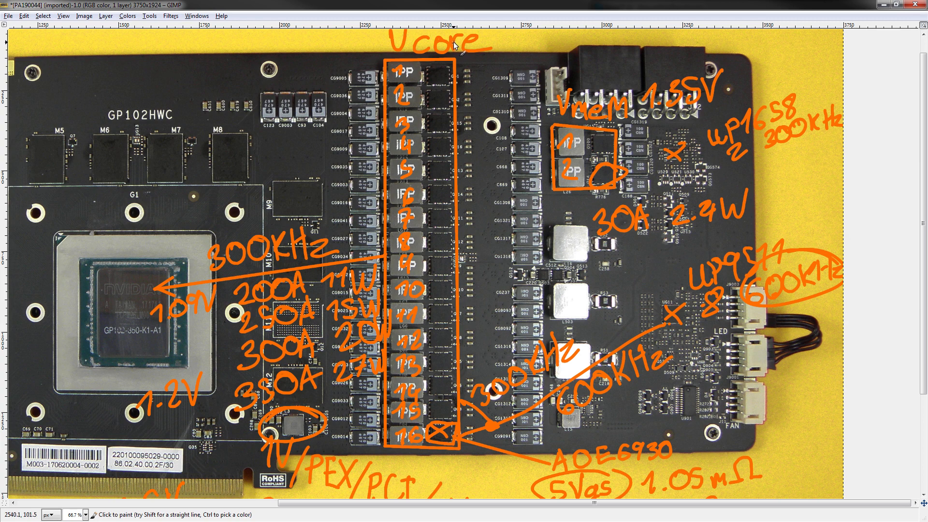
mouse_move(462, 50)
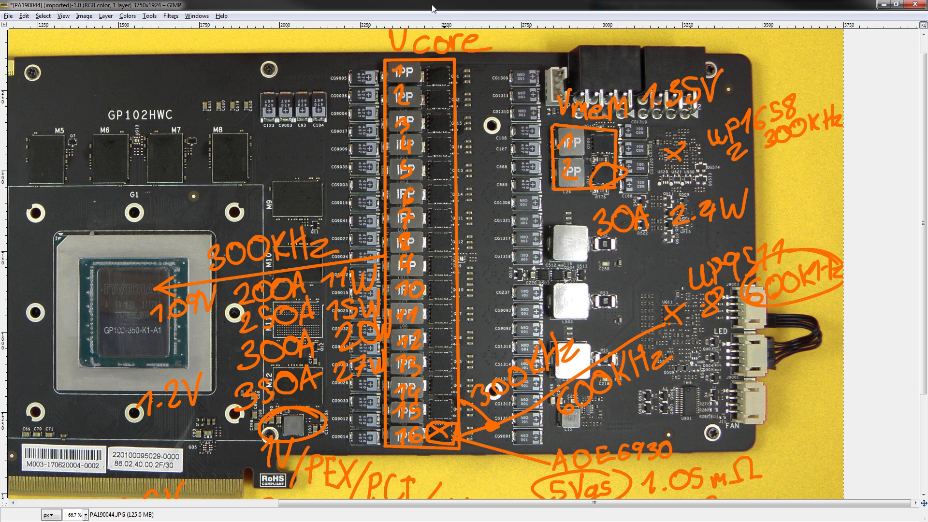
mouse_move(432, 31)
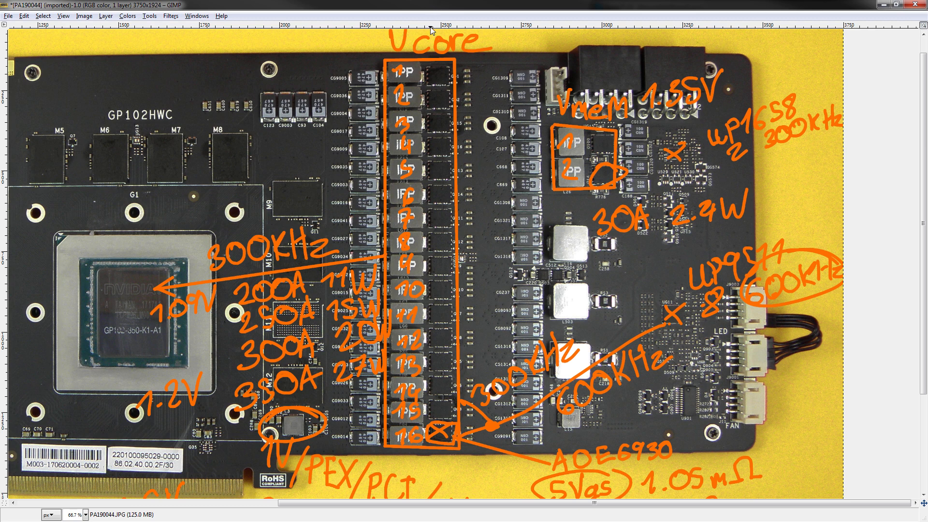
mouse_move(431, 30)
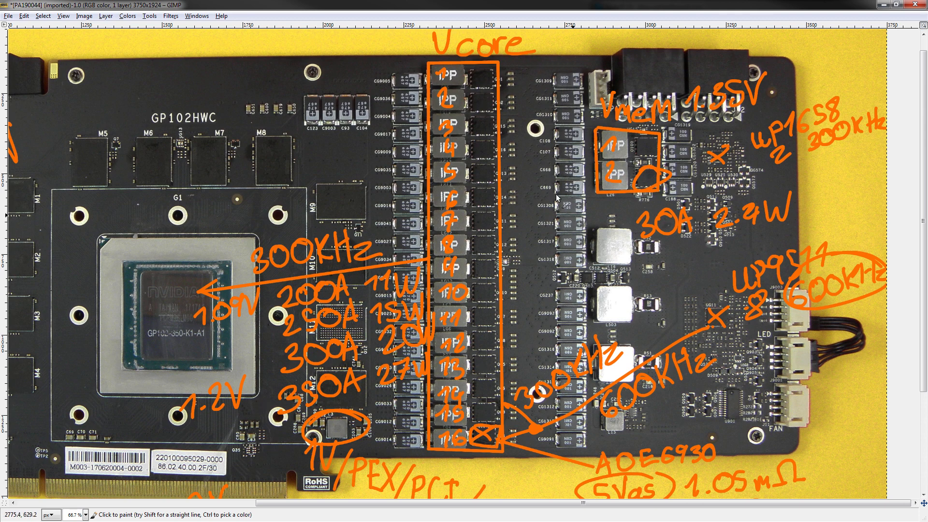
mouse_move(550, 147)
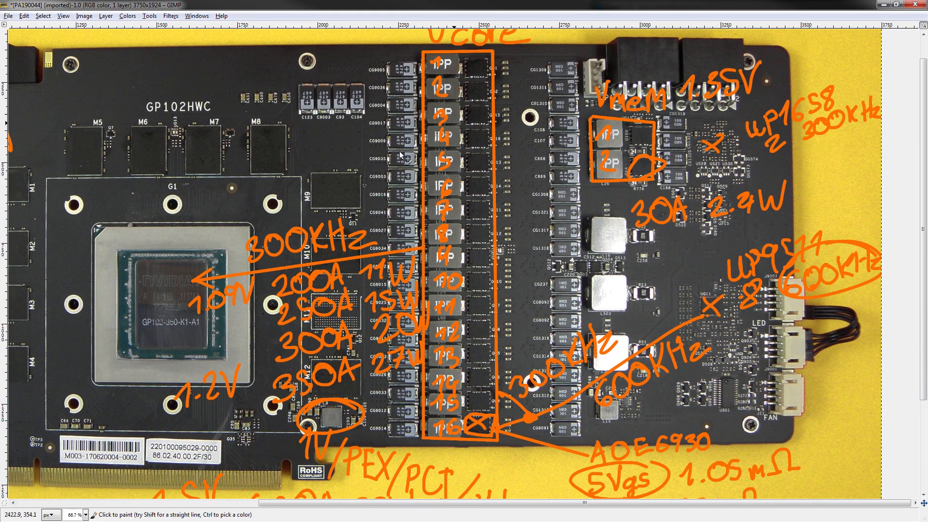
mouse_move(516, 127)
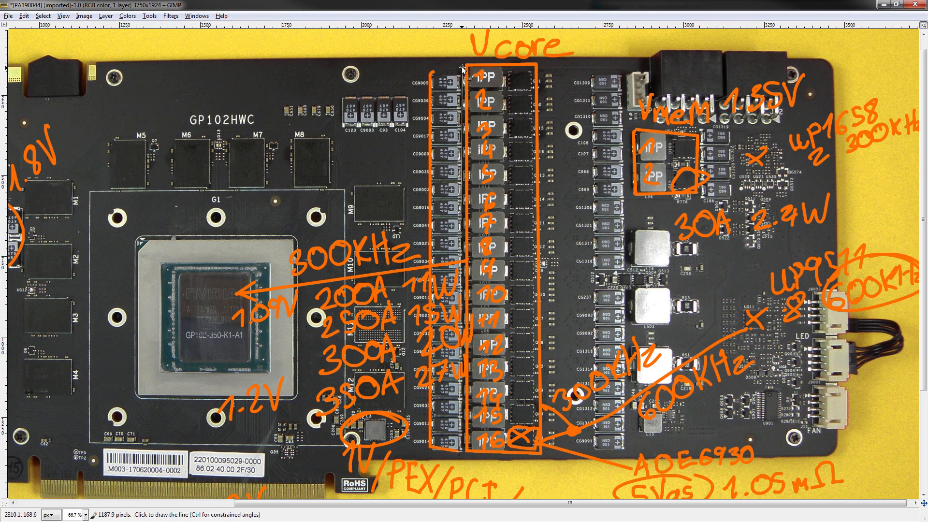
click(374, 110)
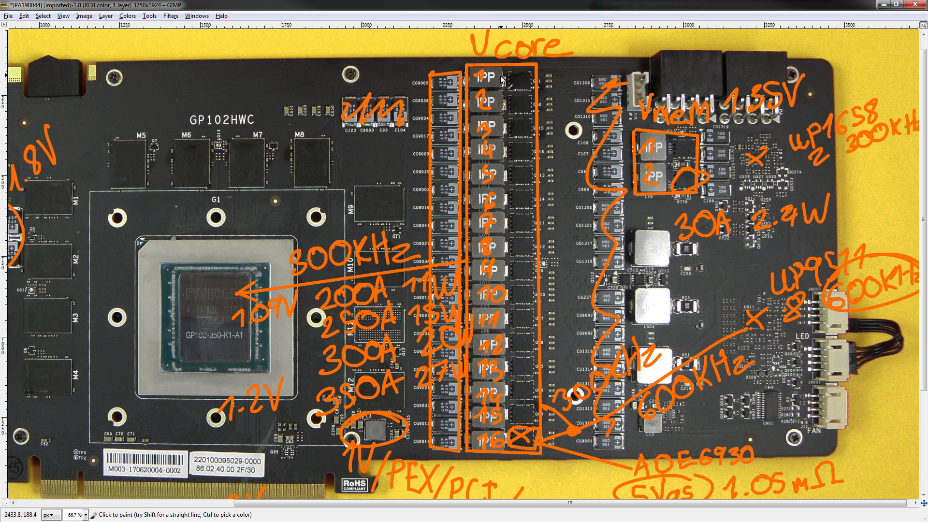
mouse_move(448, 125)
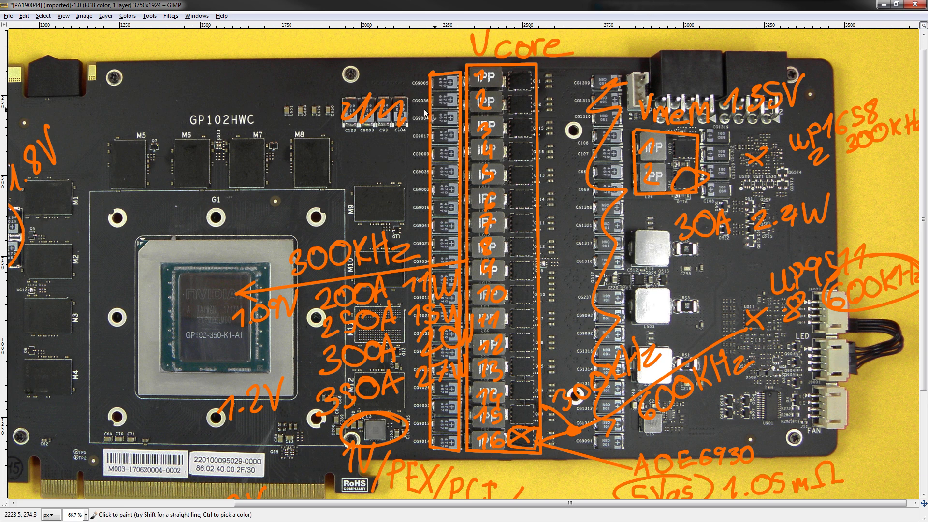
mouse_move(581, 66)
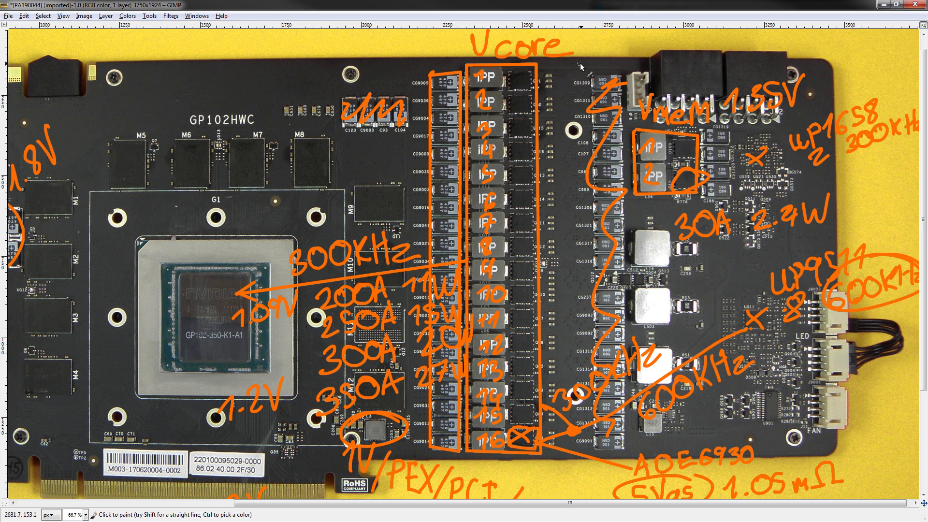
mouse_move(533, 179)
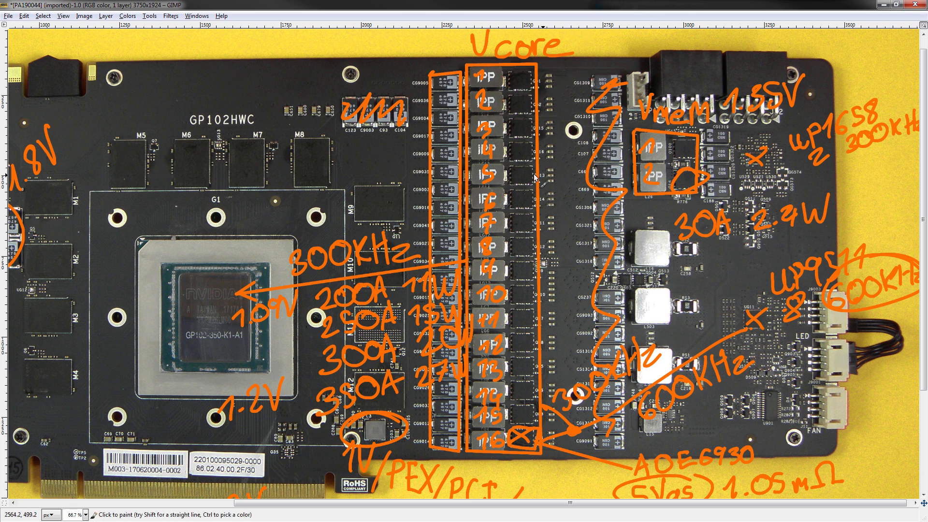
mouse_move(527, 70)
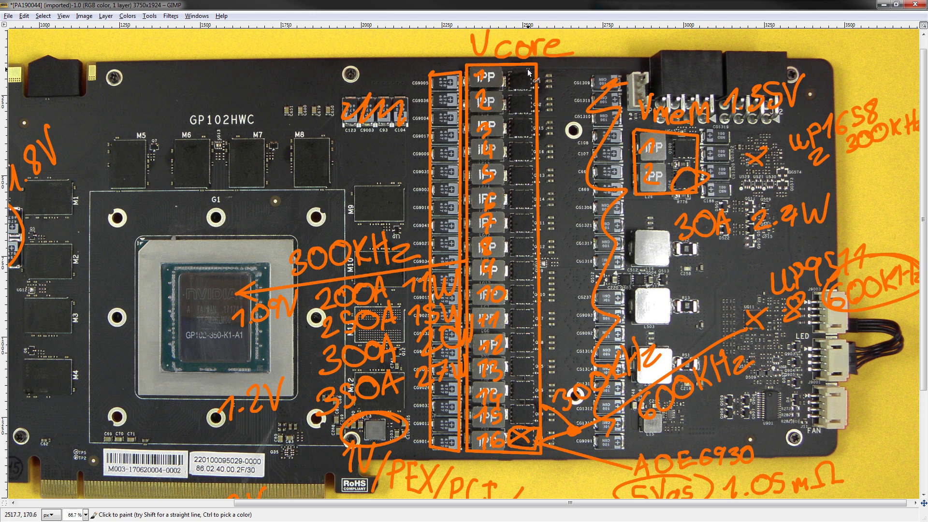
mouse_move(530, 77)
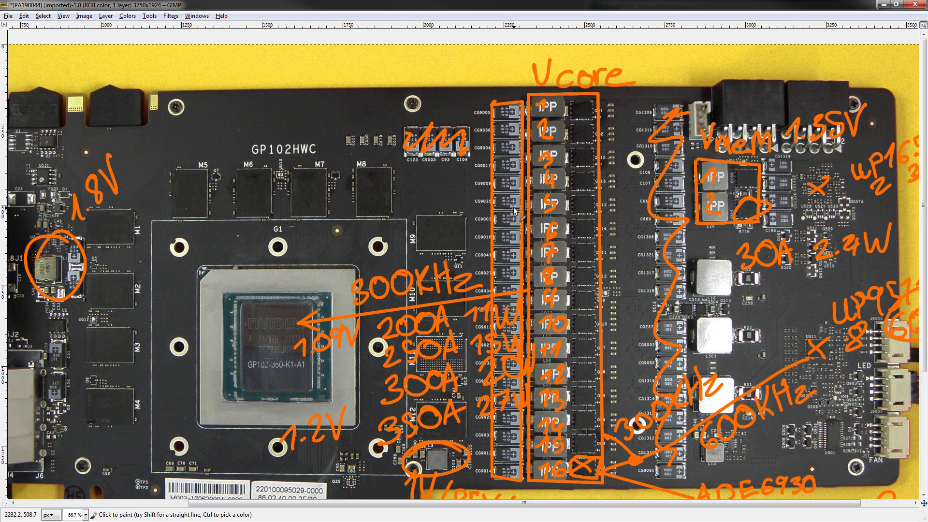
mouse_move(482, 97)
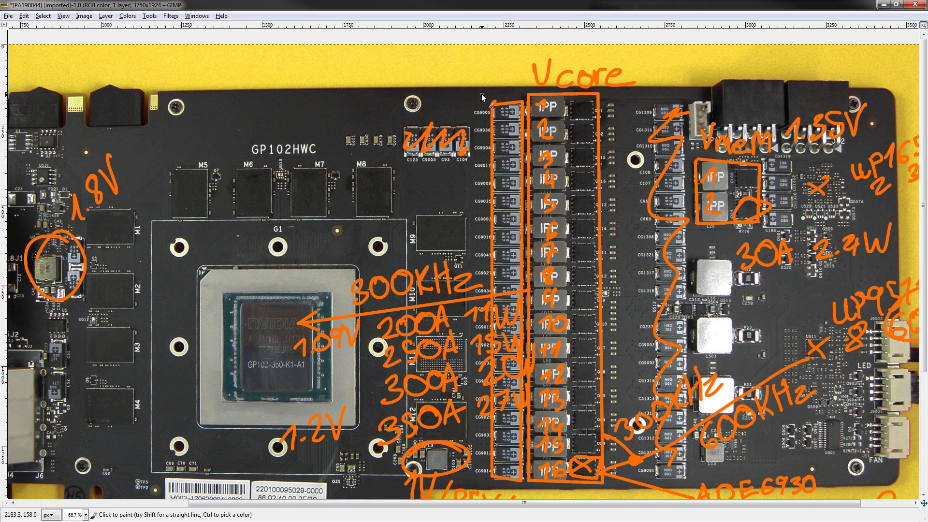
mouse_move(485, 100)
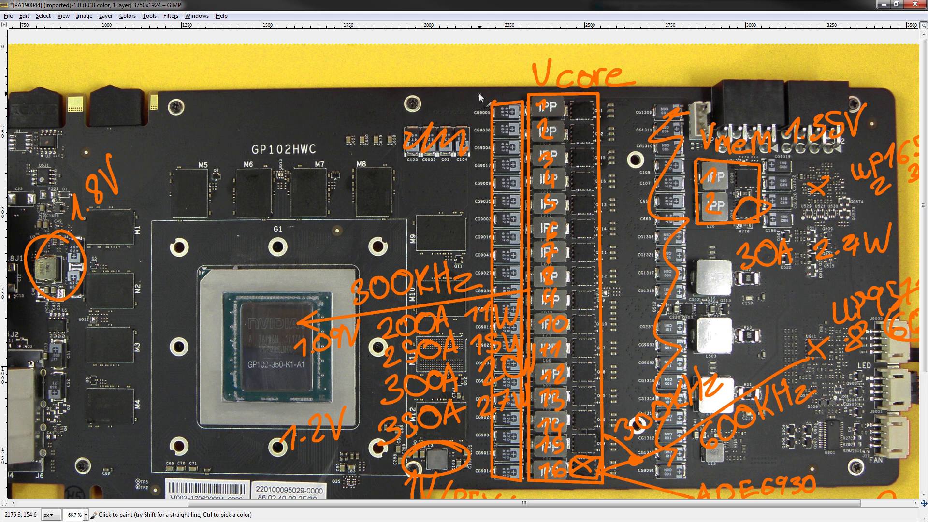
mouse_move(476, 52)
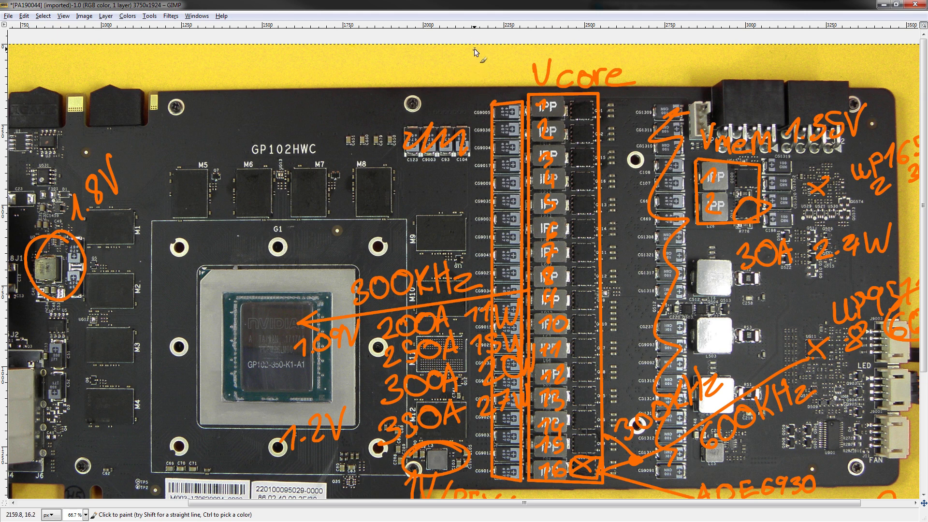
mouse_move(476, 53)
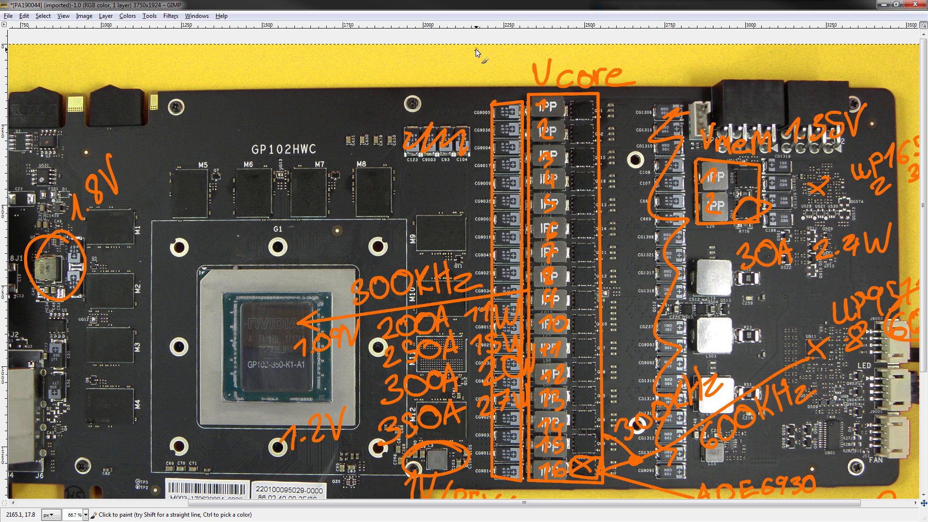
mouse_move(615, 139)
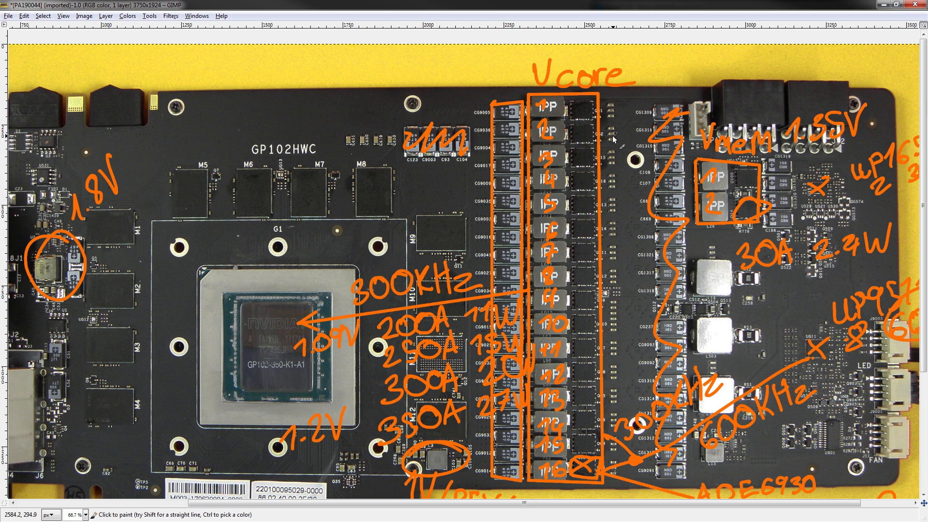
mouse_move(481, 89)
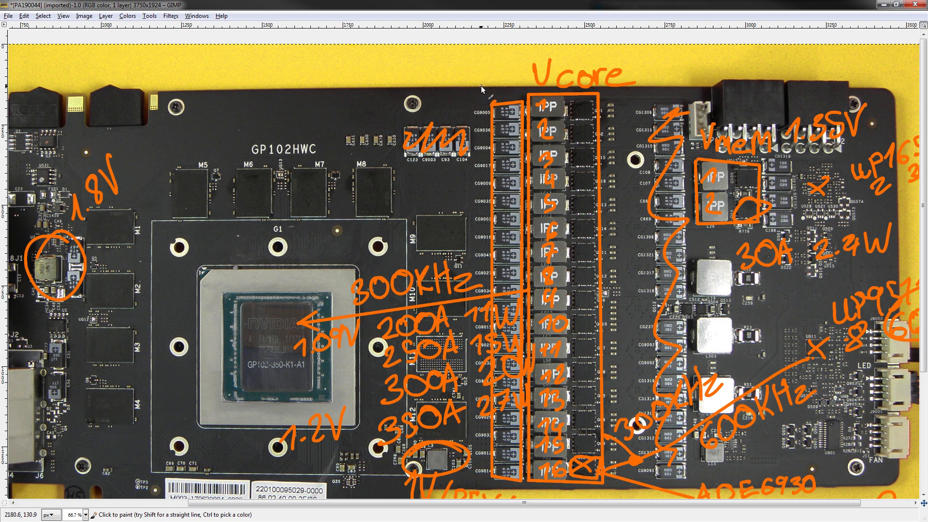
mouse_move(483, 85)
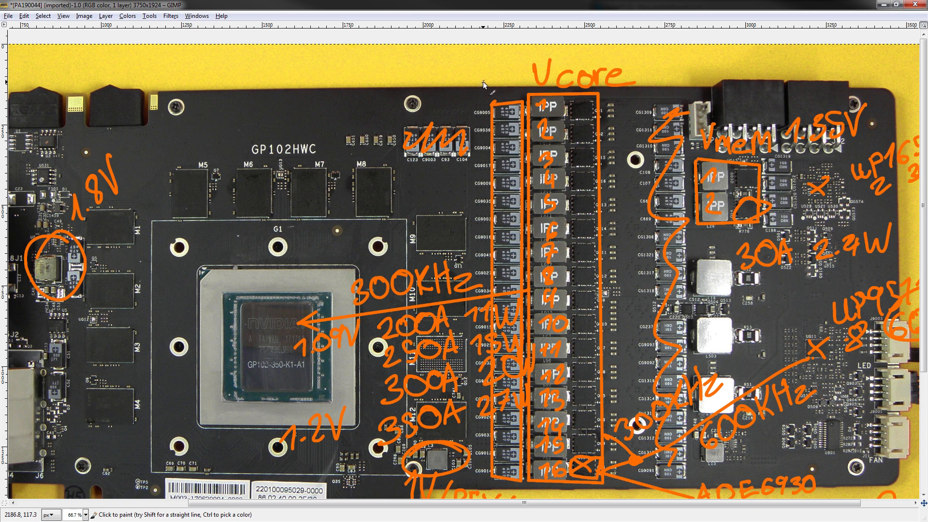
mouse_move(484, 86)
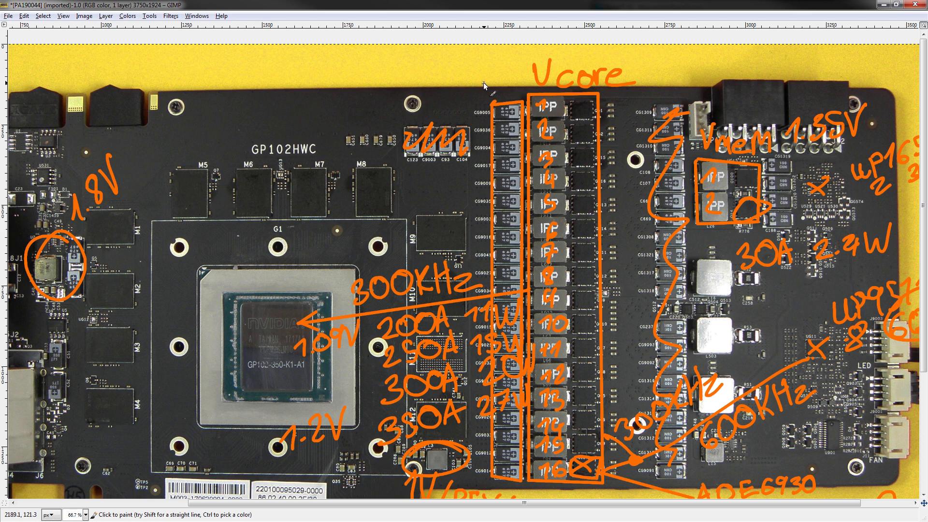
mouse_move(488, 89)
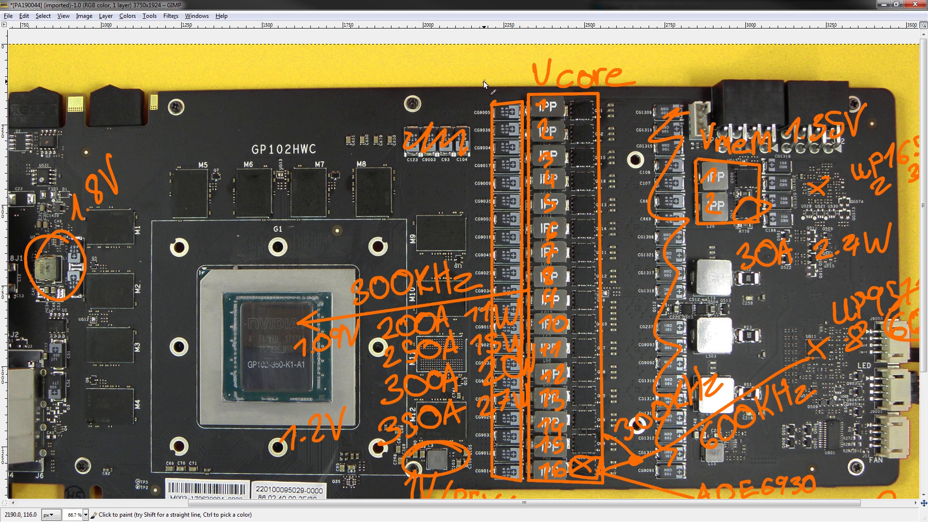
mouse_move(520, 153)
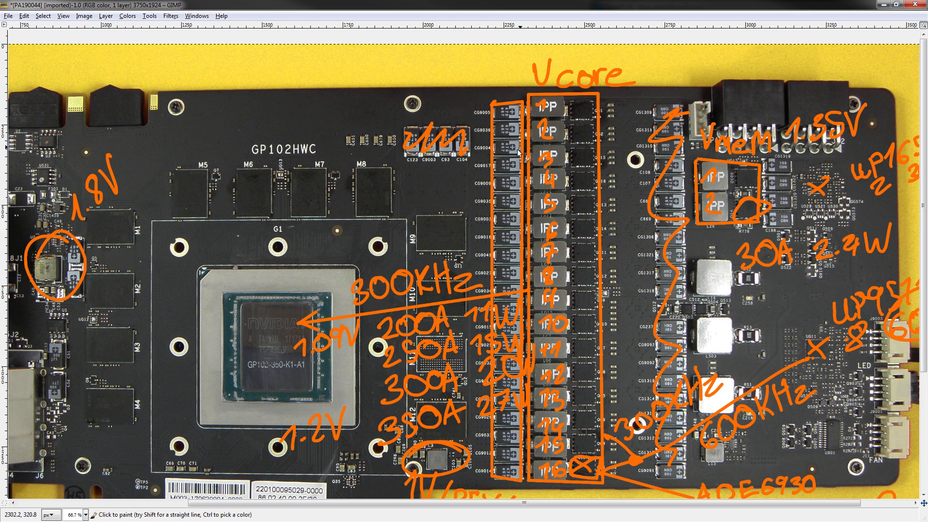
scroll(down, 3)
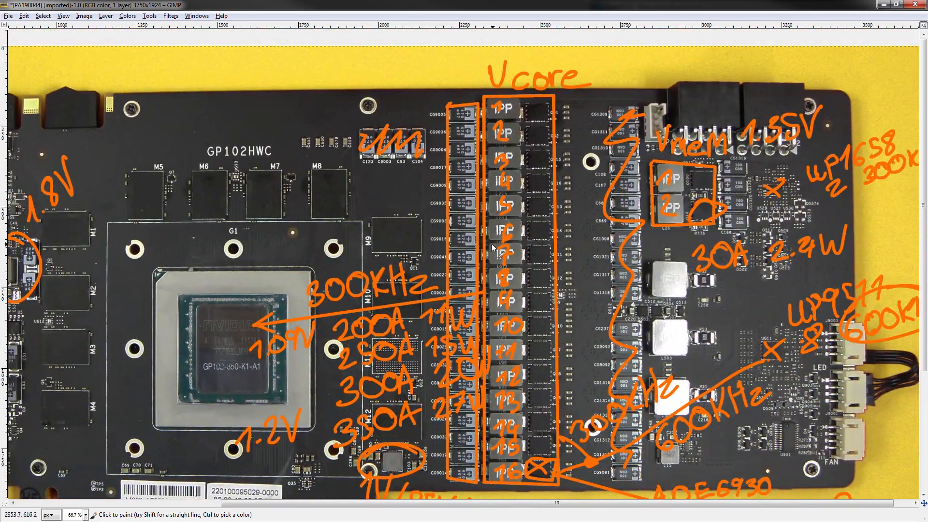
scroll(down, 3)
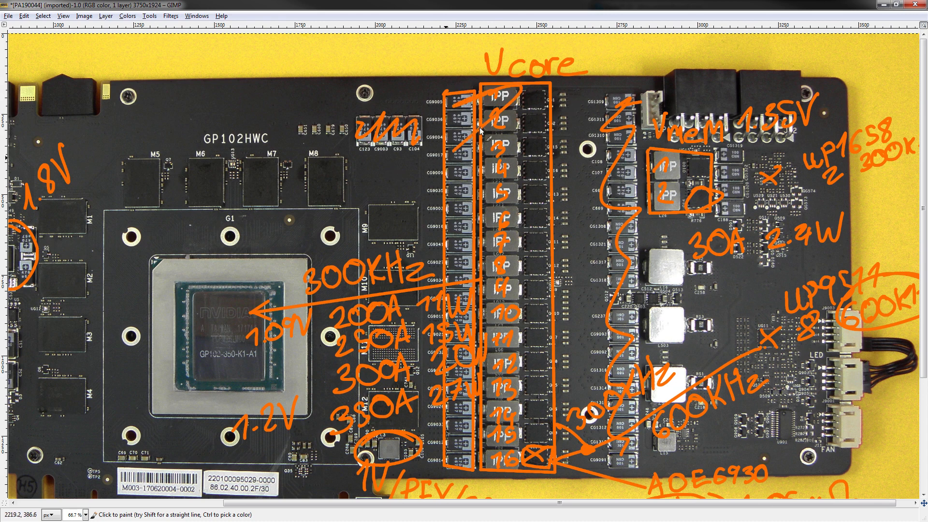
scroll(down, 3)
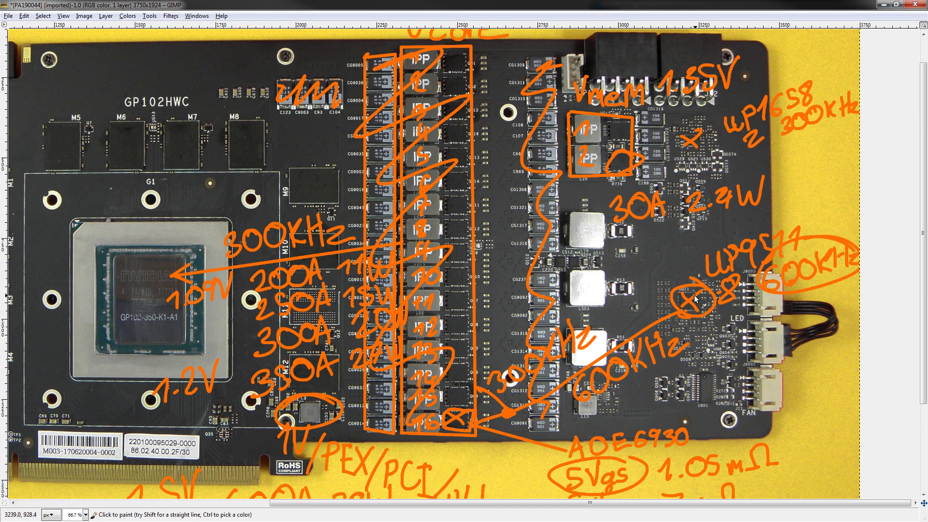
mouse_move(334, 273)
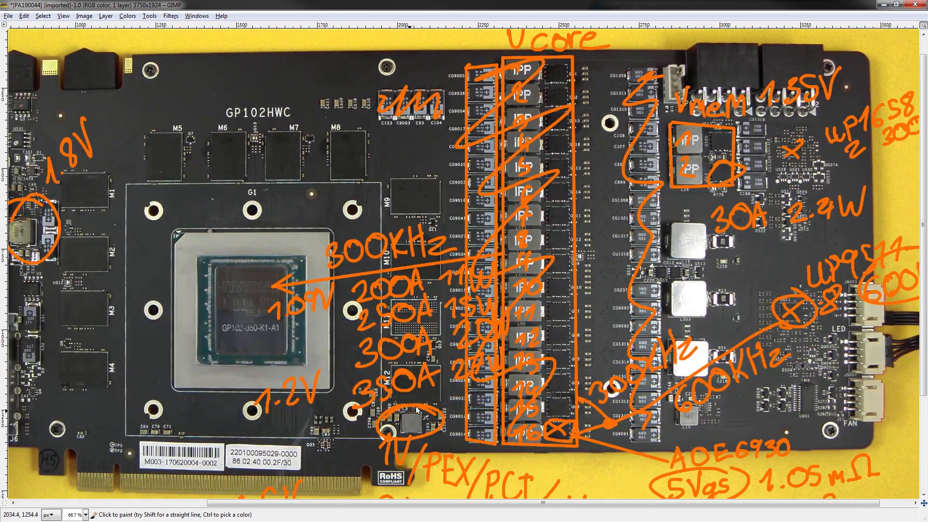
mouse_move(497, 134)
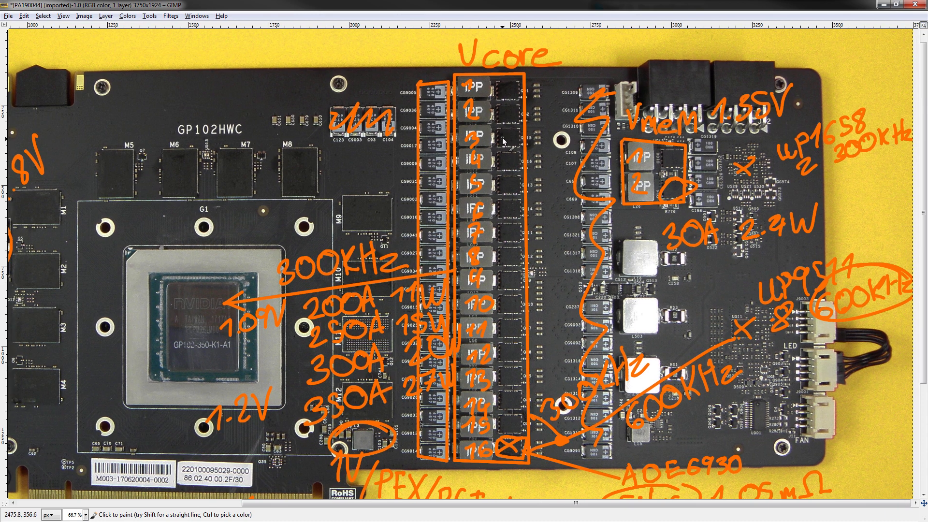
mouse_move(474, 143)
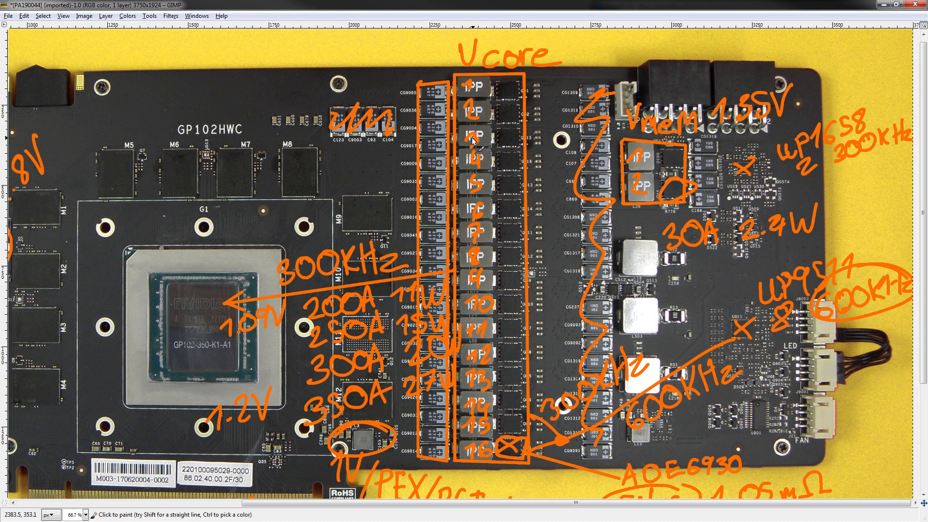
mouse_move(473, 123)
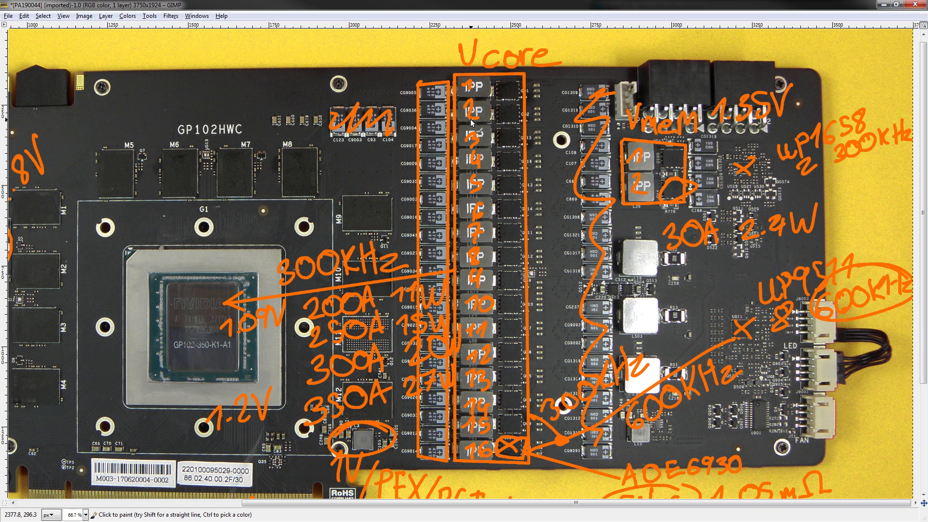
mouse_move(437, 437)
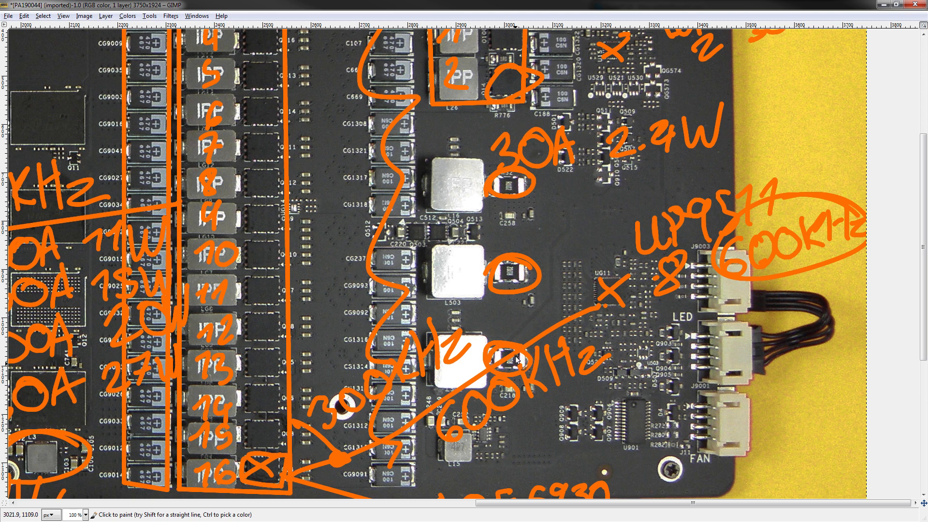
mouse_move(485, 368)
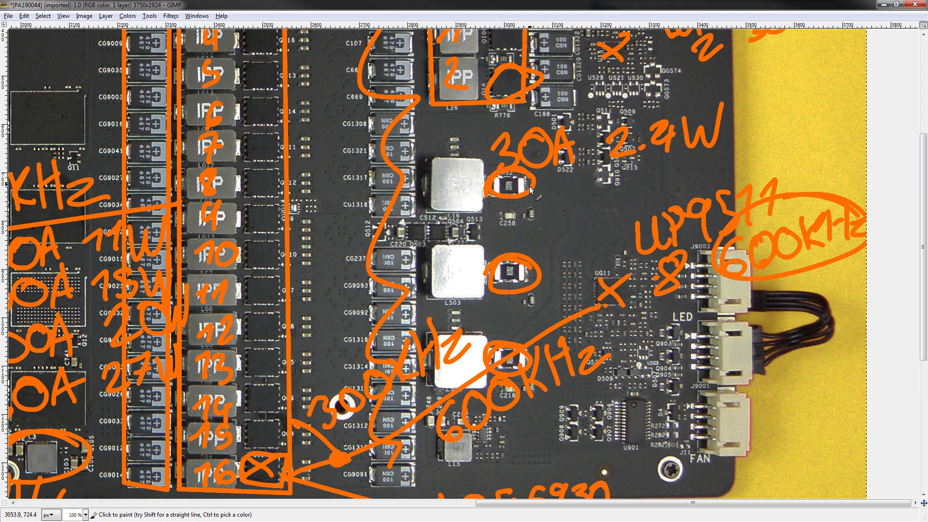
mouse_move(391, 208)
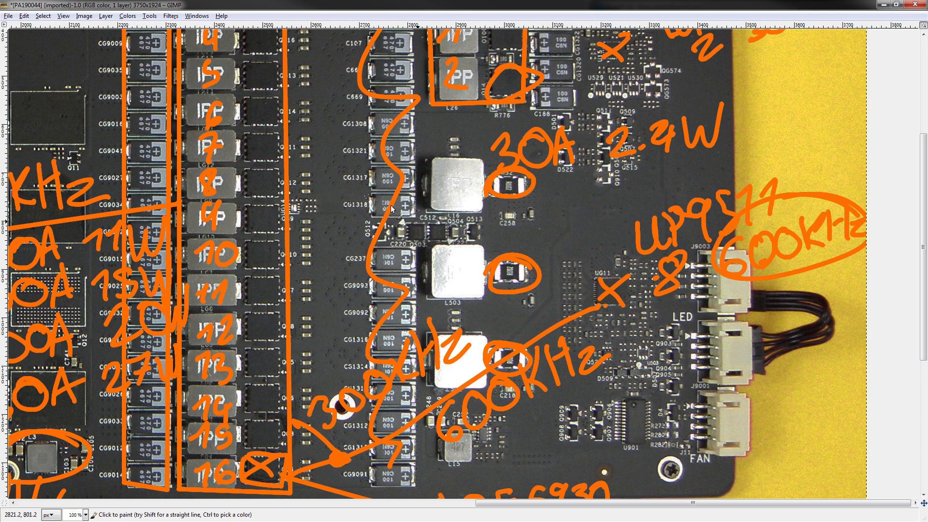
mouse_move(458, 162)
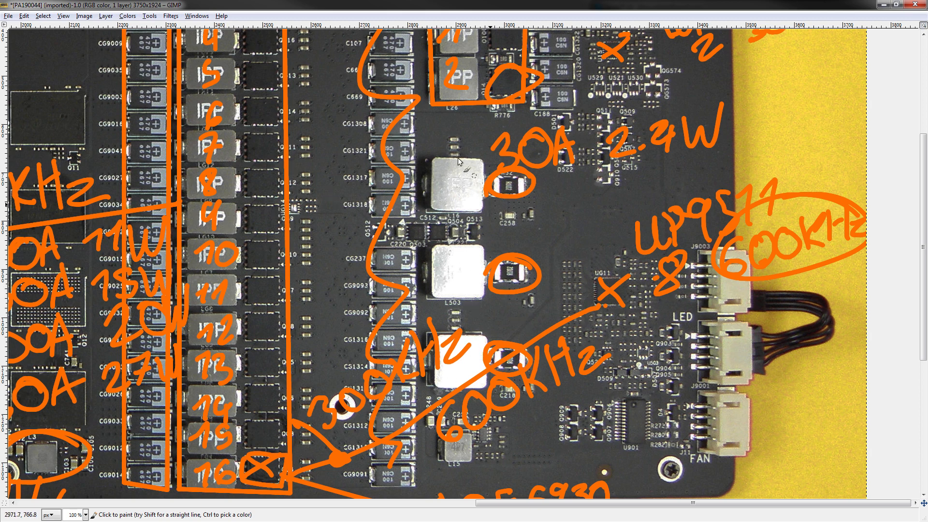
mouse_move(432, 126)
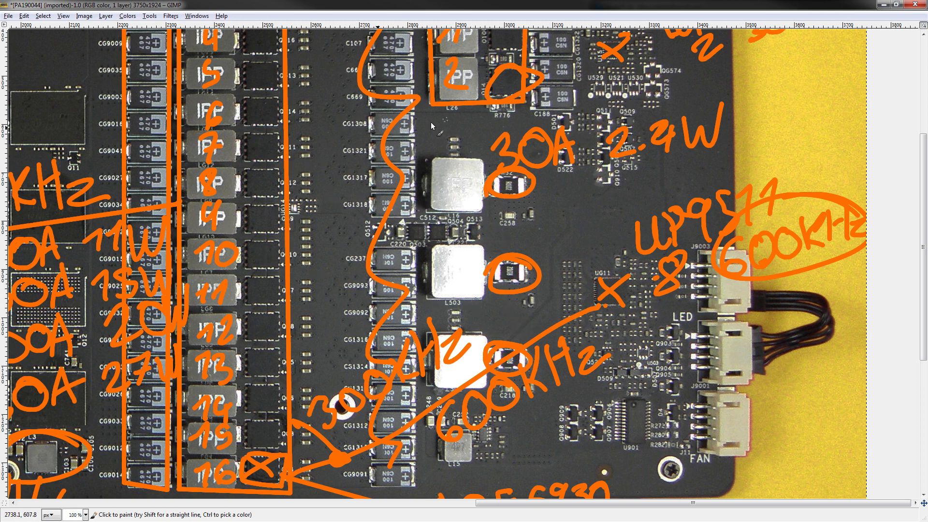
mouse_move(505, 194)
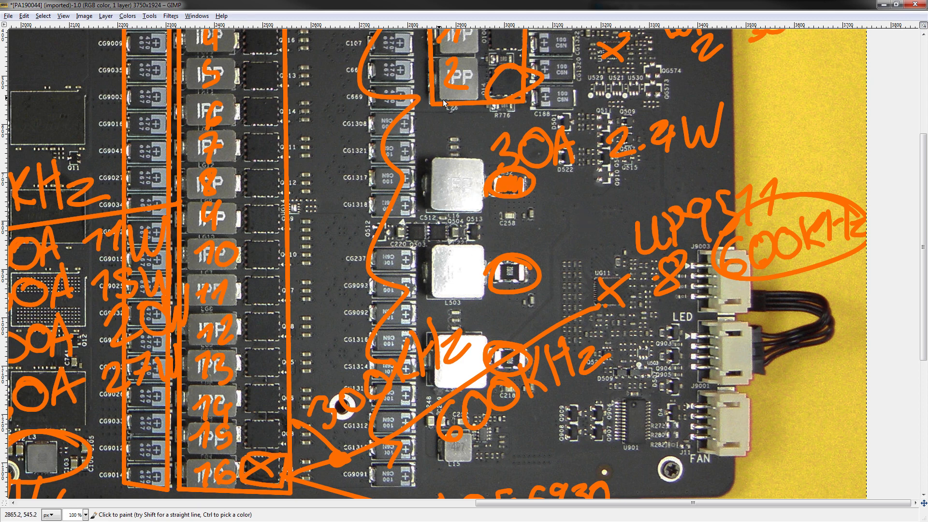
mouse_move(657, 122)
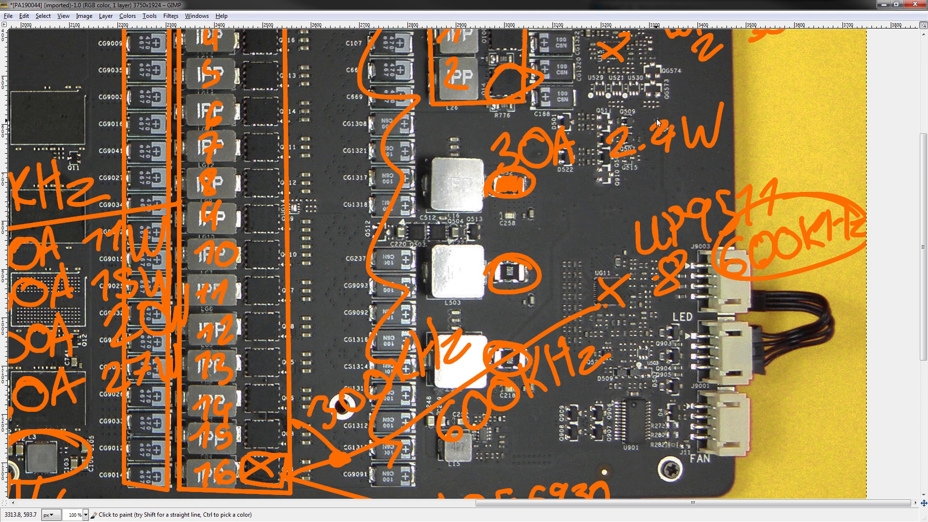
mouse_move(495, 263)
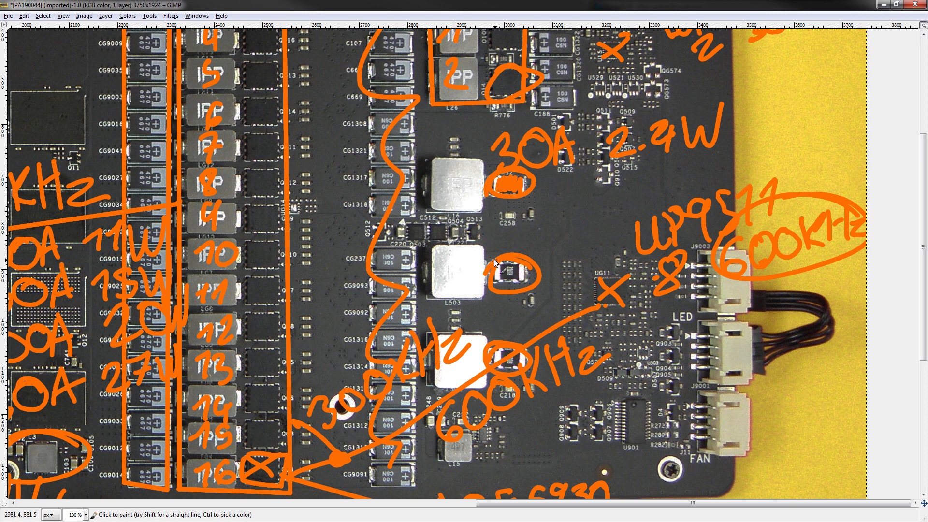
mouse_move(506, 287)
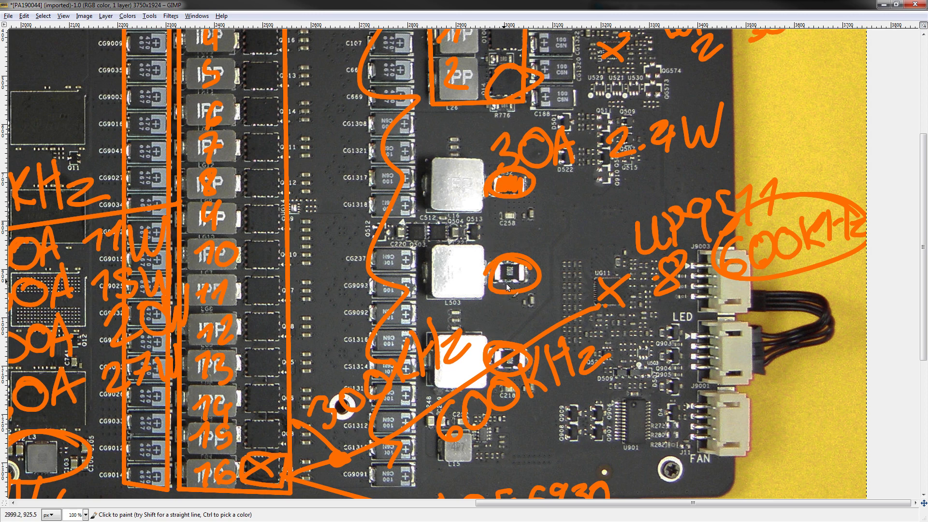
mouse_move(513, 271)
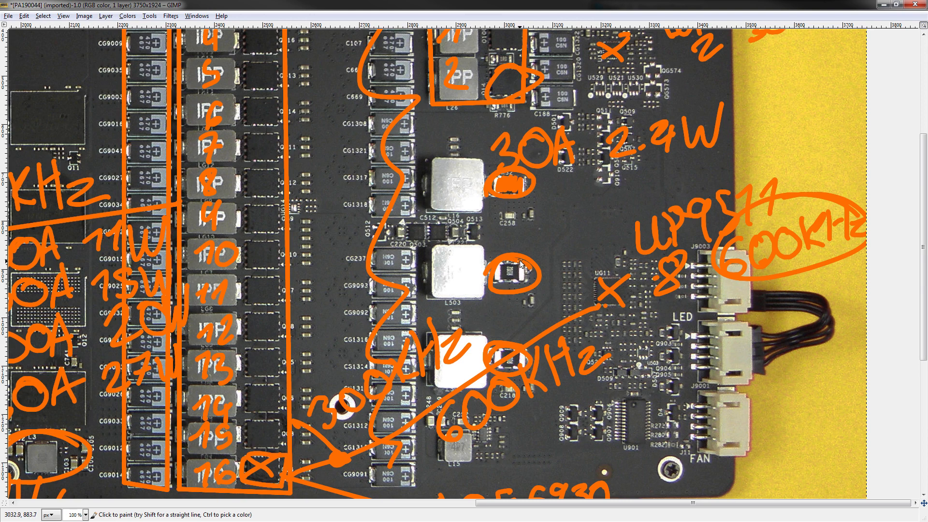
mouse_move(489, 122)
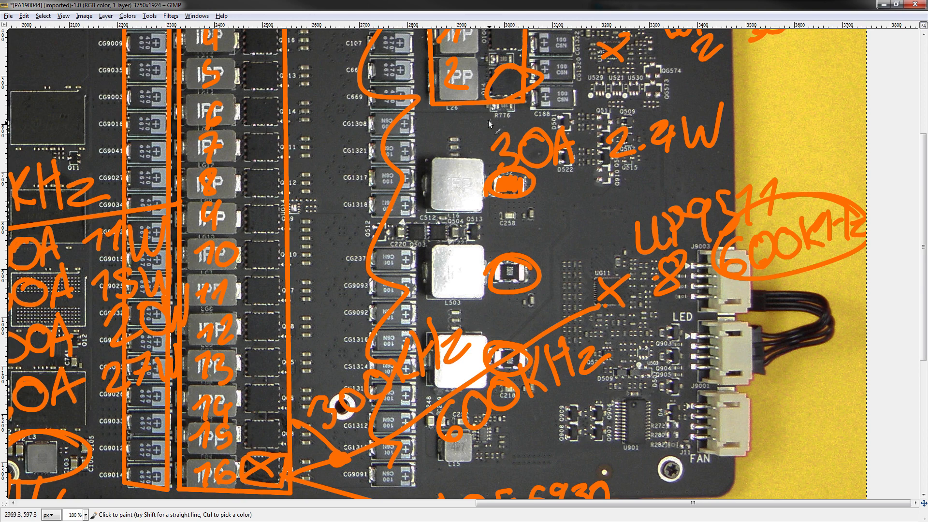
mouse_move(491, 133)
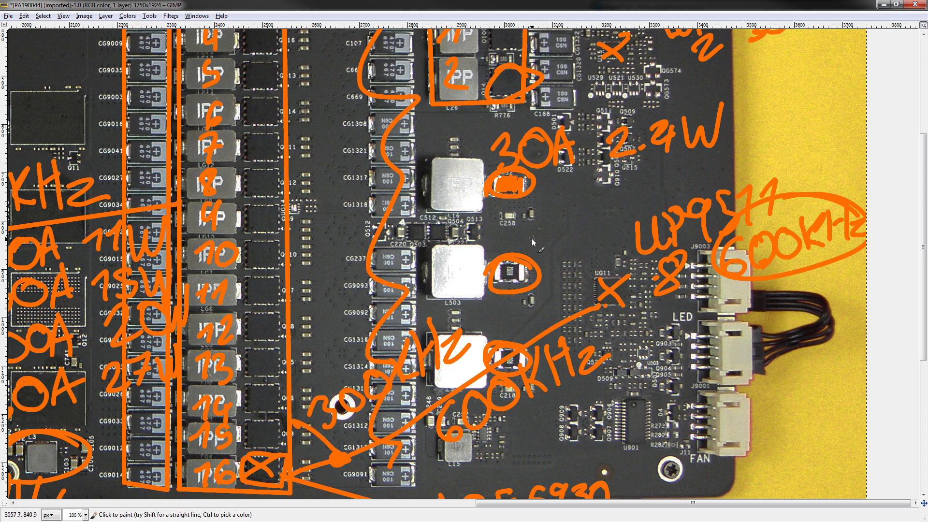
mouse_move(565, 109)
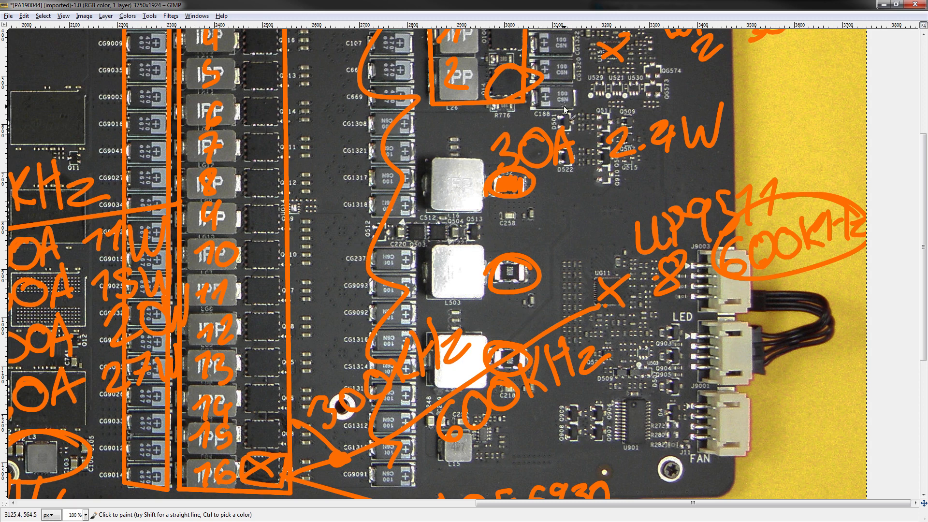
mouse_move(479, 239)
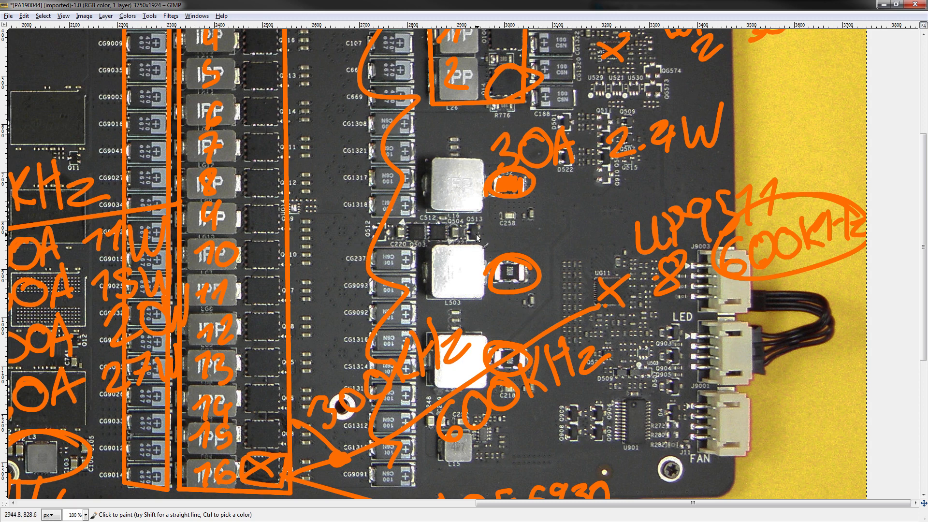
mouse_move(622, 151)
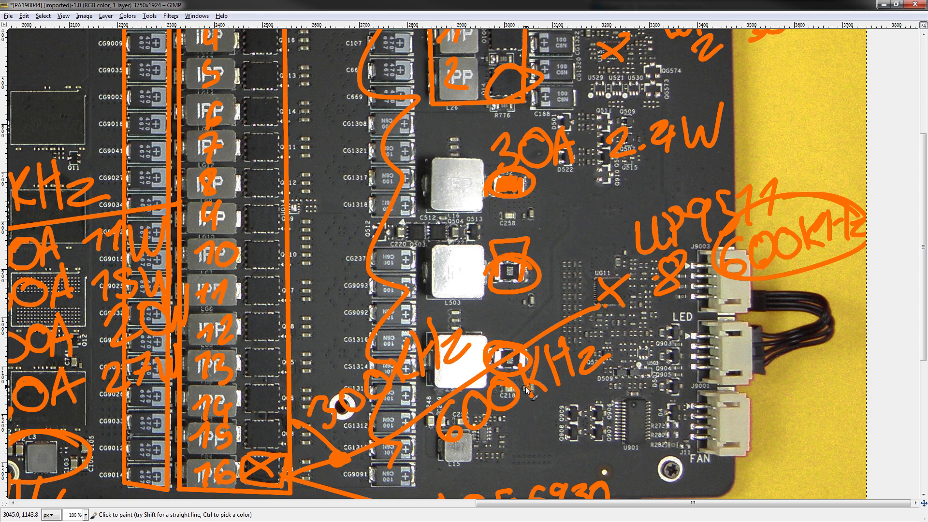
mouse_move(509, 299)
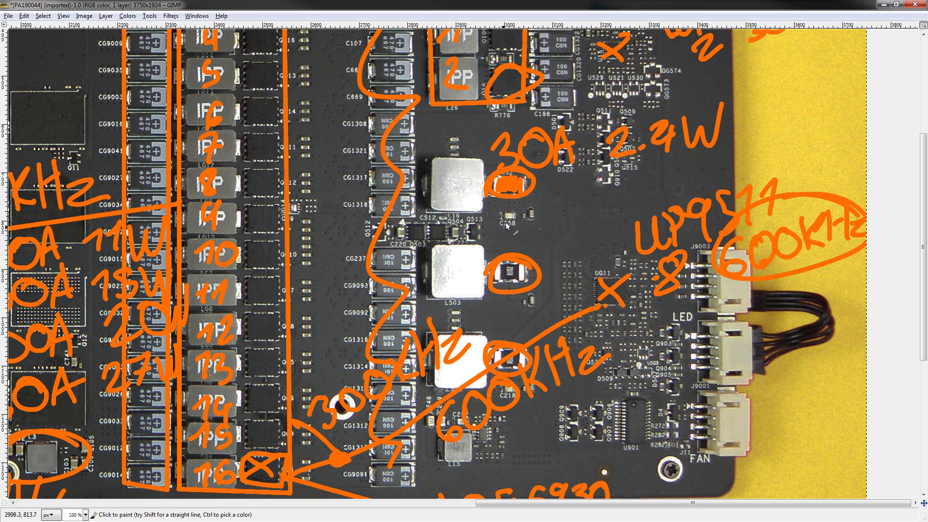
mouse_move(352, 94)
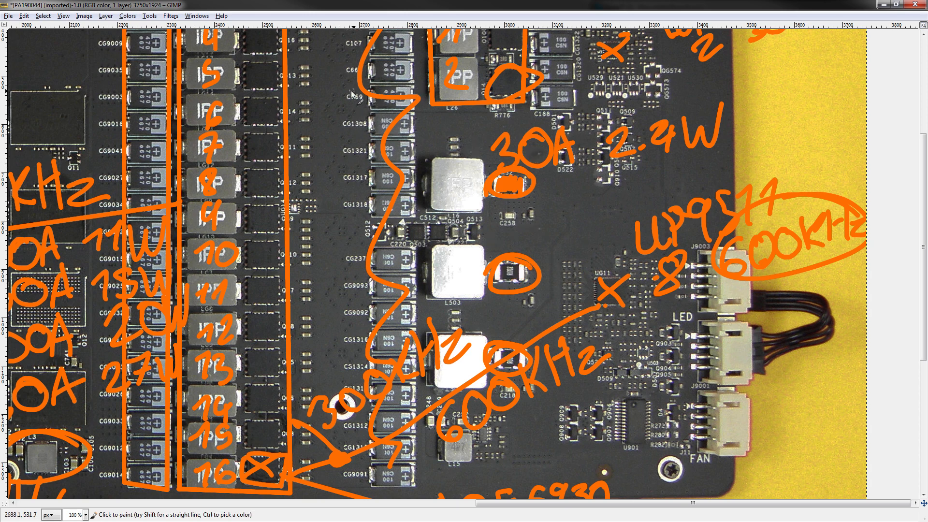
mouse_move(393, 75)
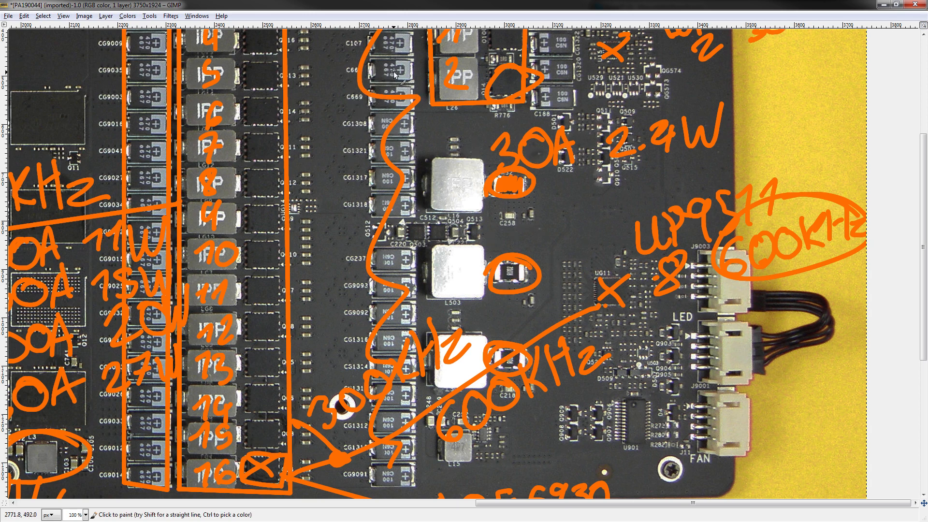
mouse_move(512, 145)
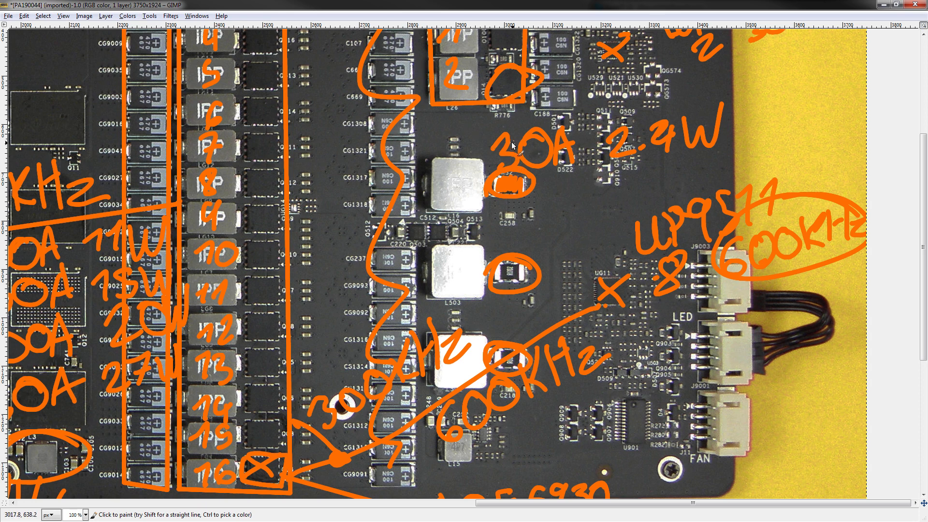
mouse_move(513, 155)
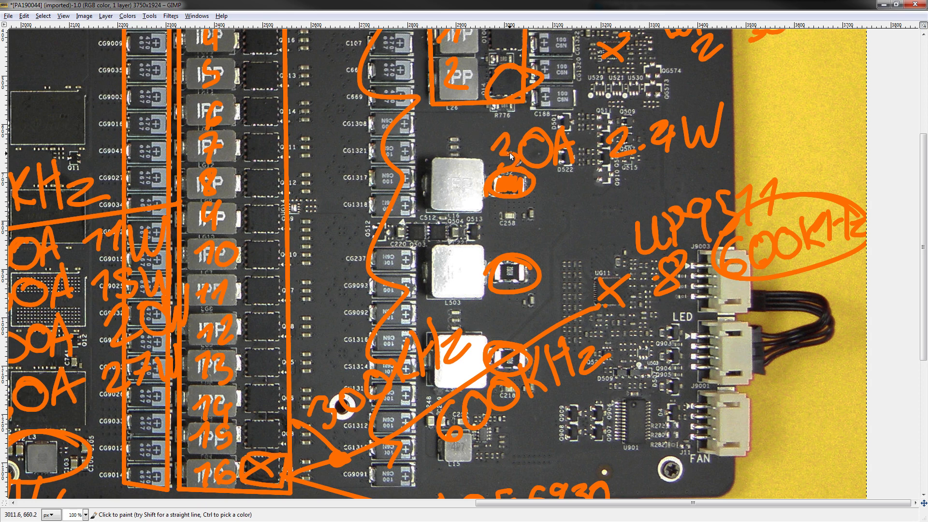
mouse_move(510, 157)
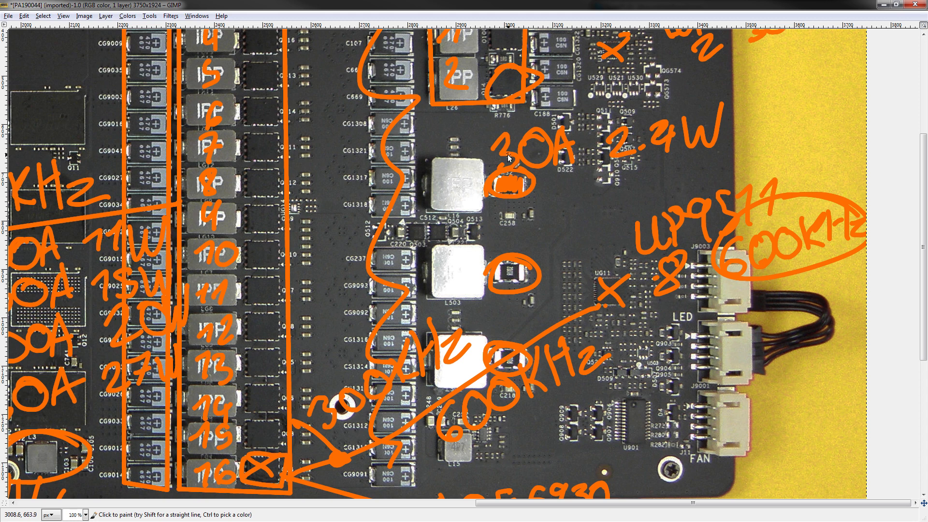
mouse_move(458, 151)
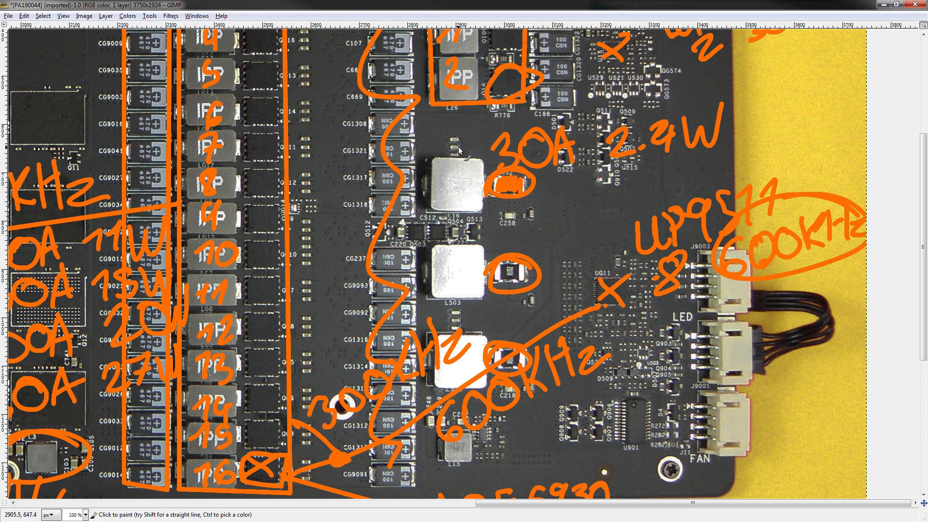
mouse_move(444, 290)
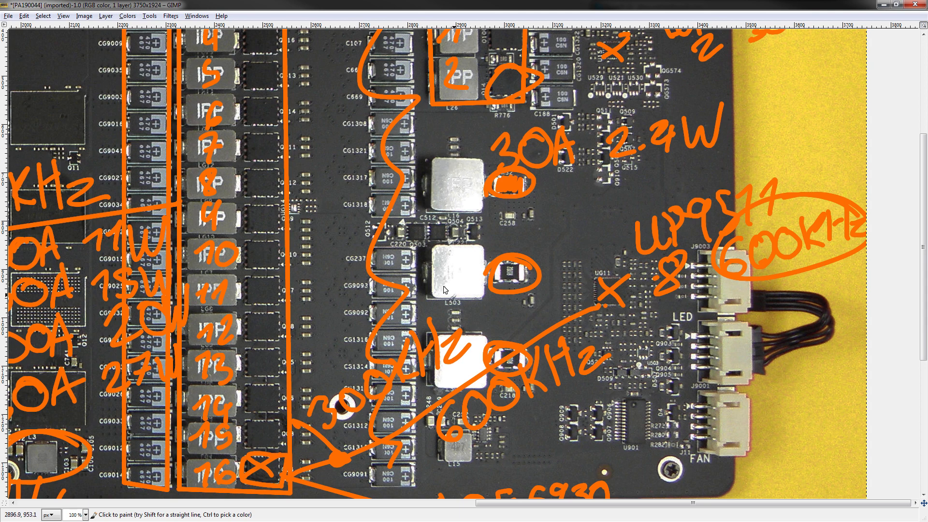
mouse_move(453, 179)
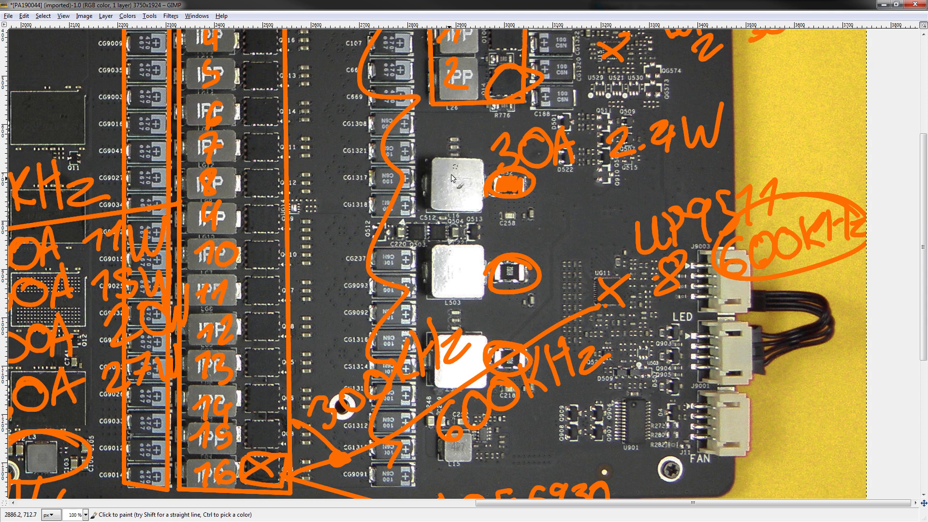
mouse_move(534, 254)
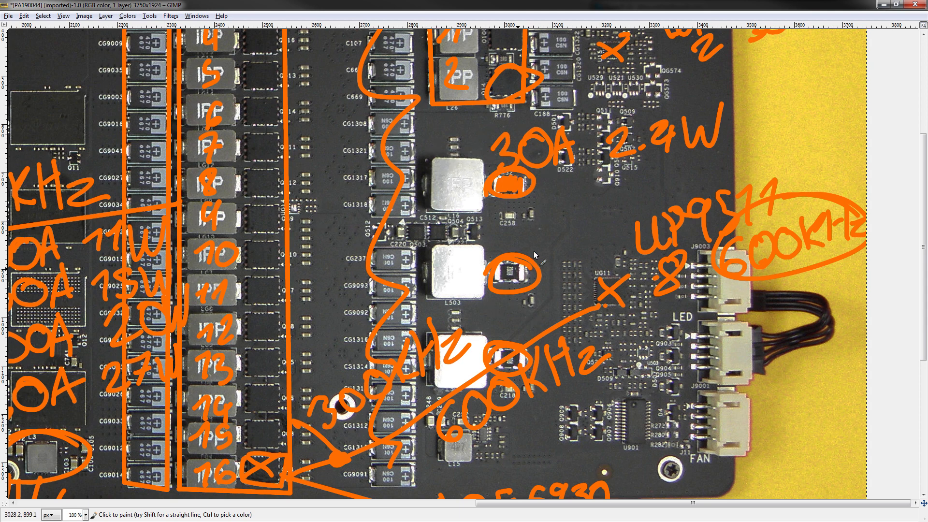
- Zoom out until the whole annotated PCB photo fits in the window
scroll(down, 3)
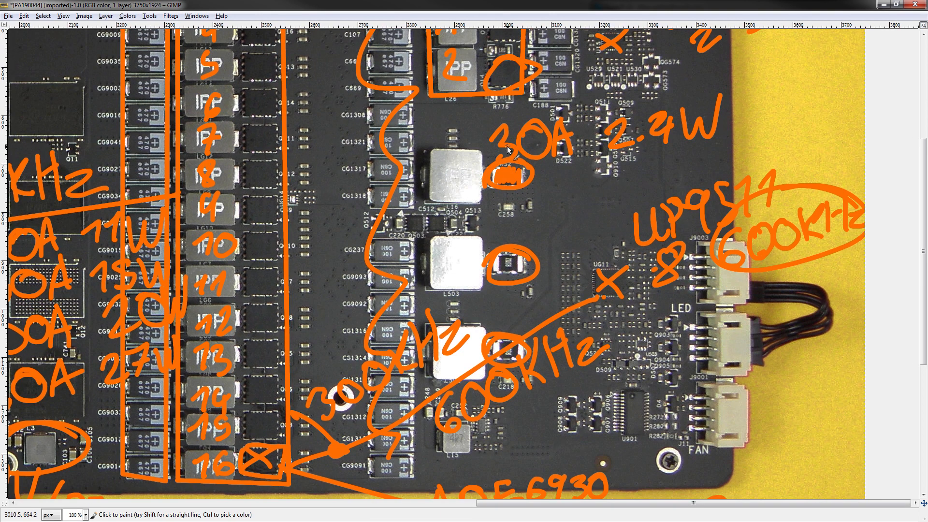
mouse_move(499, 237)
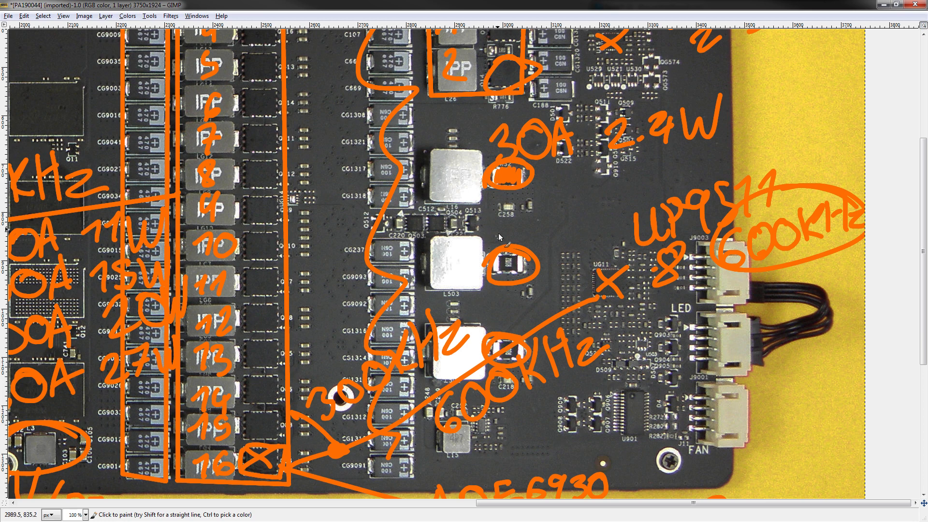
mouse_move(521, 118)
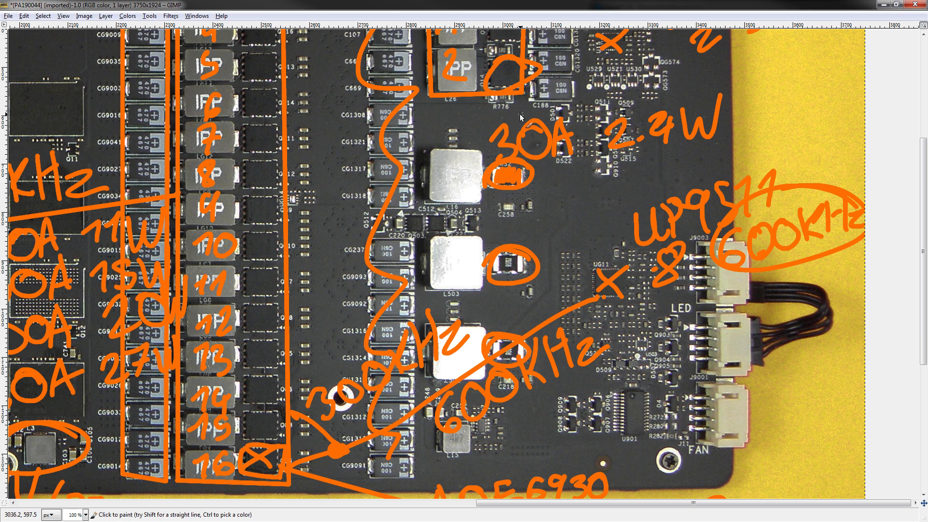
mouse_move(474, 52)
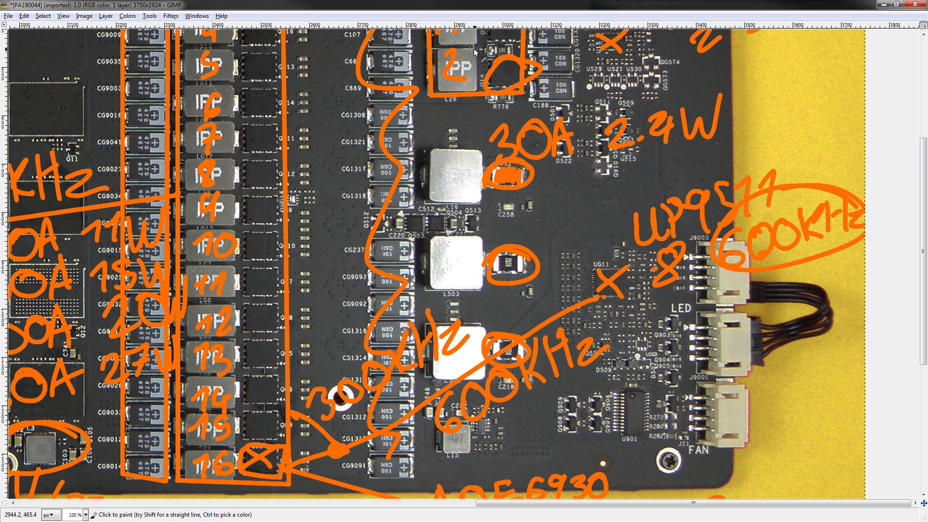
scroll(down, 3)
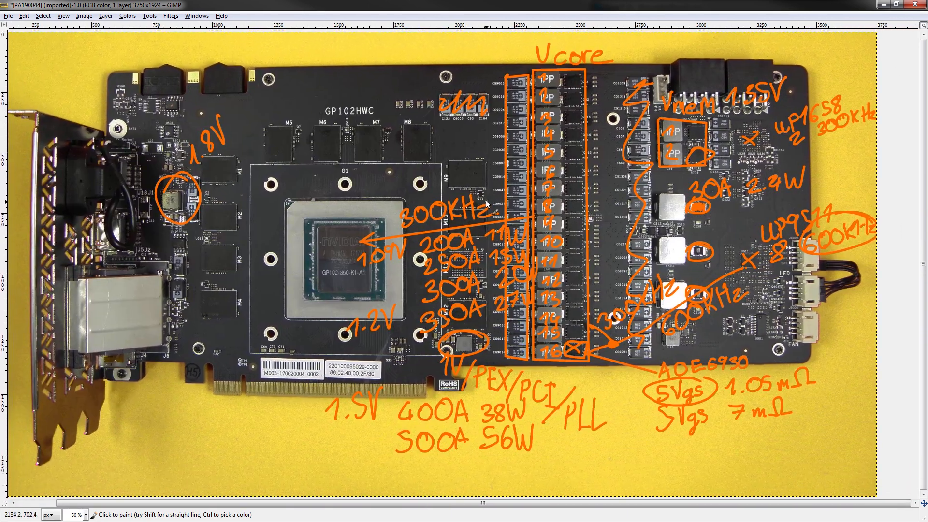
mouse_move(486, 213)
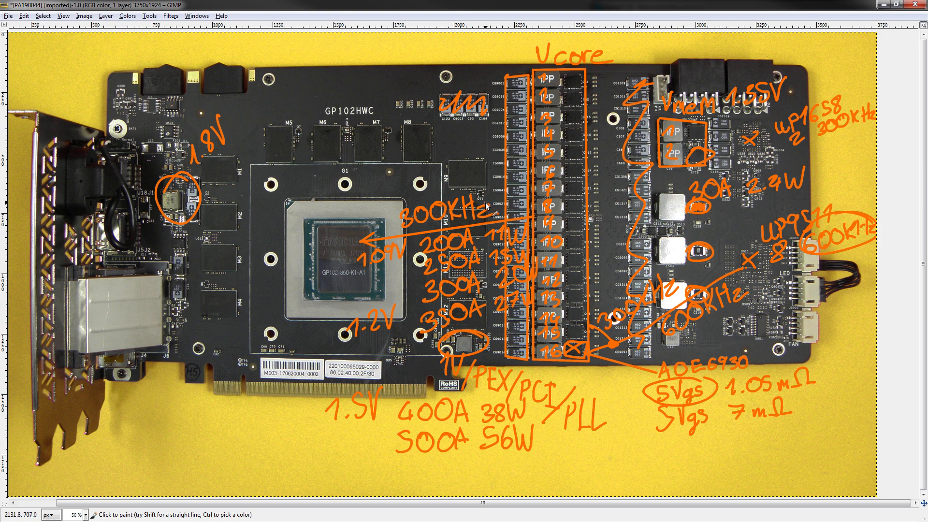
mouse_move(490, 209)
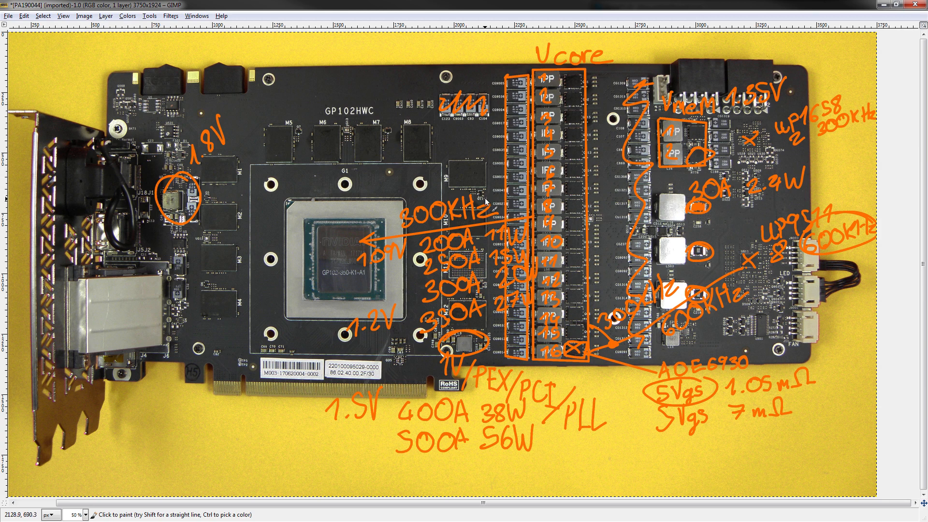
mouse_move(489, 201)
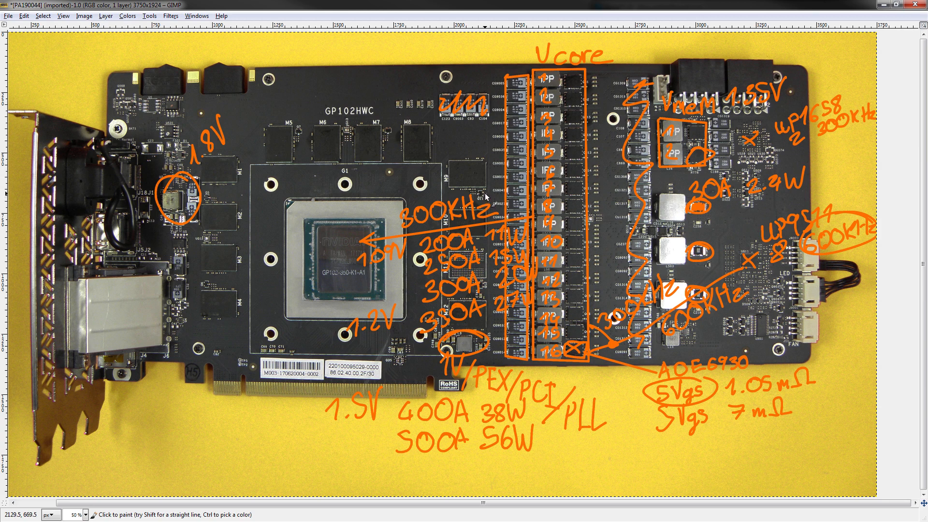
mouse_move(485, 199)
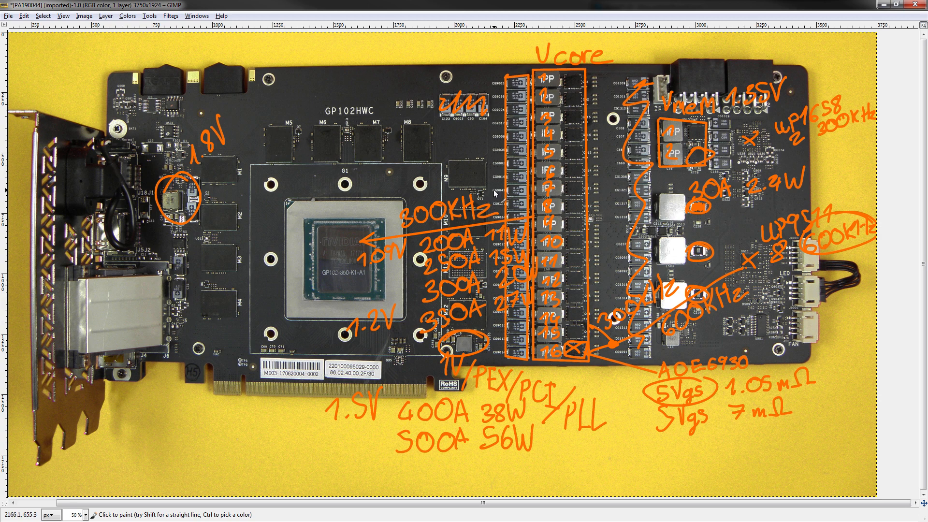
mouse_move(494, 196)
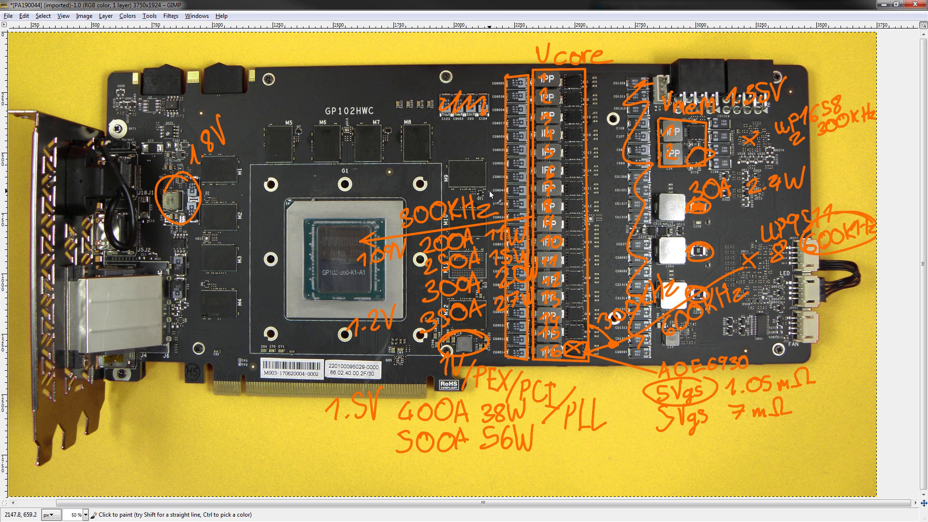